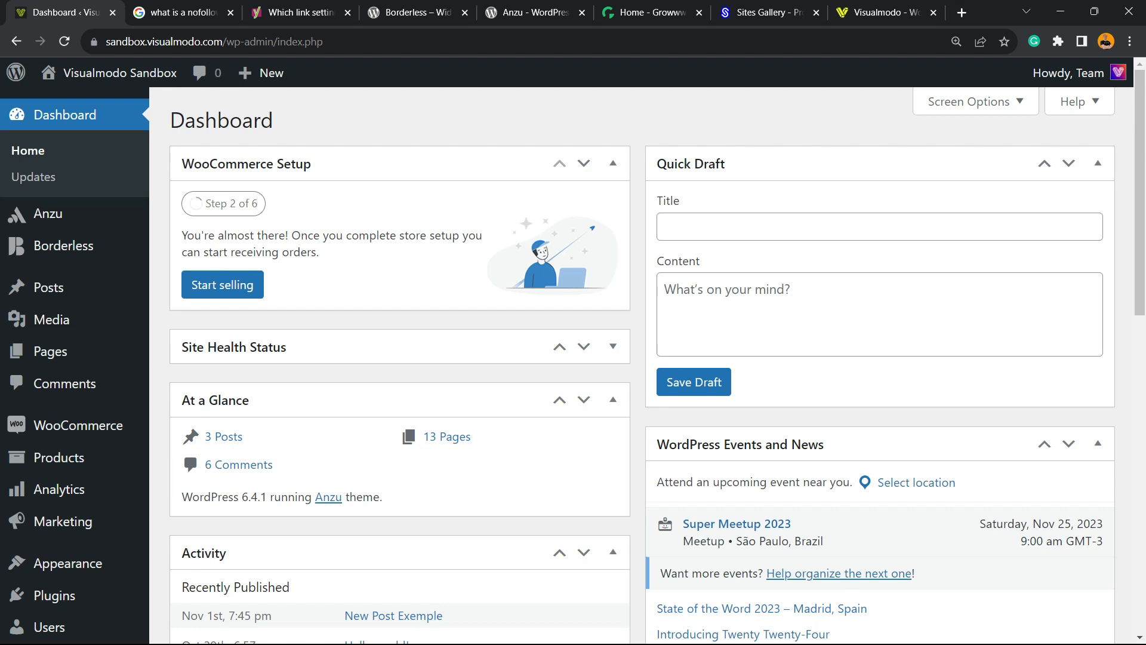
Highlight the featured snippet defining nofollow links via the rel="nofollow" tag.
left_click(173, 12)
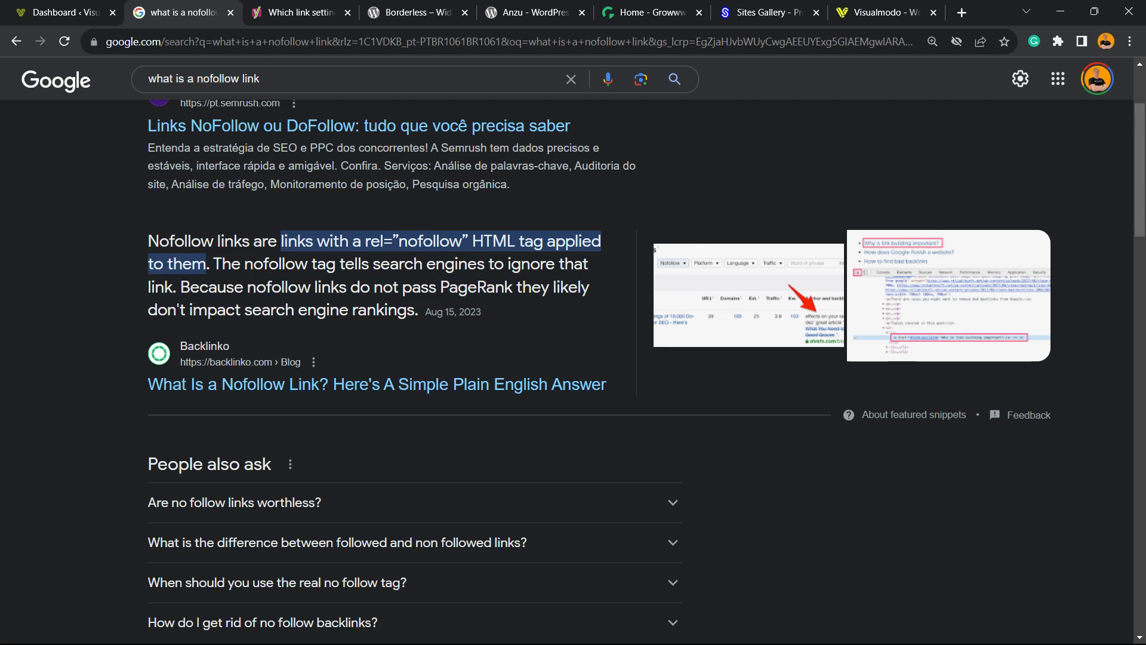
double_click(532, 264)
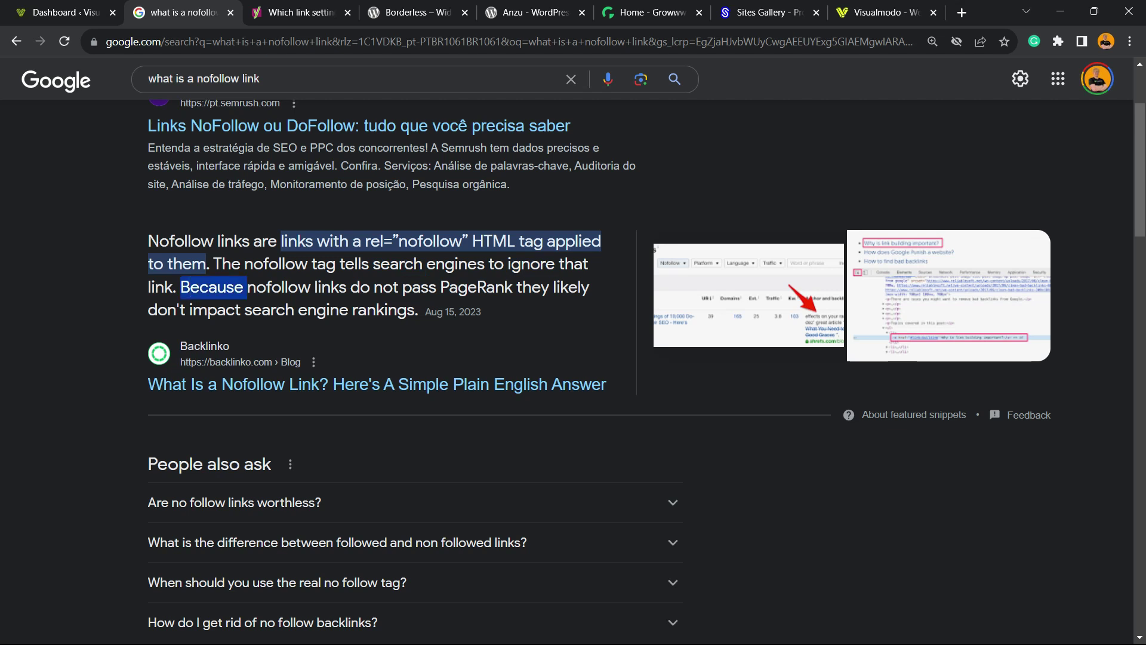
double_click(475, 288)
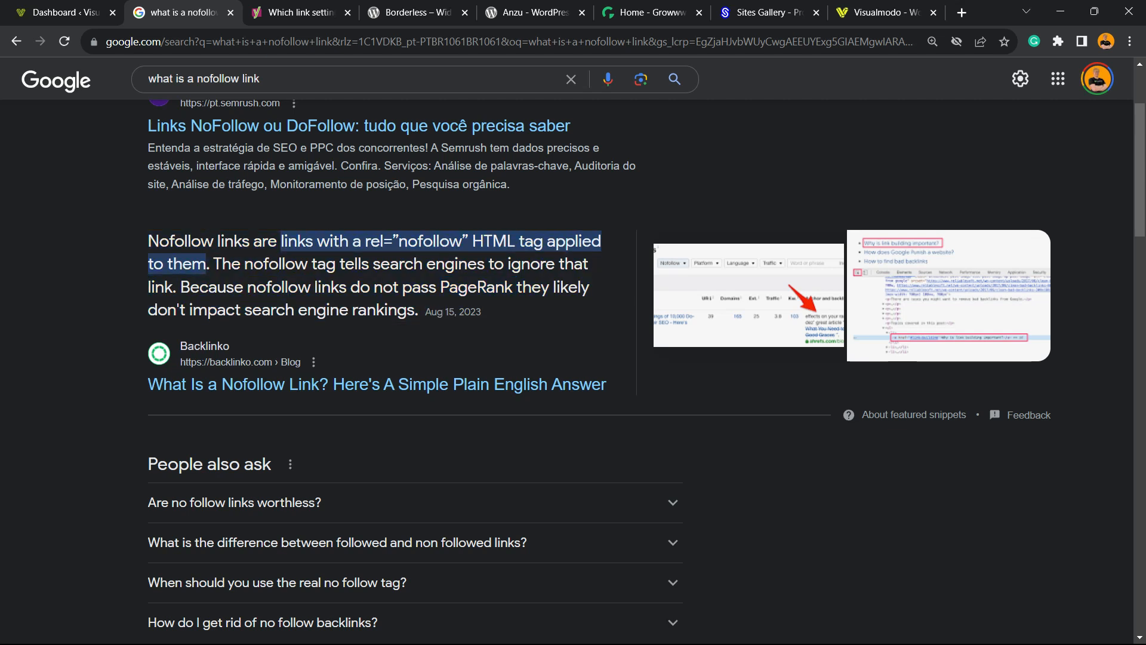
From the dashboard, go to All Posts and open 'New Post Exemple' for editing.
left_click(299, 13)
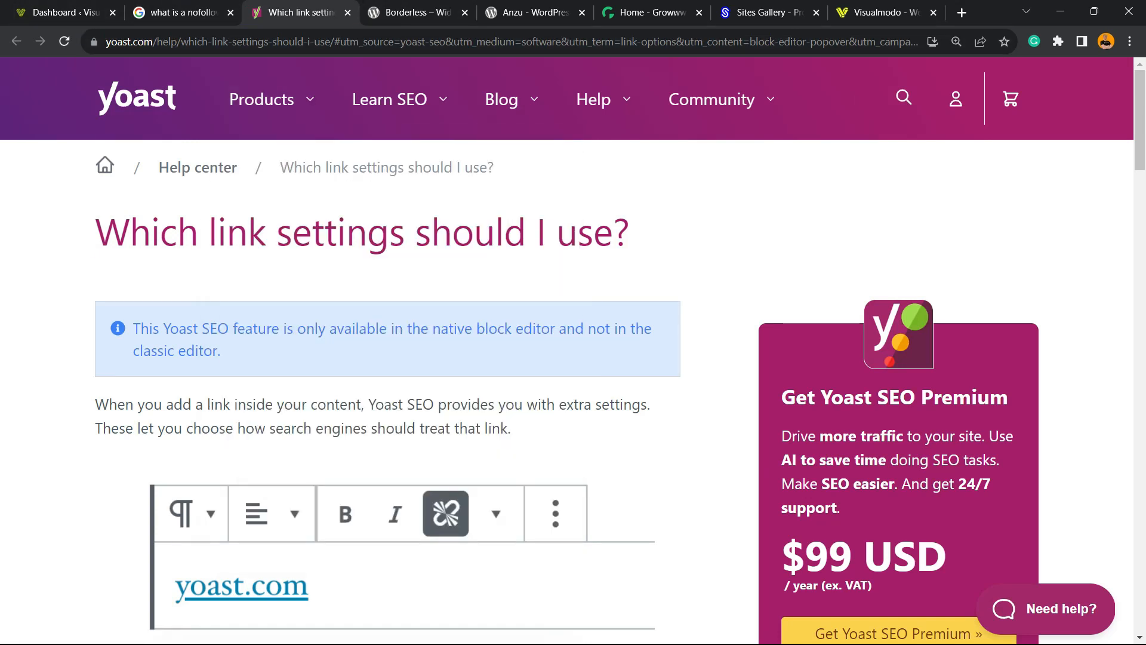
left_click(59, 12)
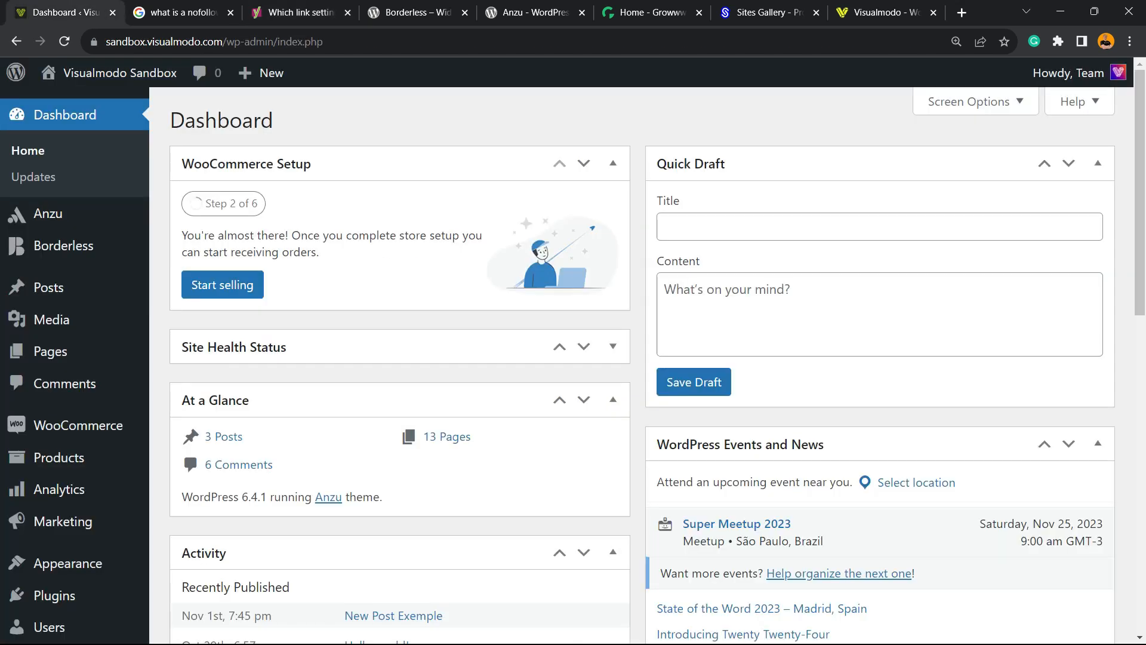
mouse_move(47, 287)
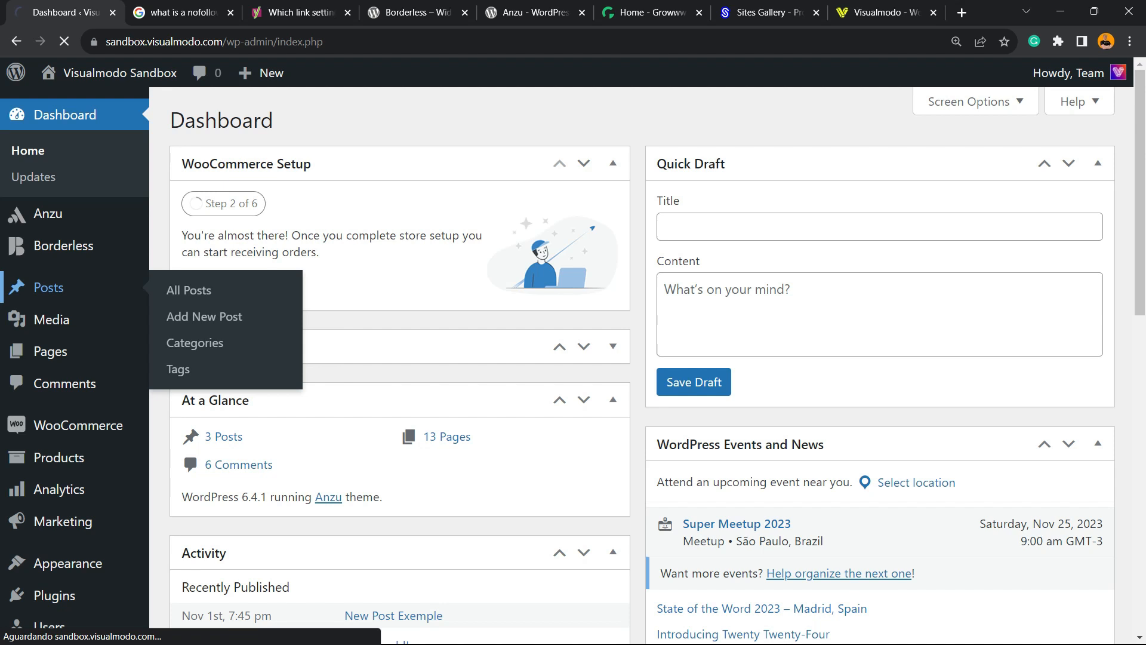
left_click(189, 290)
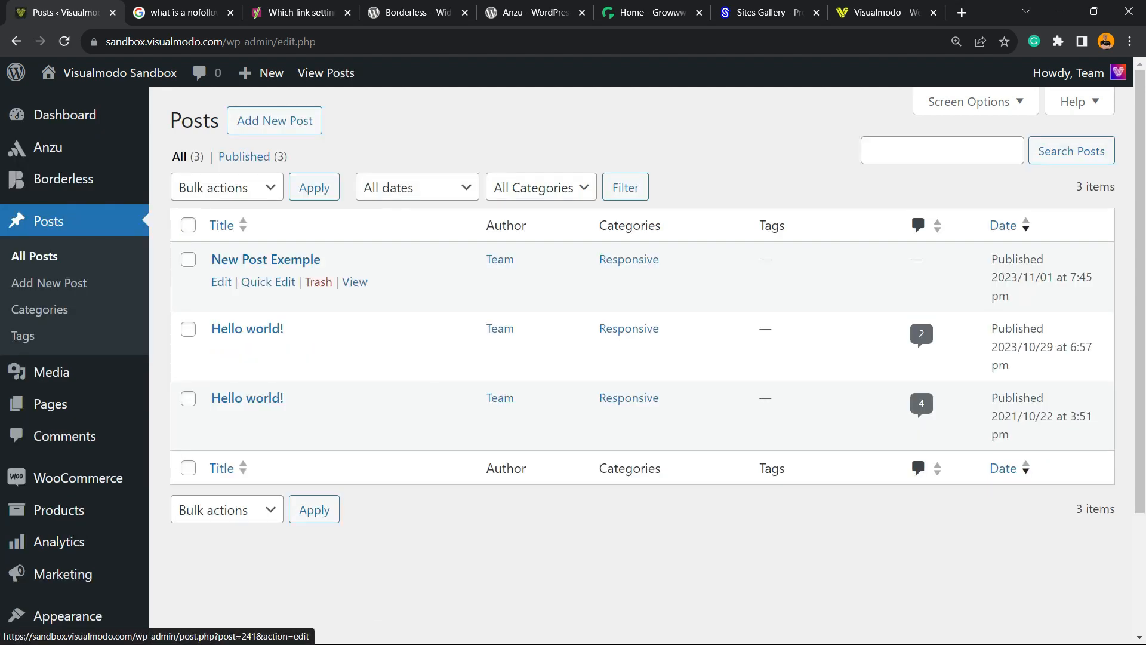
left_click(265, 259)
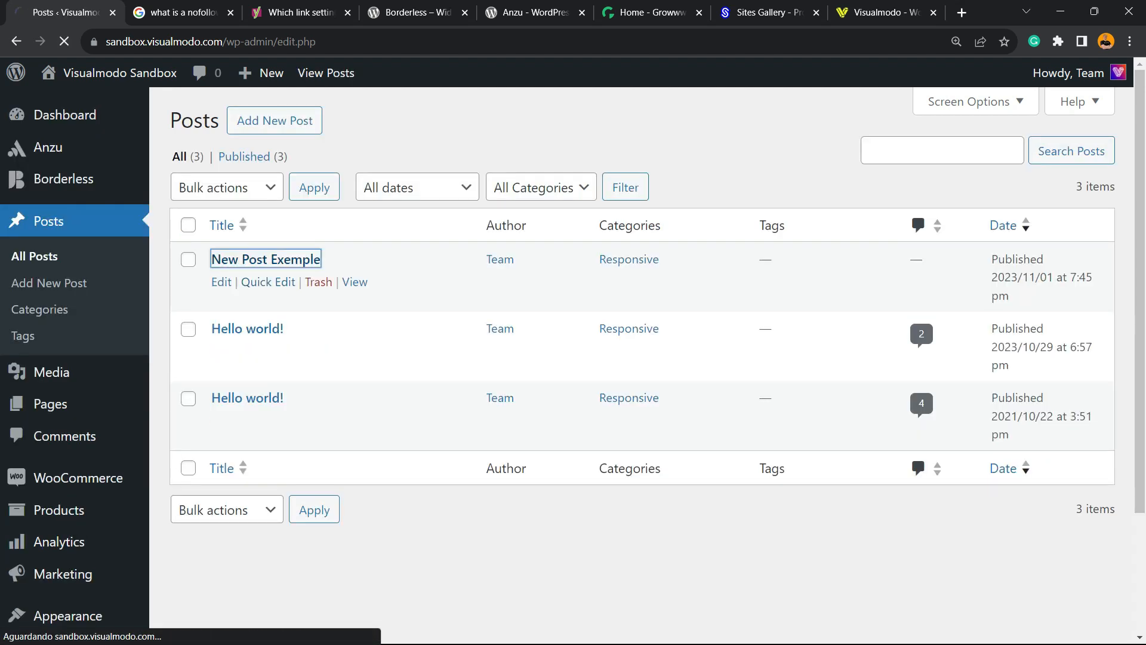
left_click(265, 258)
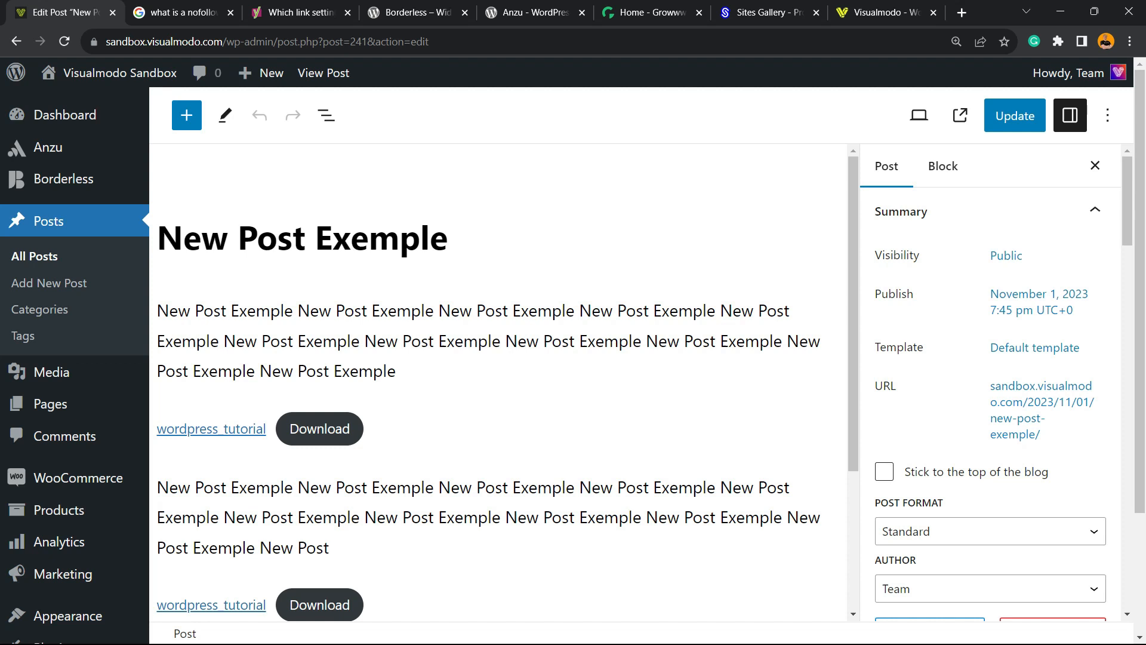
Link 'Post Exemple' to the Yoast link-settings article and update the post.
double_click(384, 311)
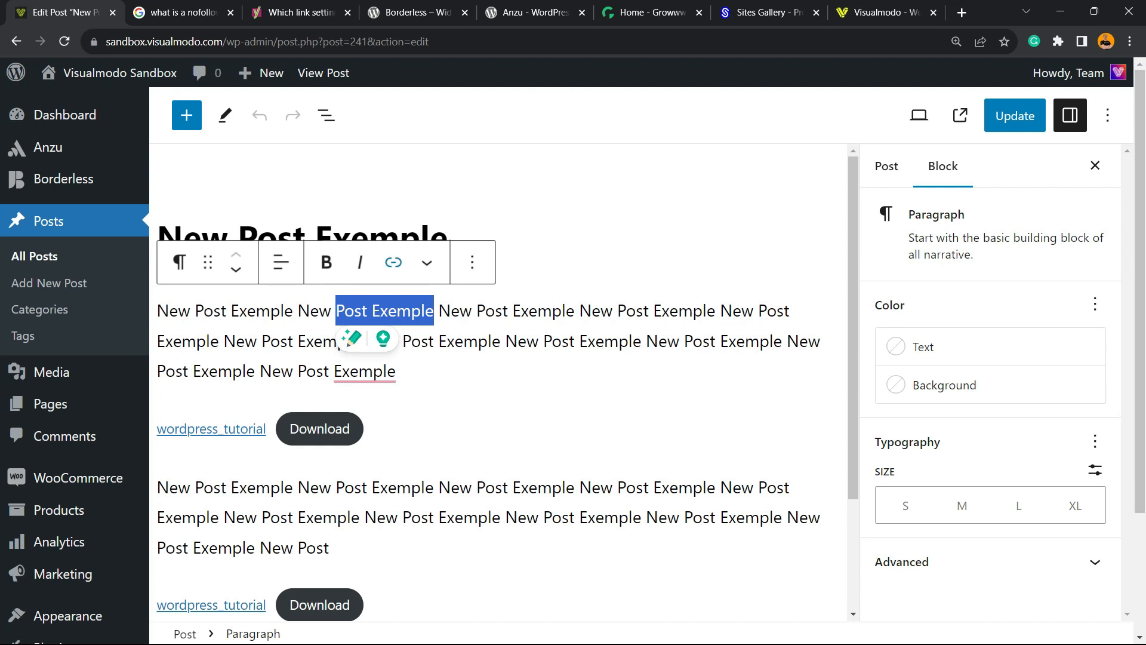
mouse_move(393, 262)
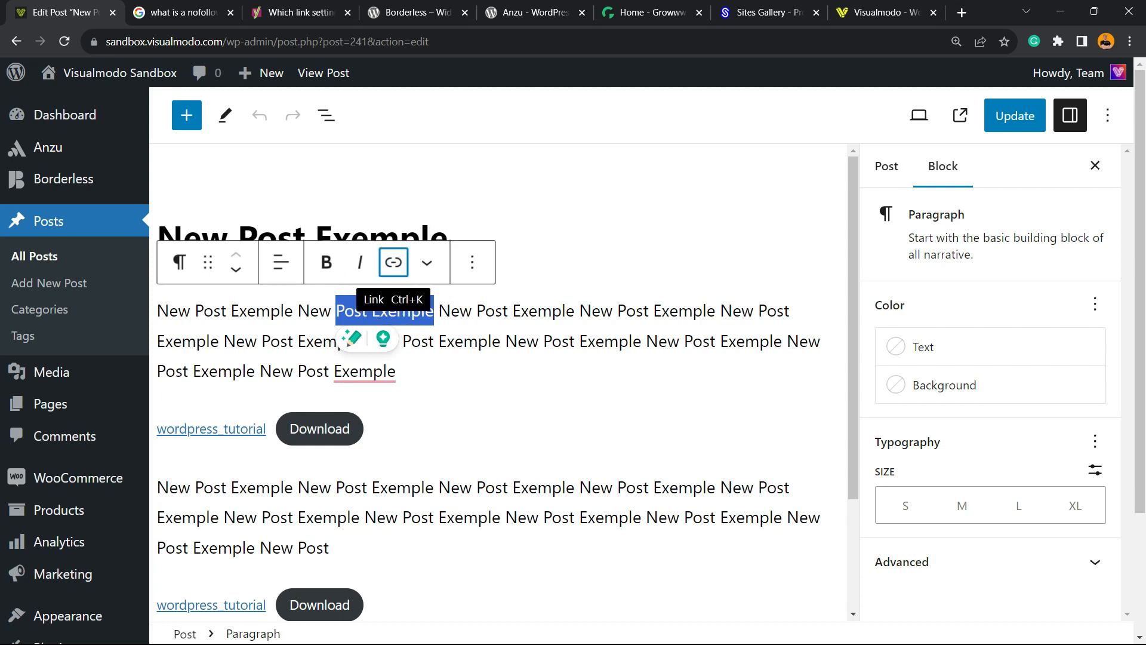
left_click(394, 261)
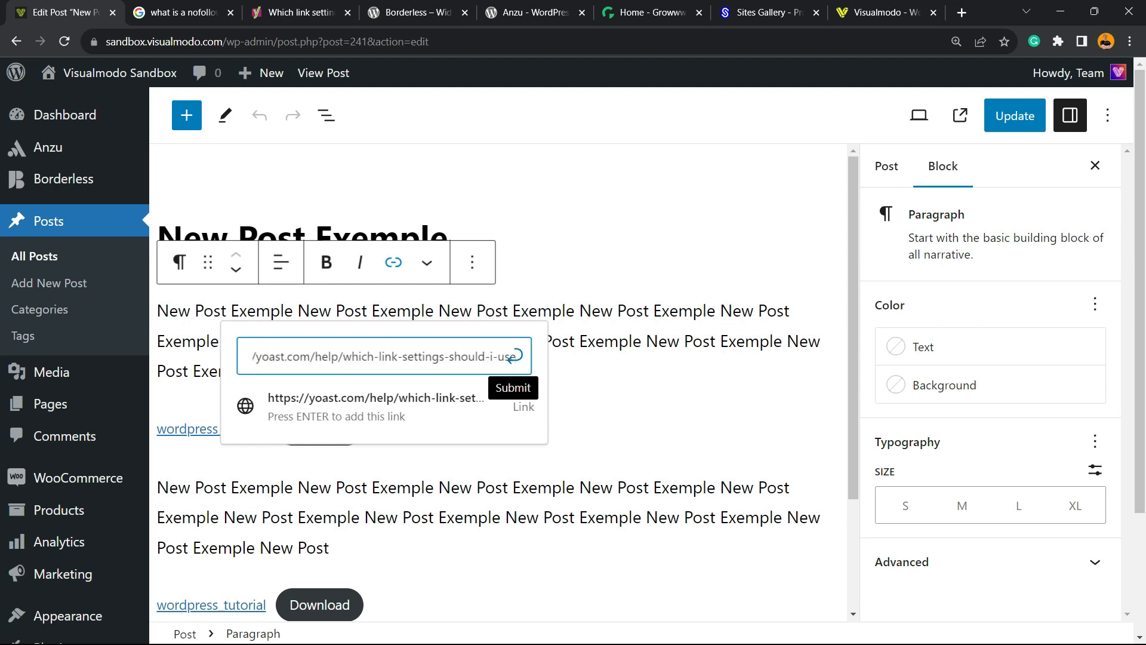
key("Enter")
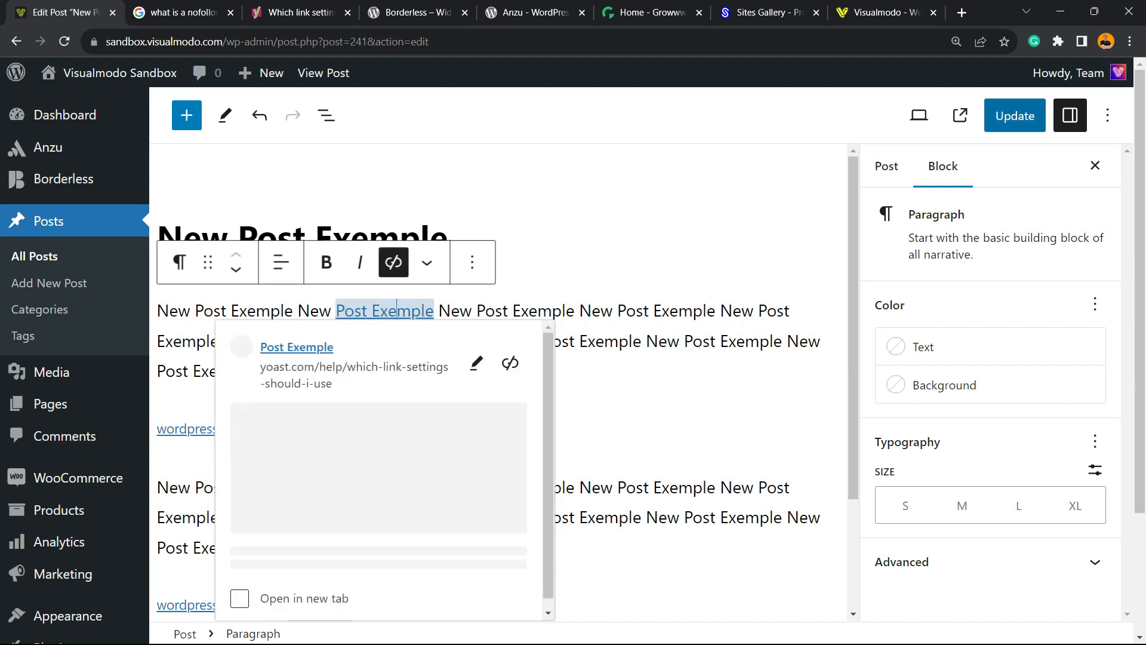
left_click(1015, 116)
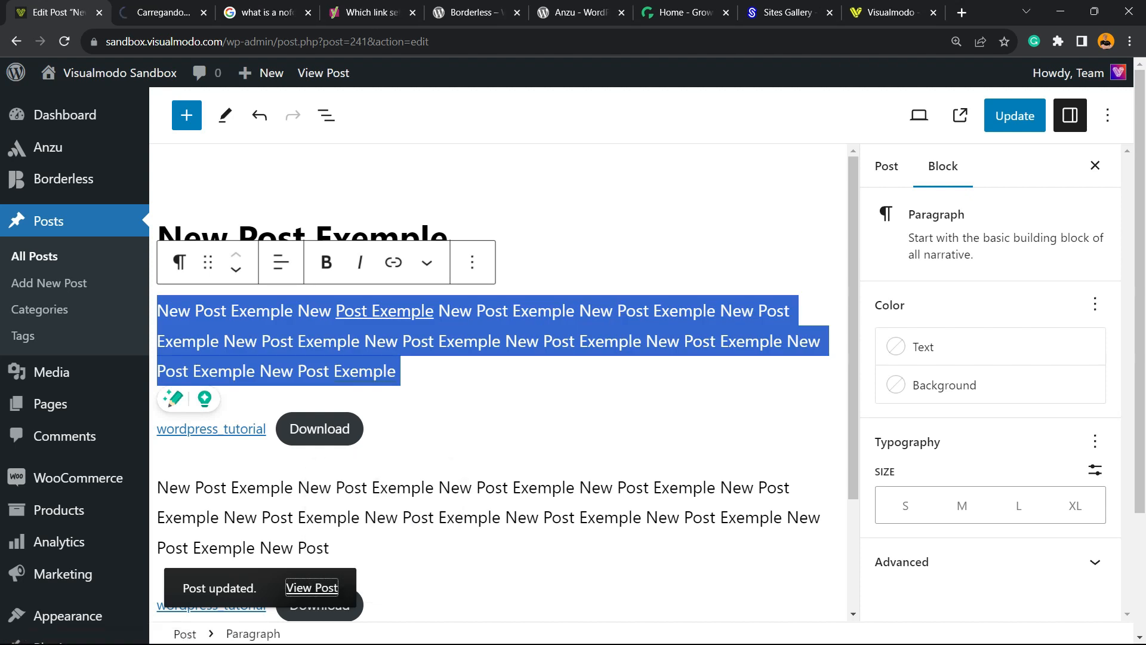
View the live post and inspect the new 'Post Exemple' link.
left_click(312, 587)
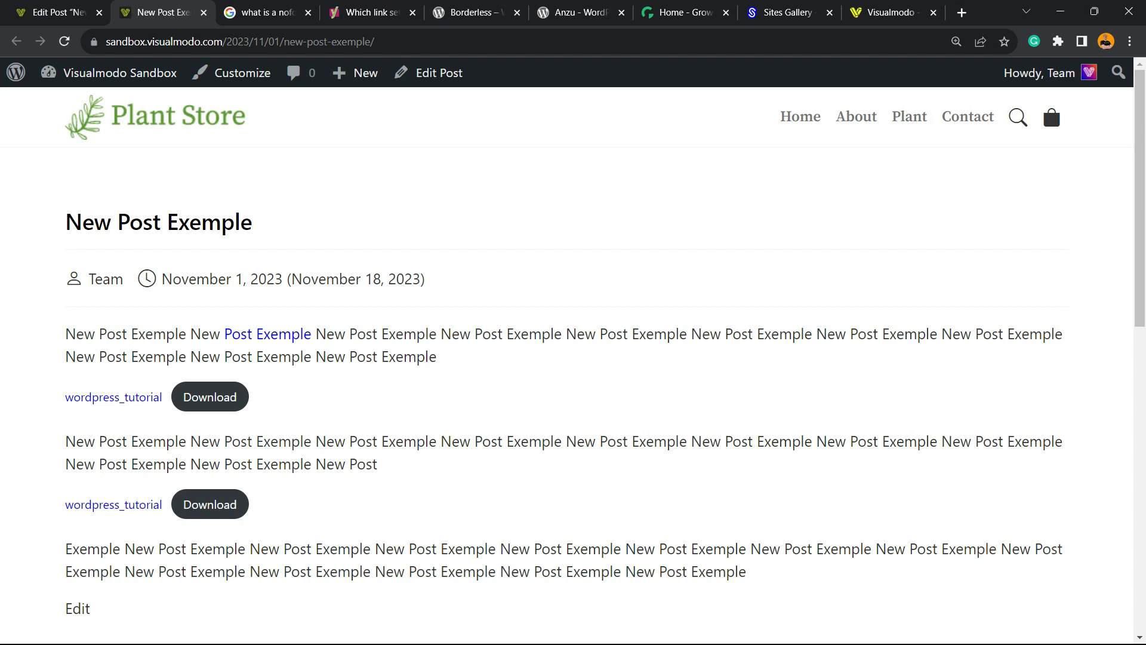
mouse_move(268, 334)
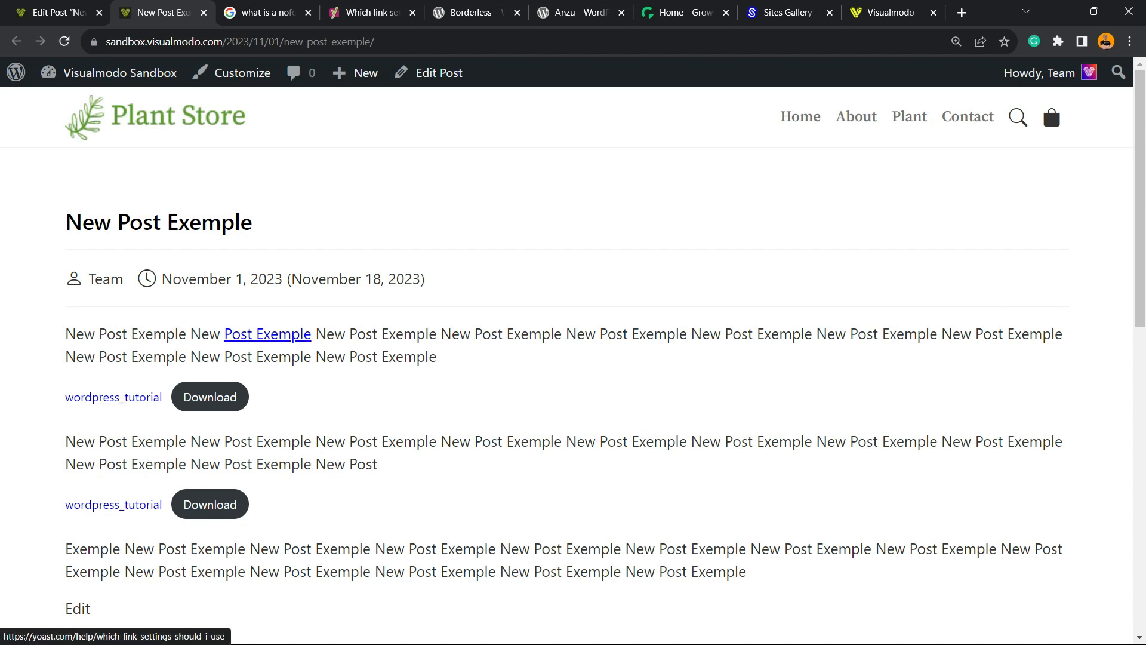
right_click(268, 334)
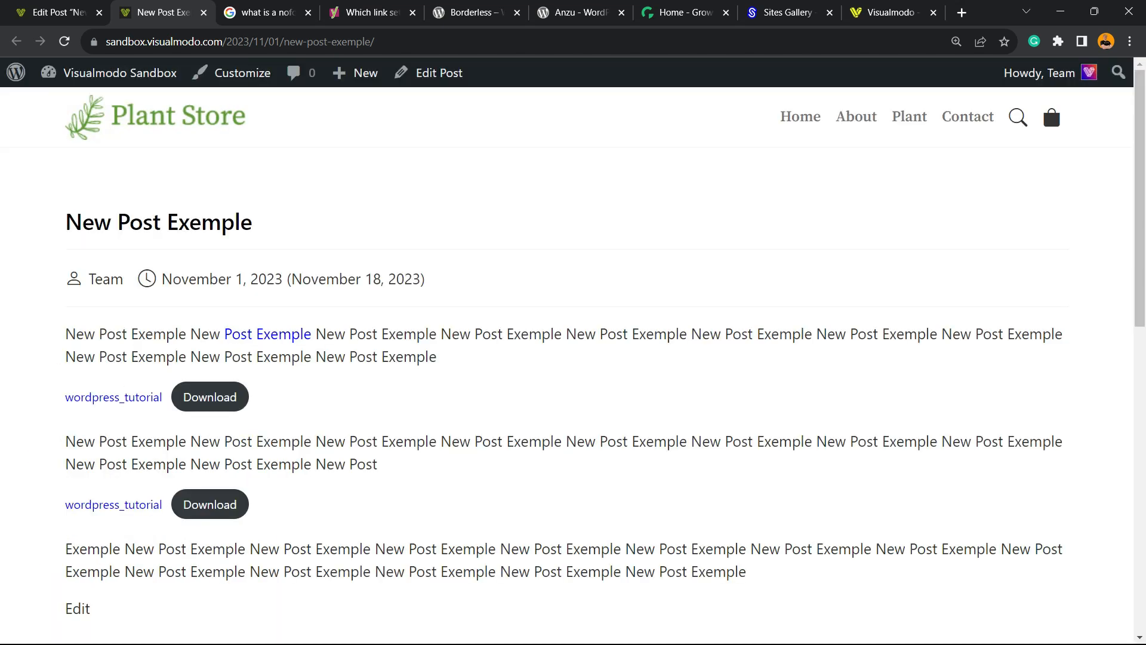
mouse_move(438, 73)
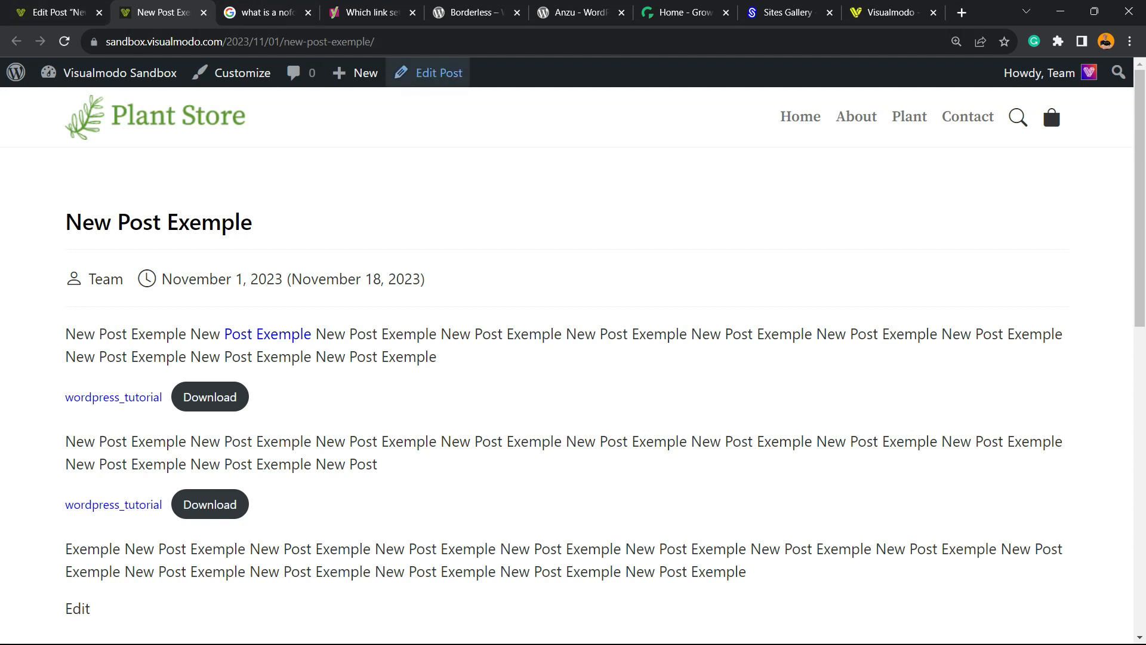
Reopen the post in the editor and bring up the editing options for the 'Post Exemple' link.
left_click(76, 607)
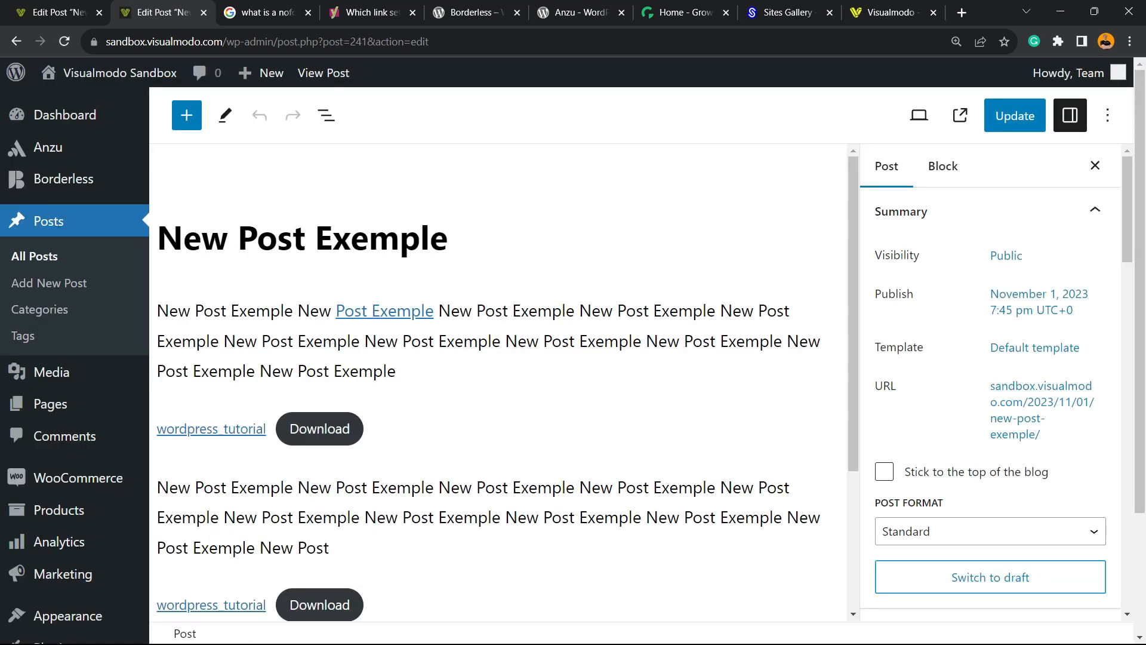
left_click(385, 311)
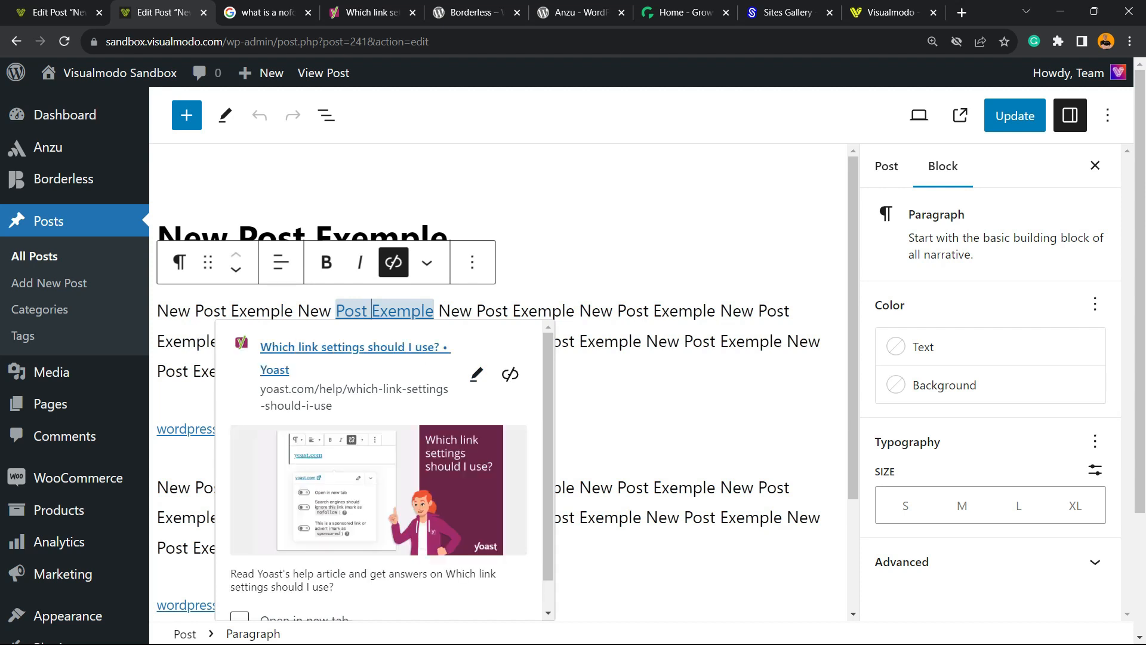
mouse_move(475, 374)
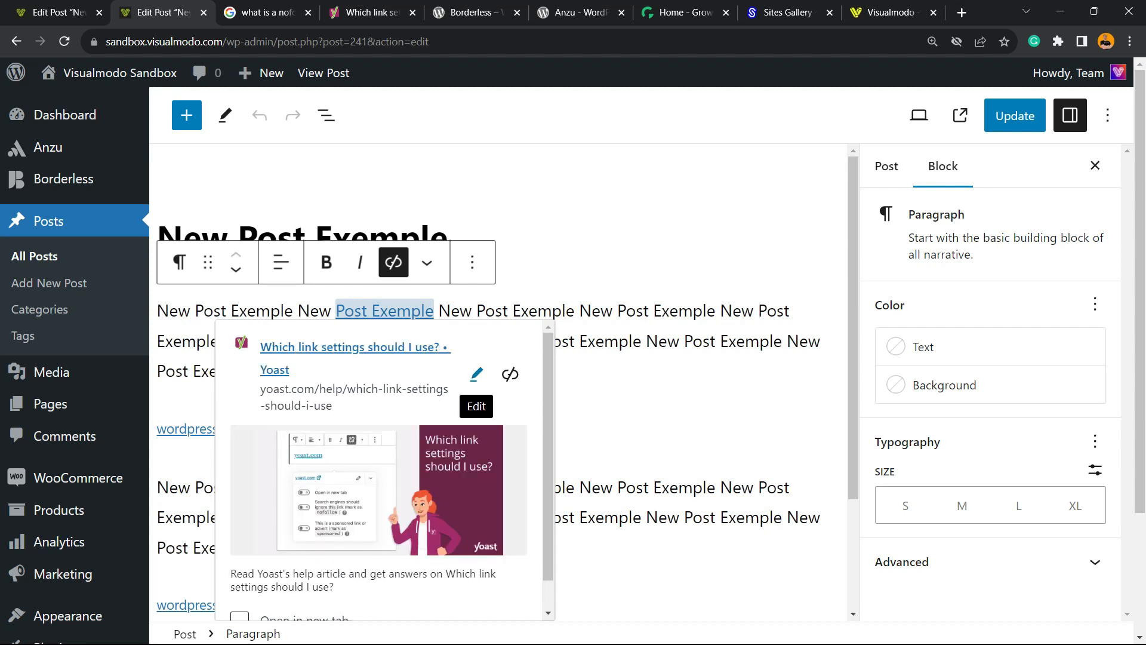
left_click(475, 405)
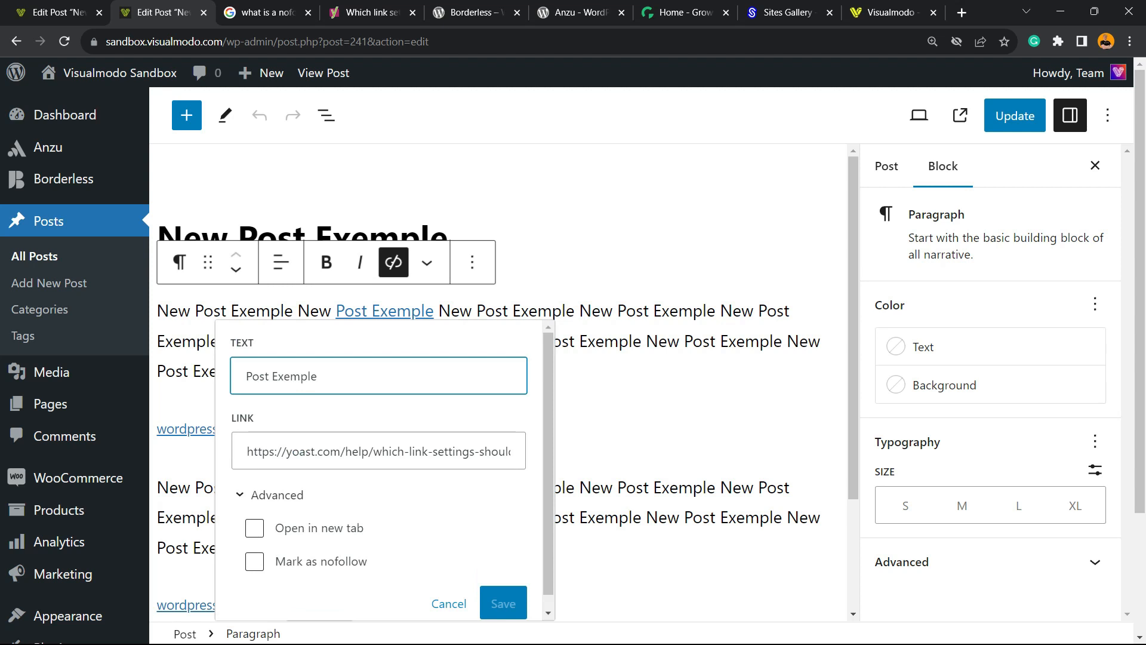
triple_click(280, 376)
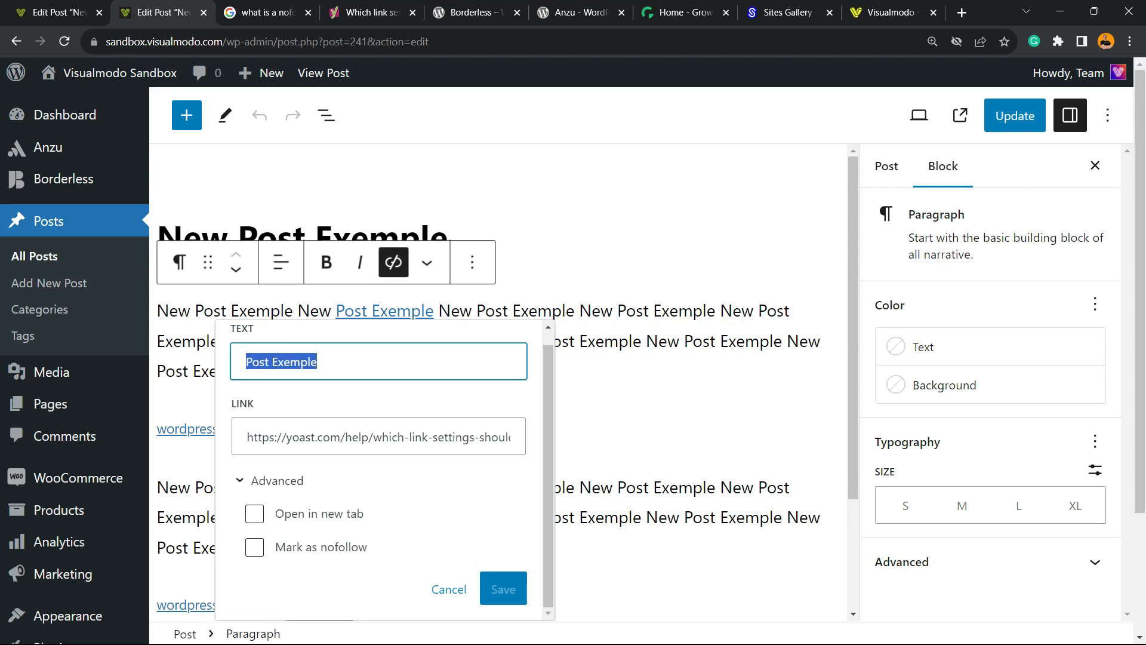
left_click(377, 437)
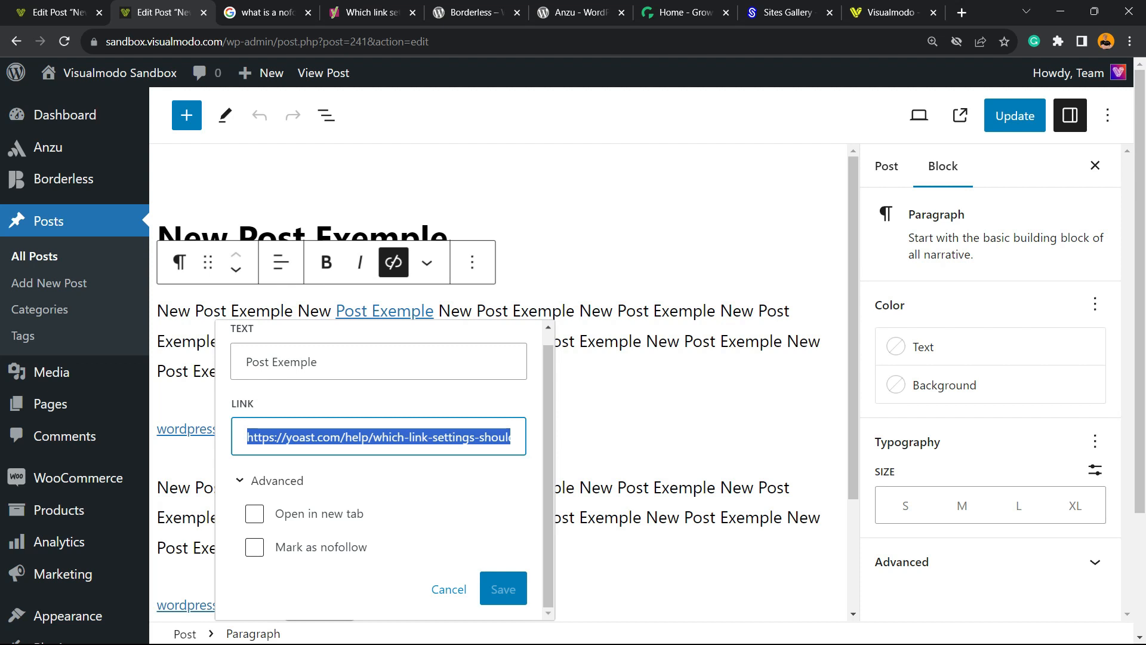
Tick 'Mark as nofollow' for the link, save it and update the post.
left_click(253, 547)
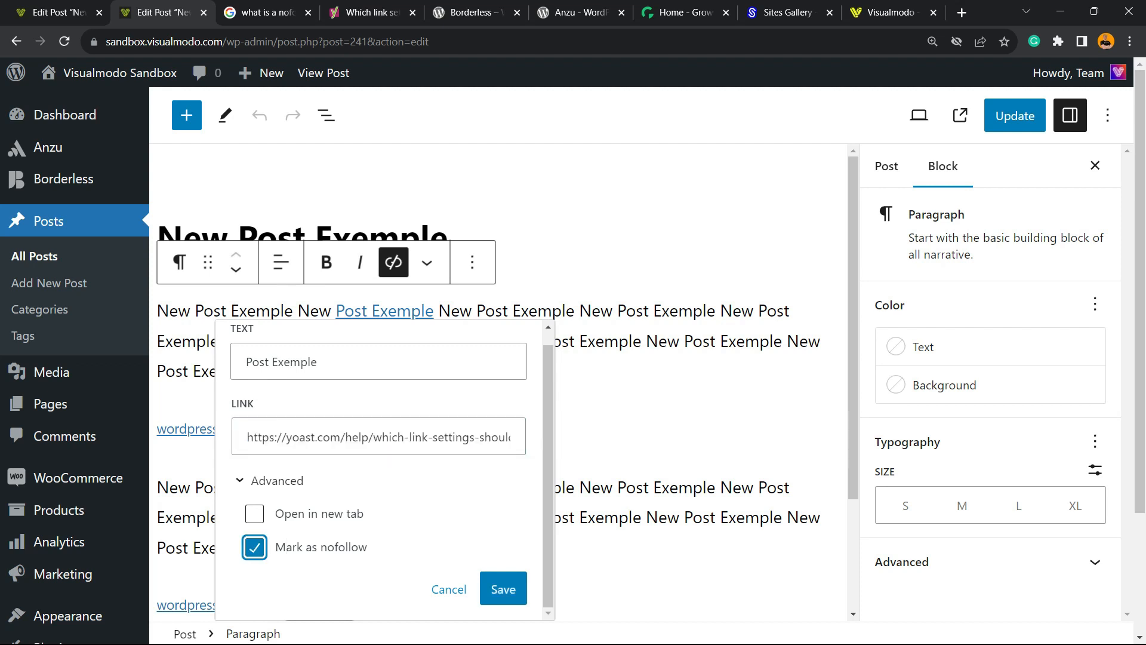
left_click(502, 589)
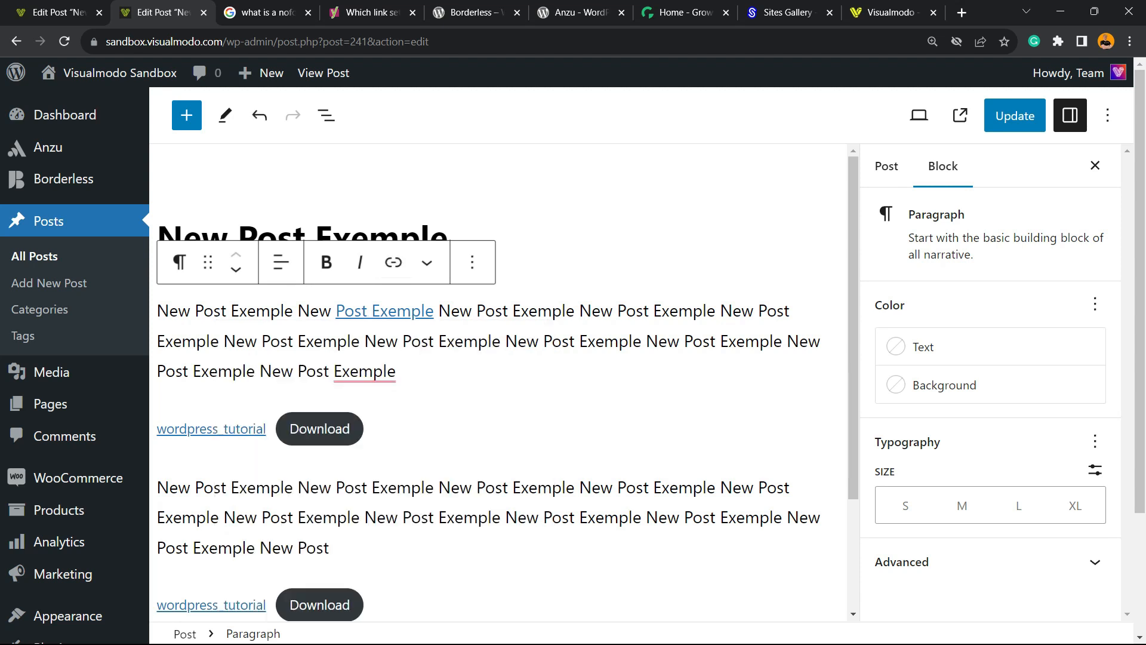
left_click(1015, 116)
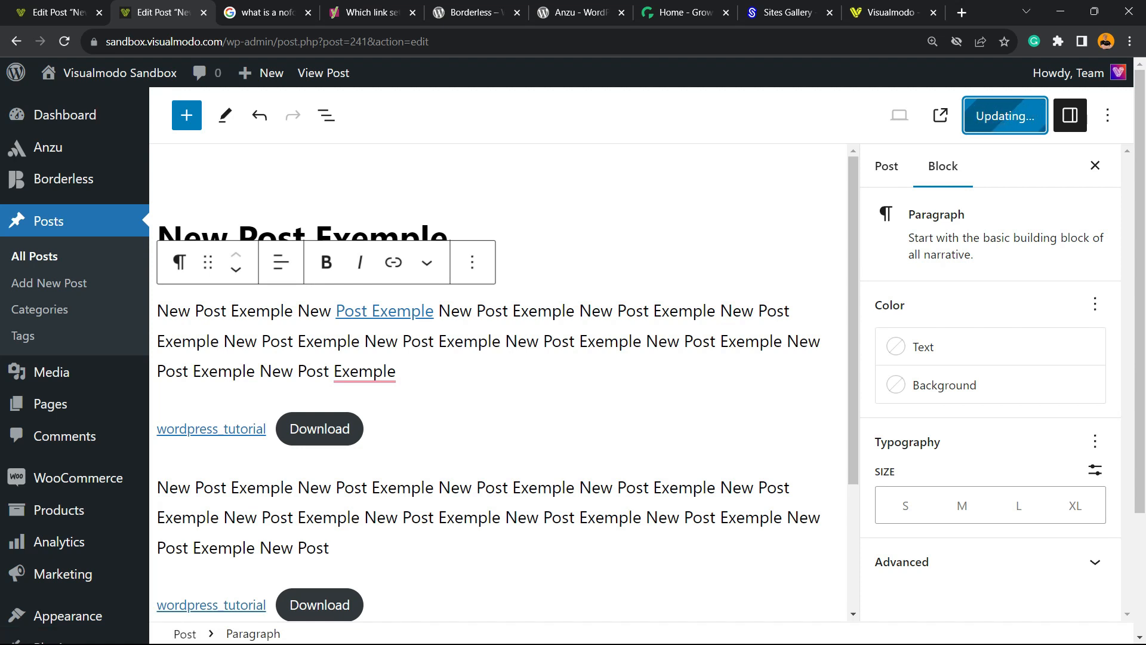
left_click(1005, 116)
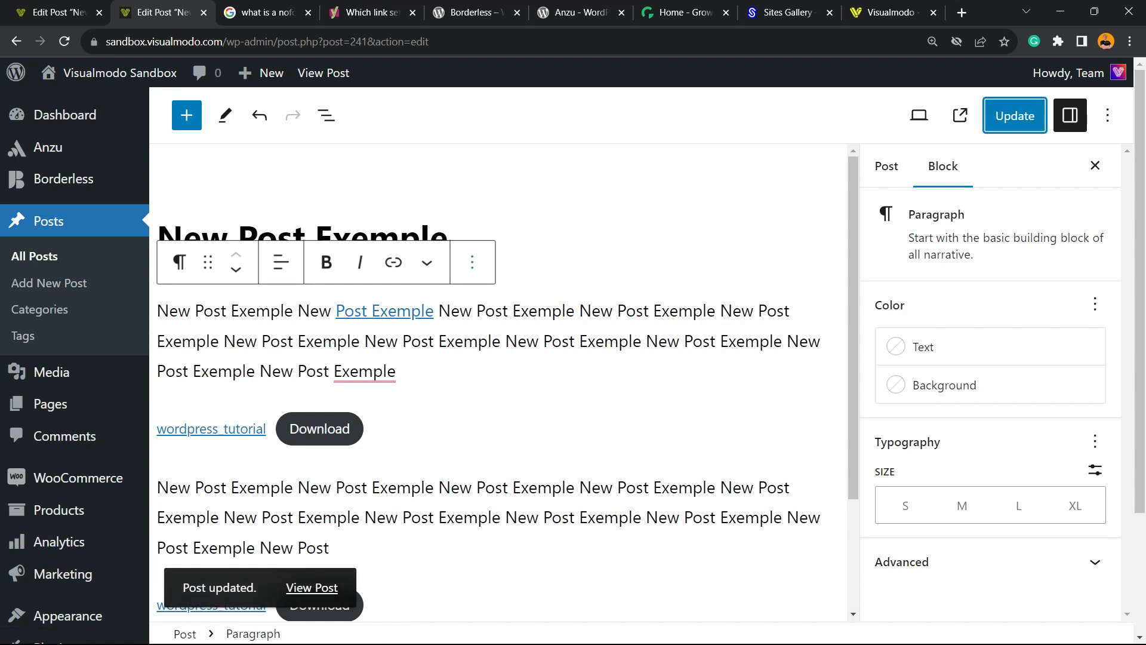
left_click(472, 261)
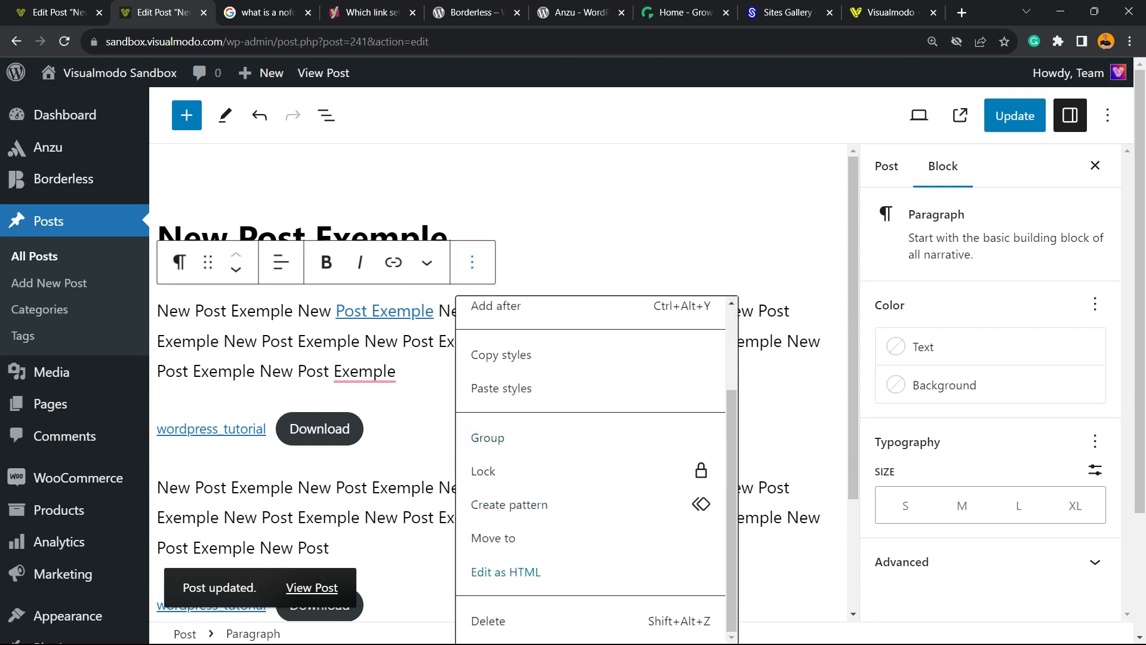
left_click(506, 572)
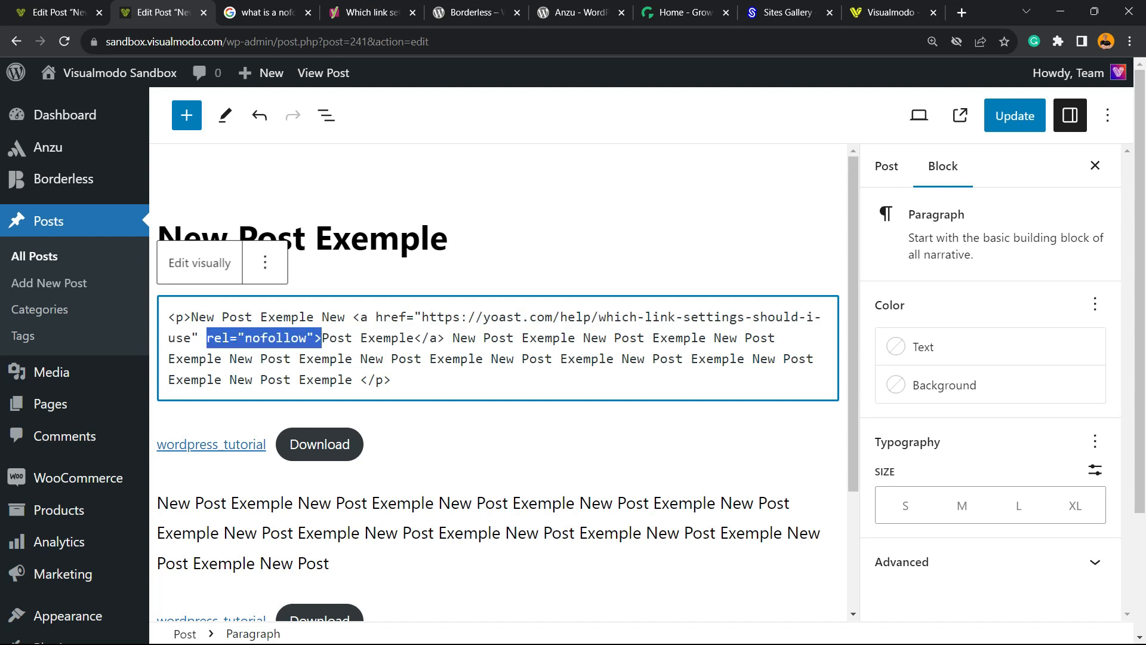
left_click(269, 12)
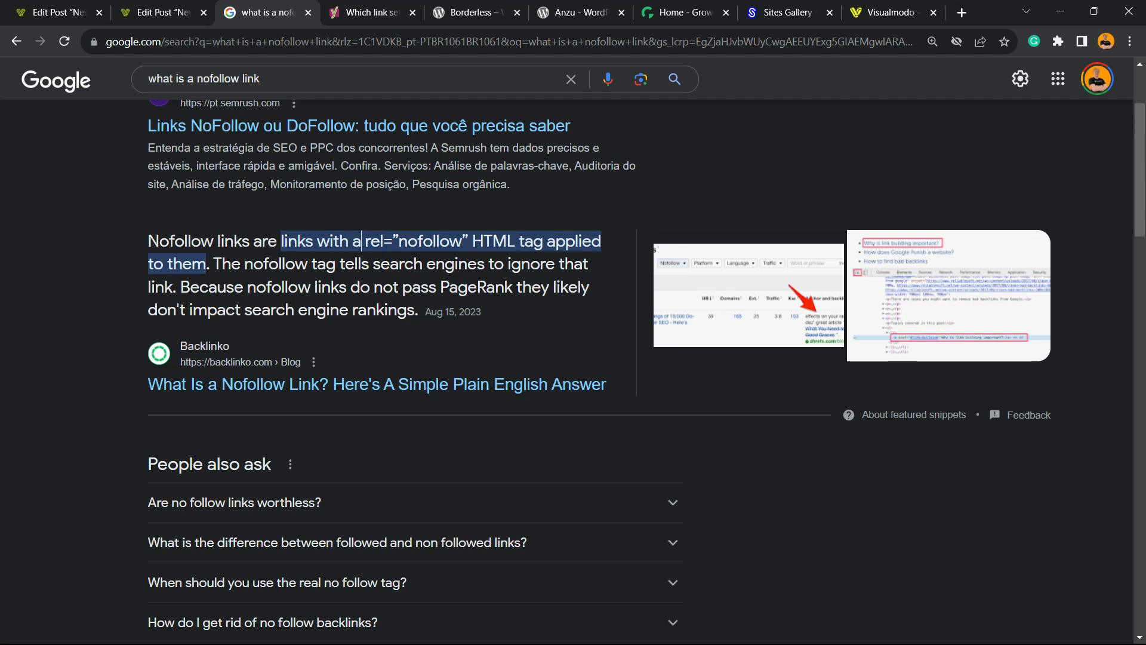
left_click(159, 12)
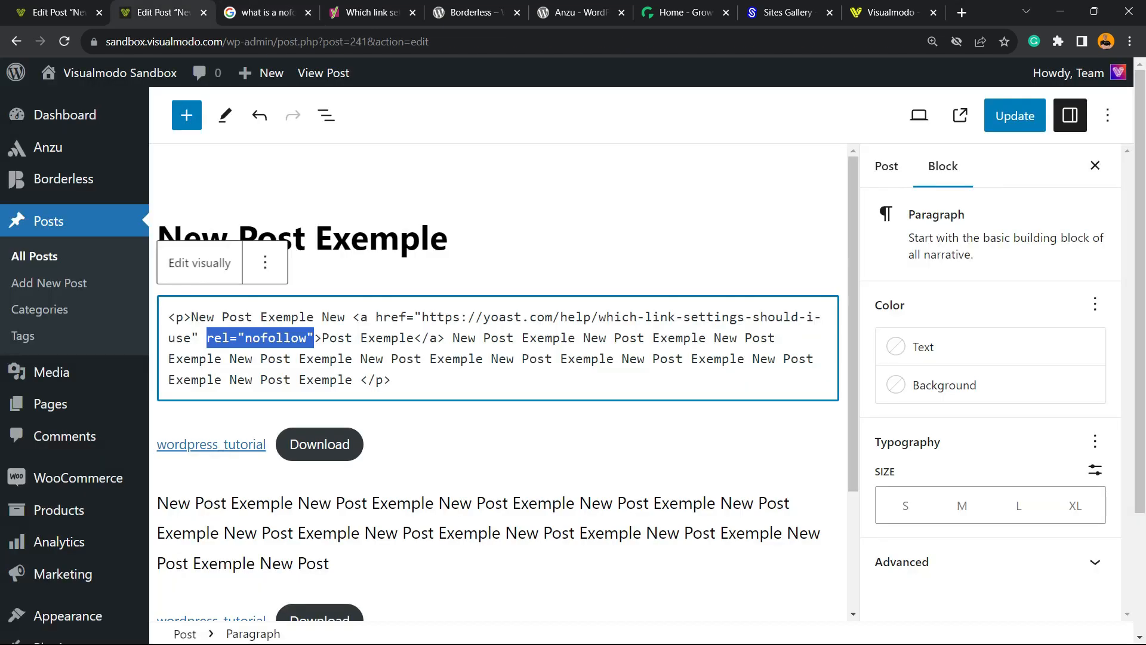
left_click(198, 263)
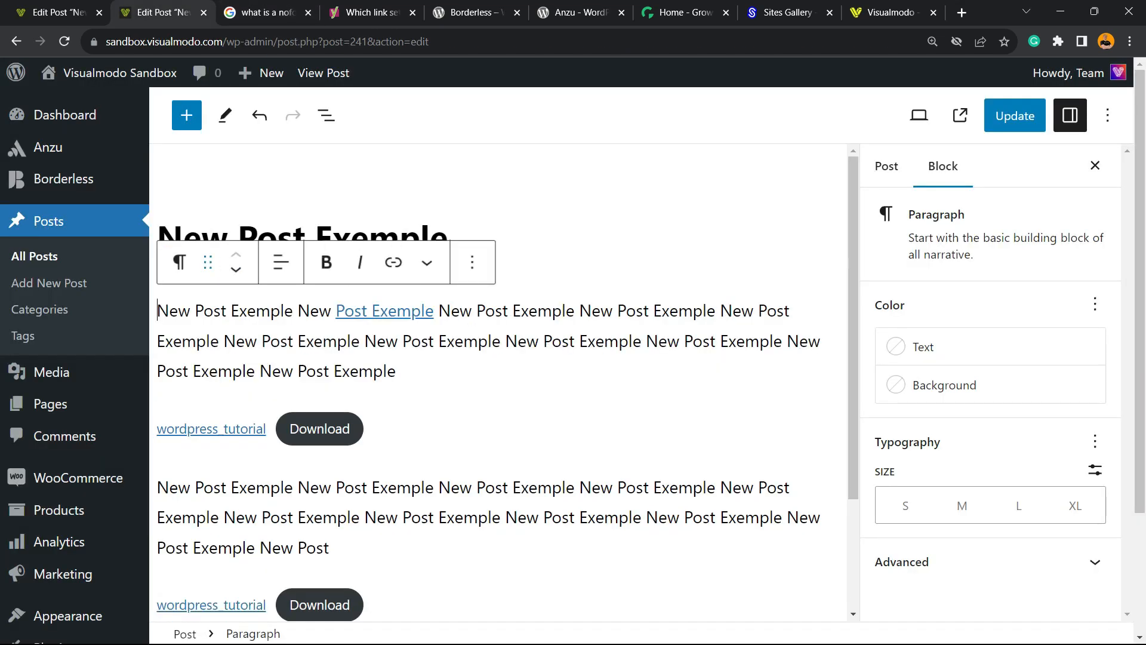
Update the post and go to the All Pages list.
left_click(1015, 116)
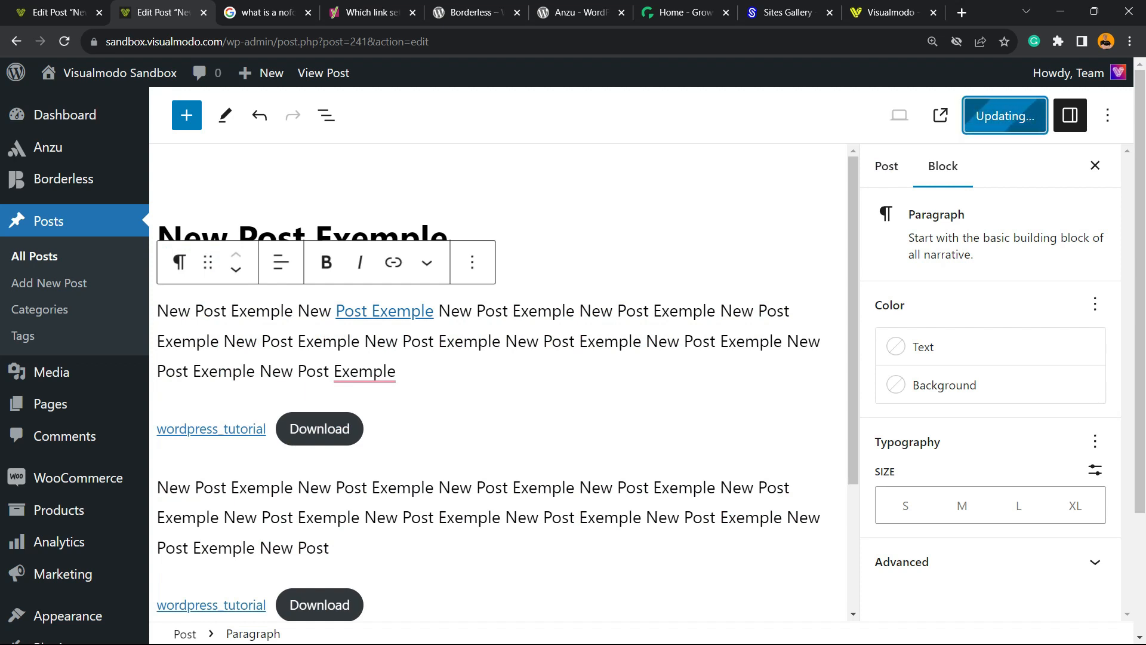
left_click(1005, 116)
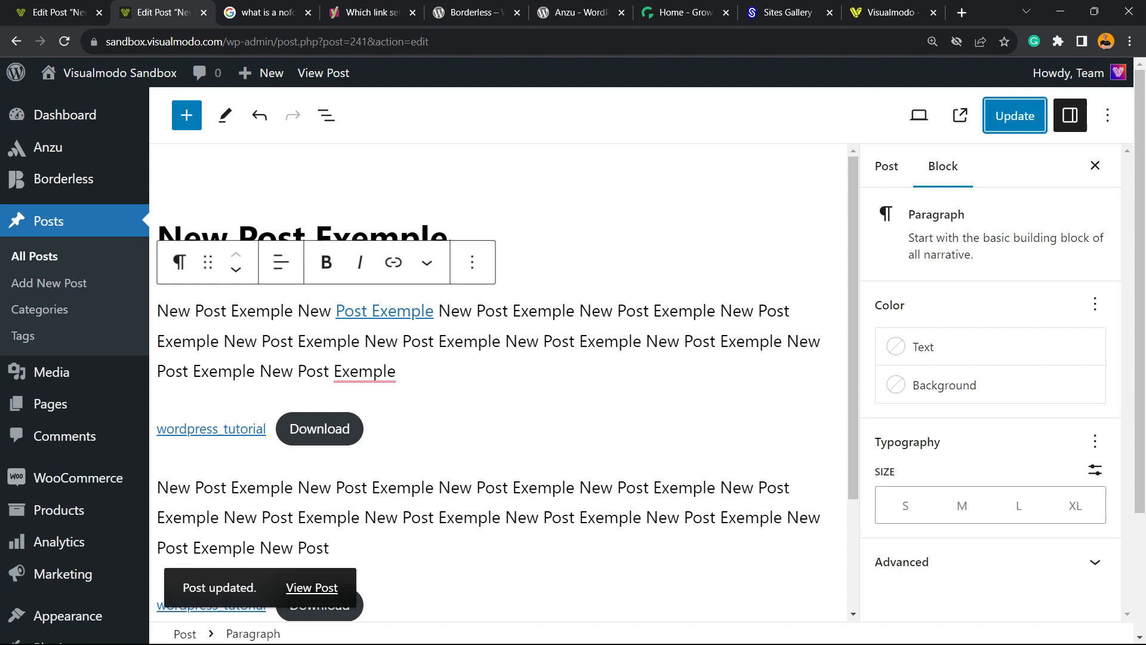
mouse_move(50, 404)
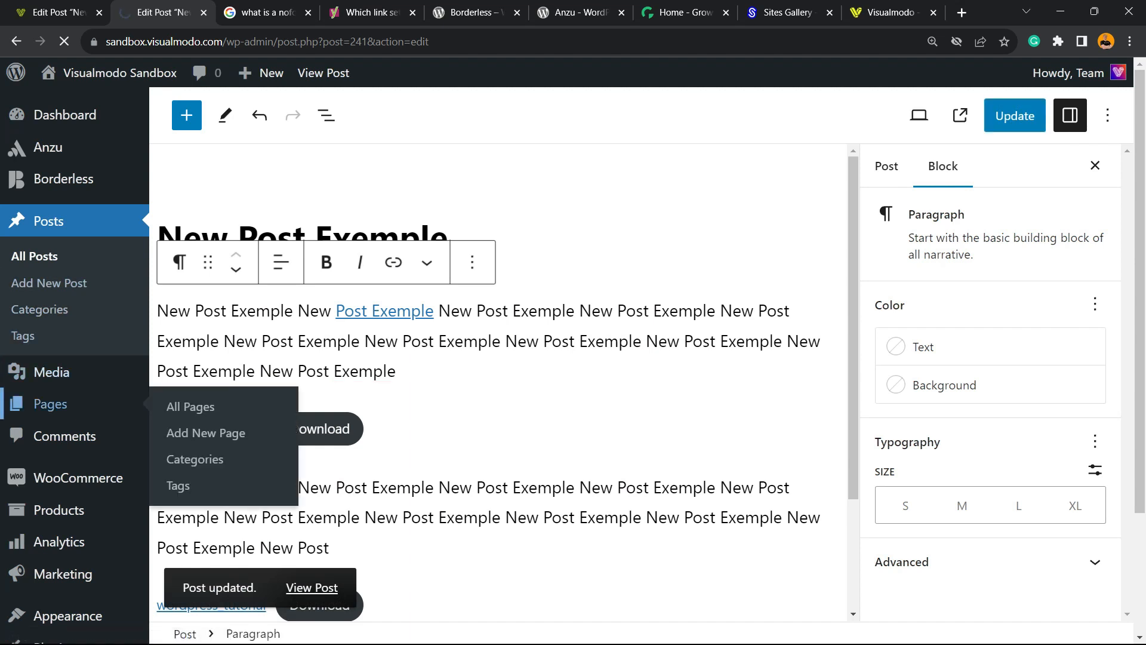
left_click(190, 405)
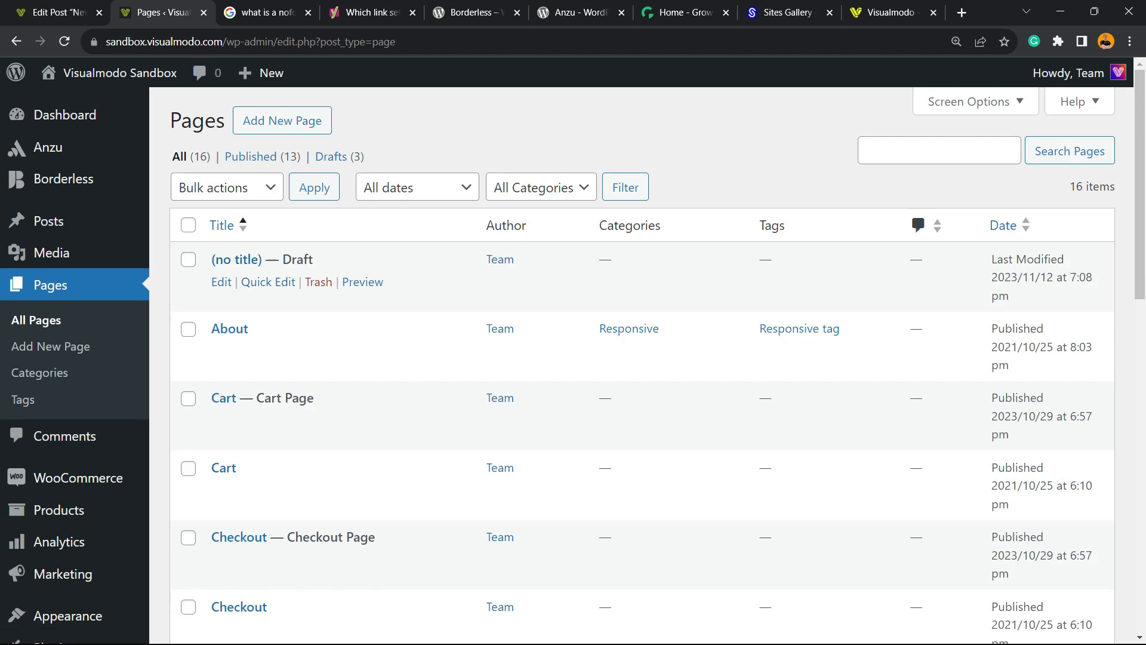
Open the Home page in the editor with its Welcome content.
scroll("down", 3)
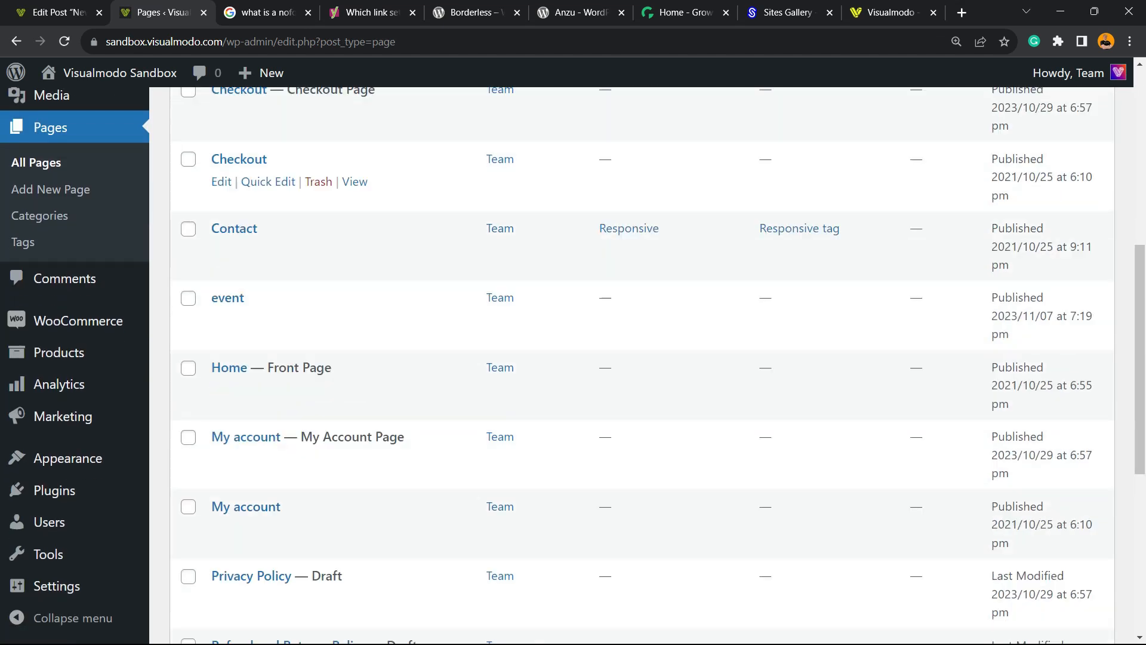
scroll("down", 3)
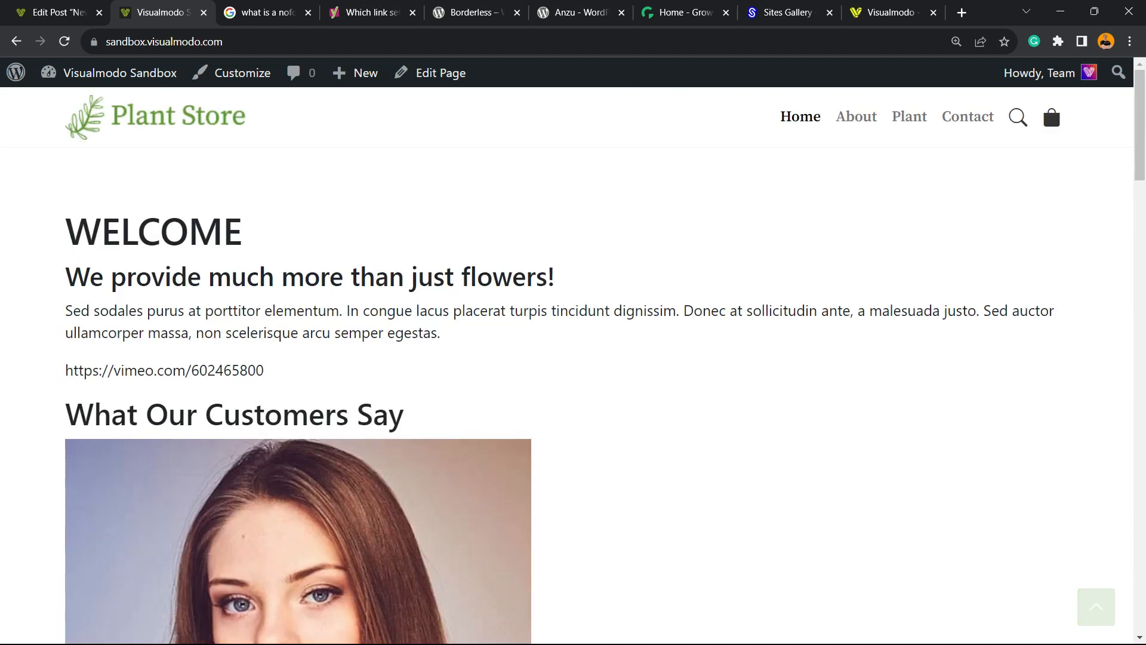
left_click(440, 71)
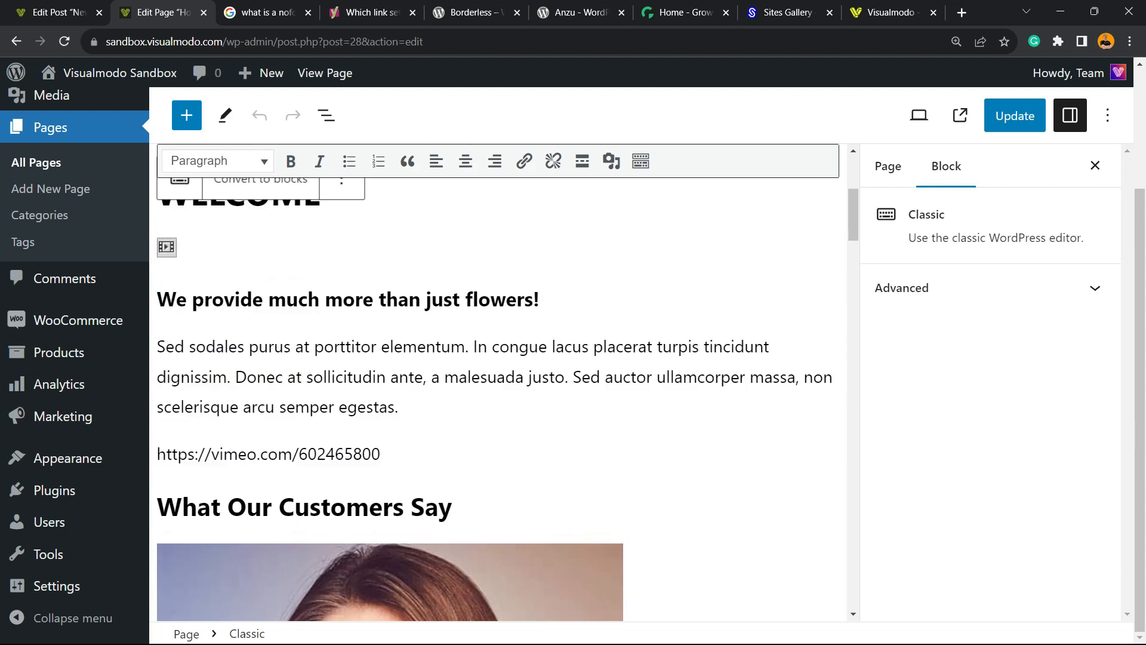
Link 'sollicitudin ante' to the Borderless plugin URL copied from its tab and bring up the link options.
left_click_drag(156, 346, 399, 407)
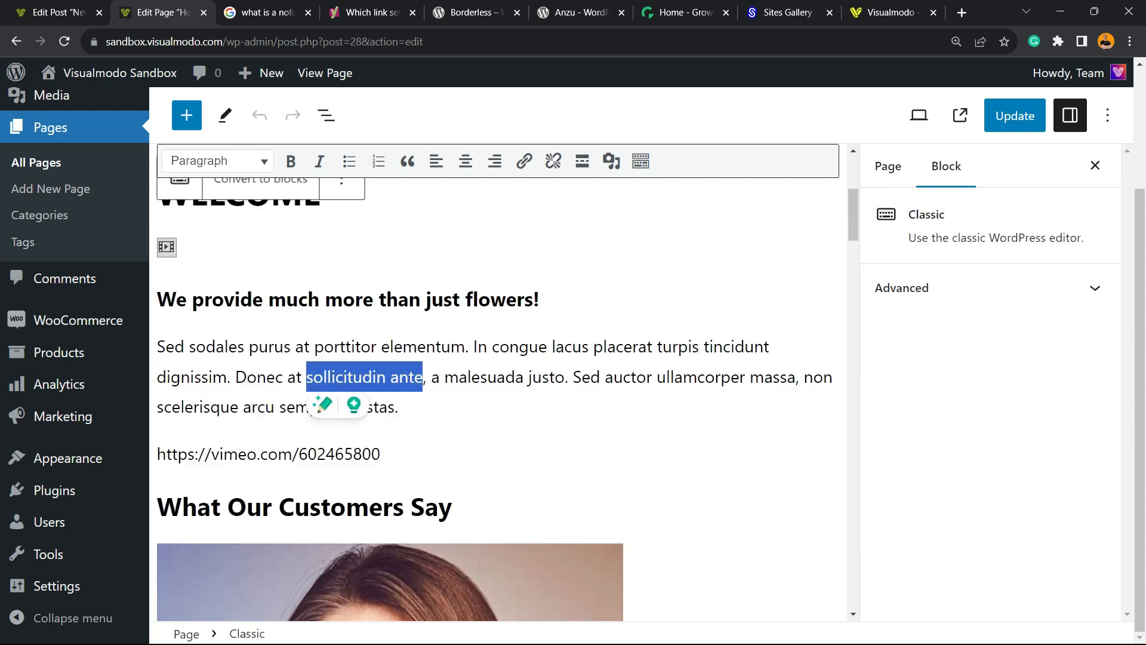
left_click(376, 12)
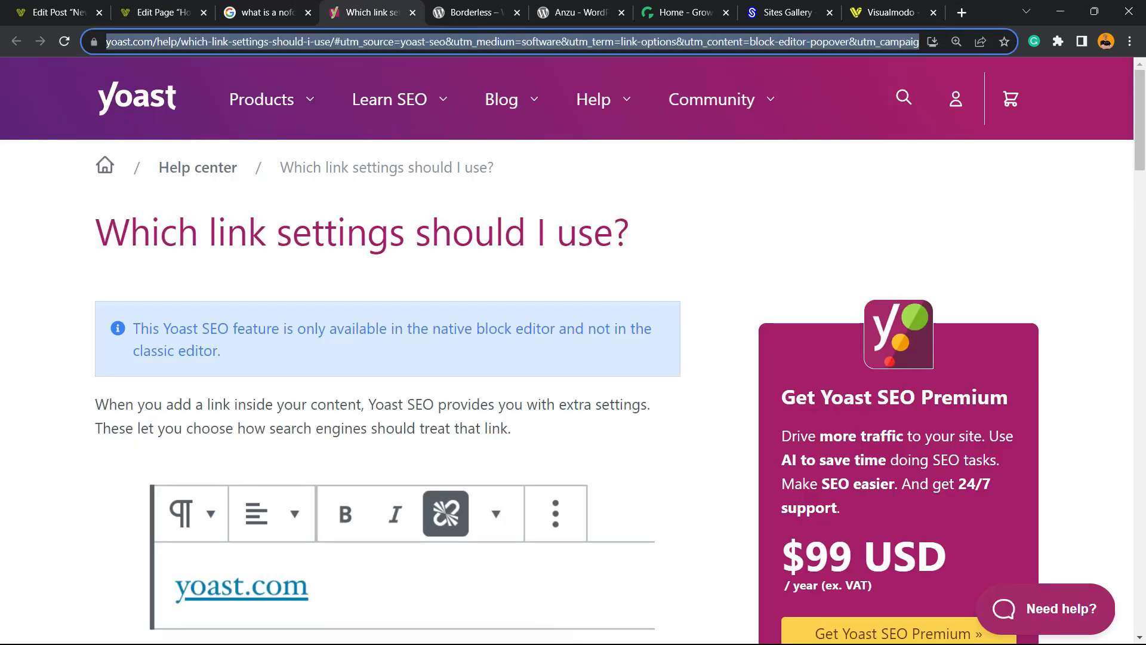
left_click(474, 12)
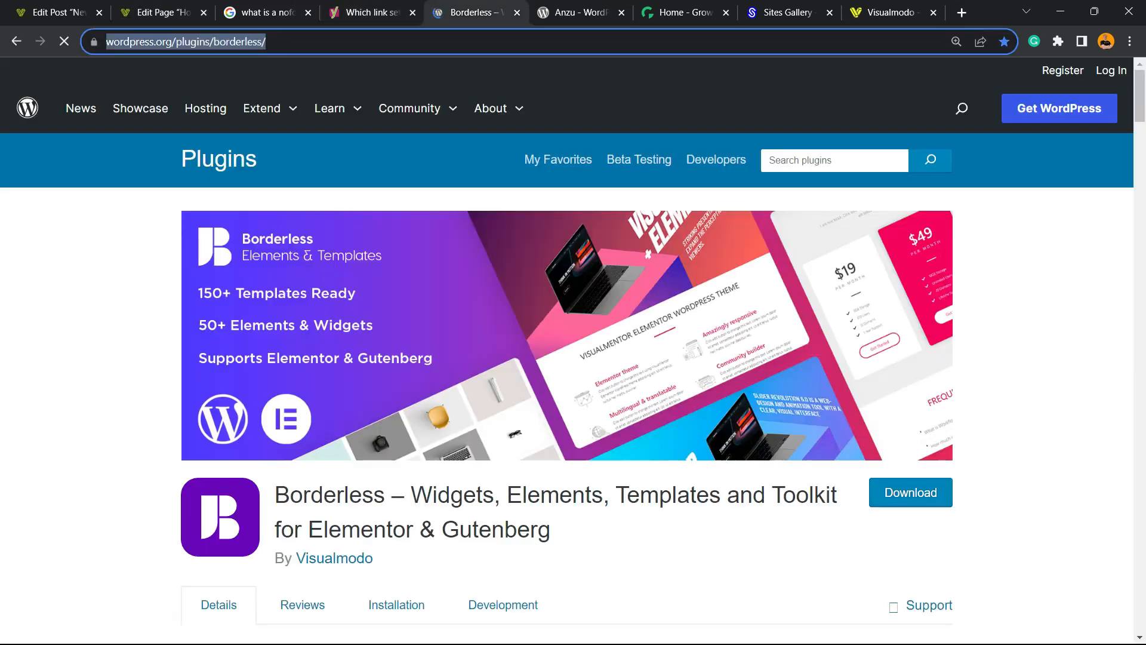
left_click(162, 12)
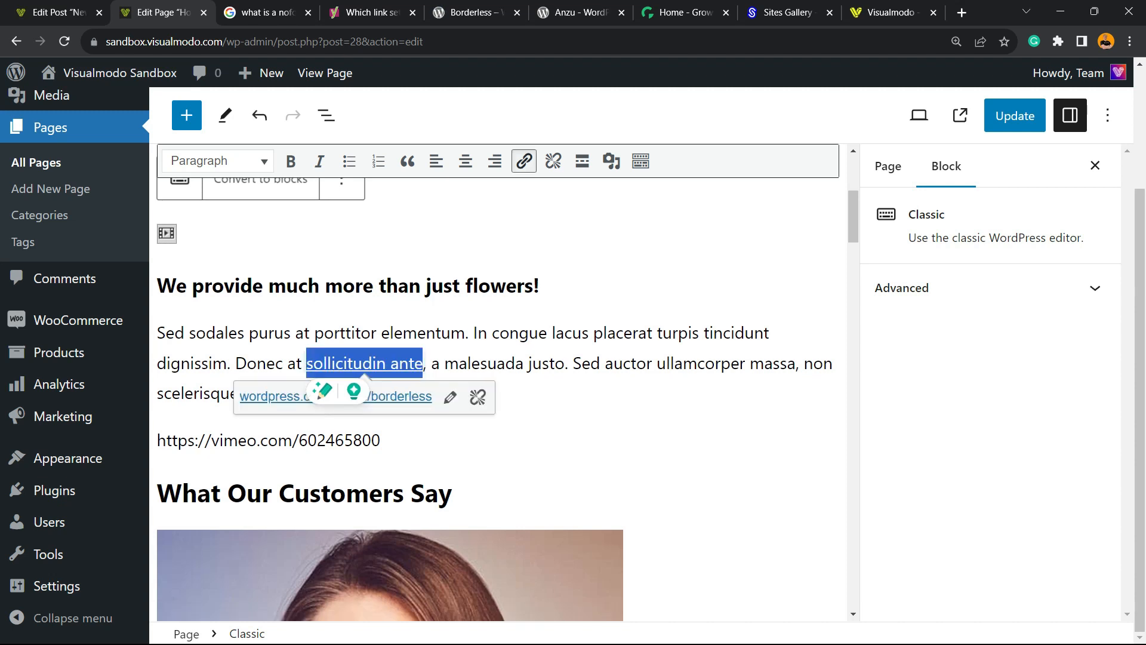
left_click(448, 396)
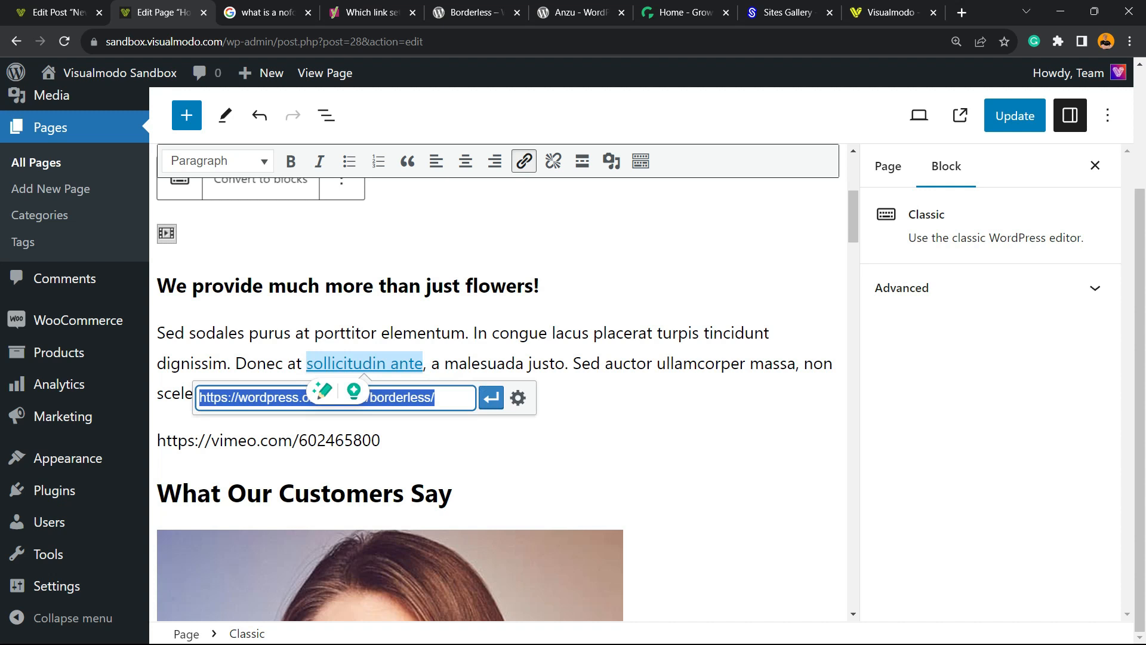
left_click(518, 397)
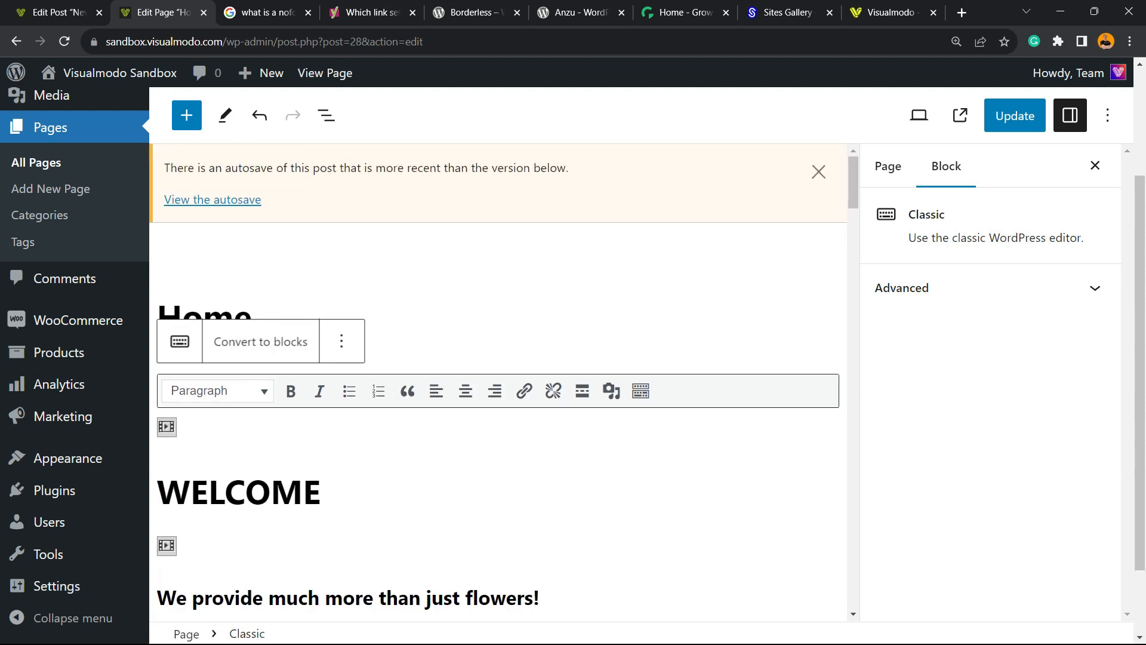
Select the paragraph with the sollicitudin ante link and update the Home page.
scroll("down", 3)
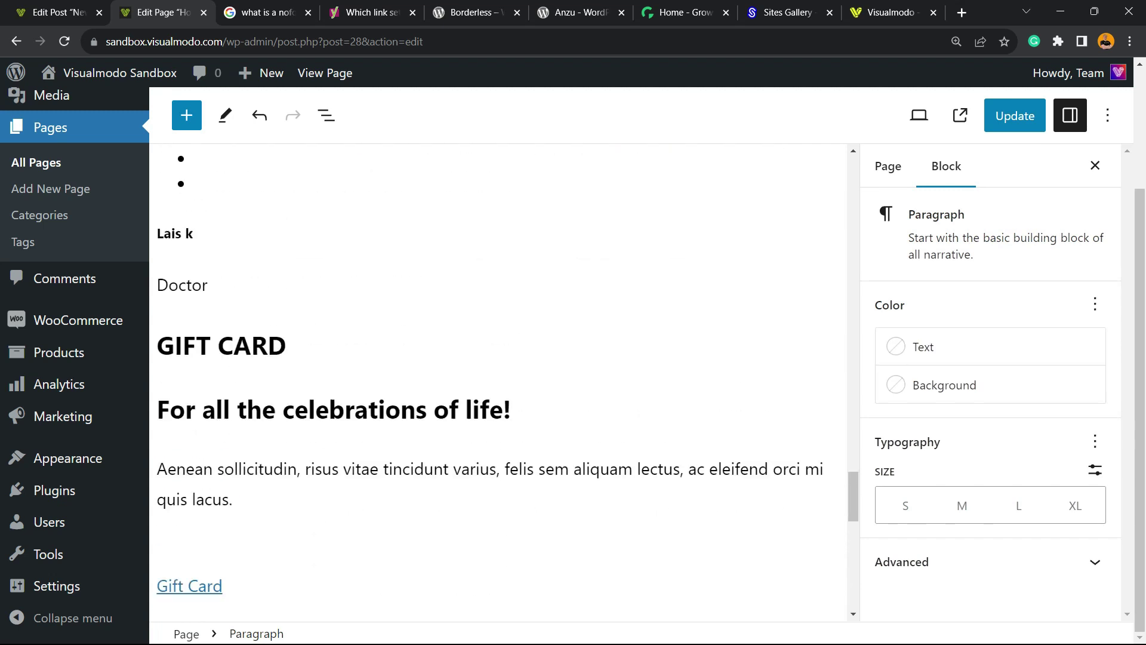
scroll("down", 3)
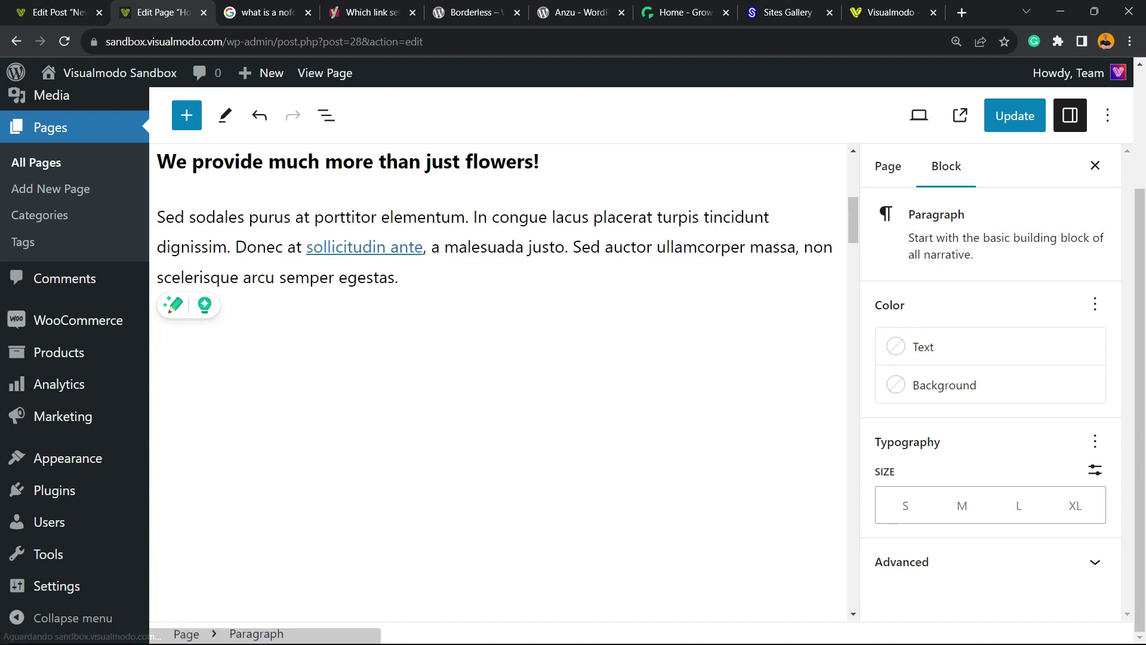
left_click(392, 318)
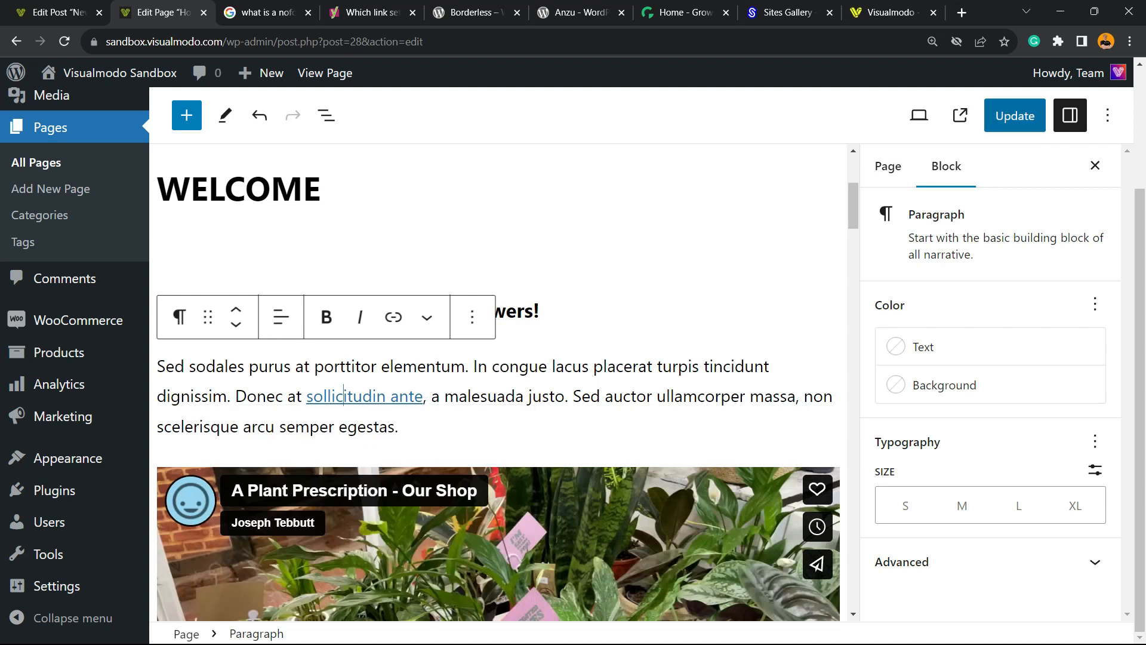
left_click(1014, 116)
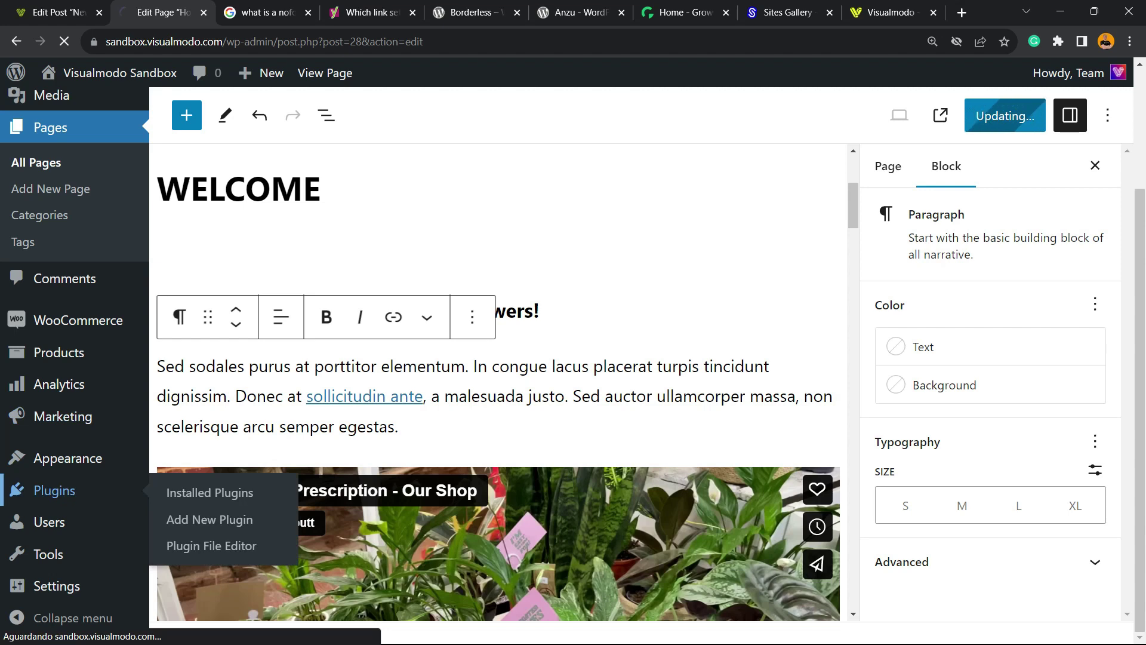
In Installed Plugins, activate the Elementor plugin.
left_click(210, 491)
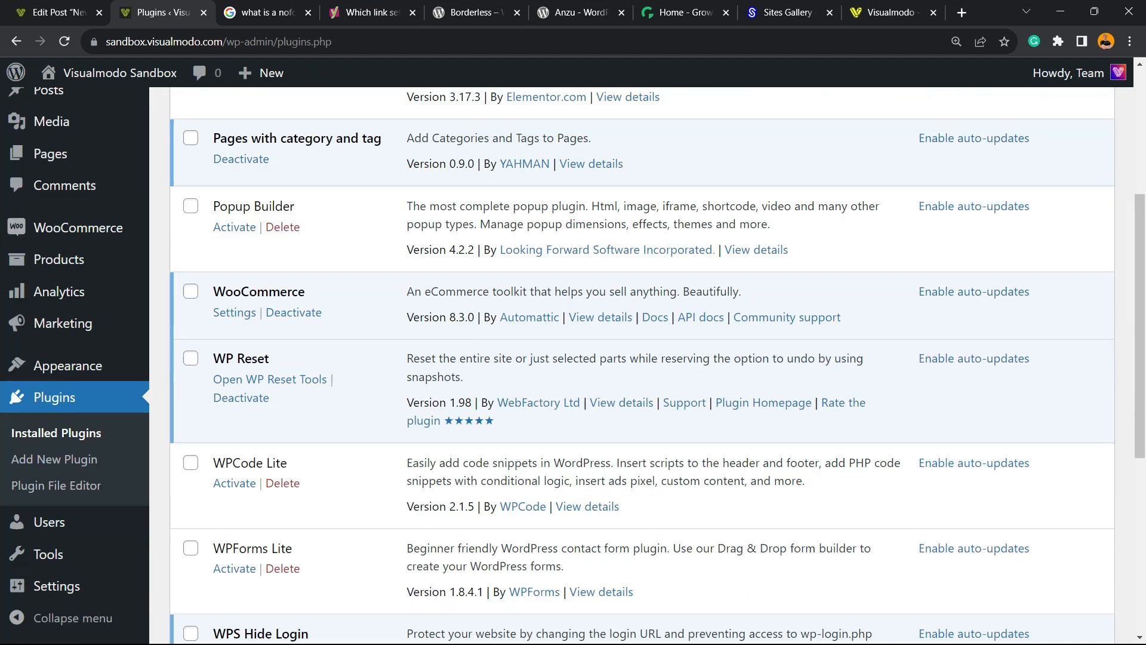
scroll("down", 3)
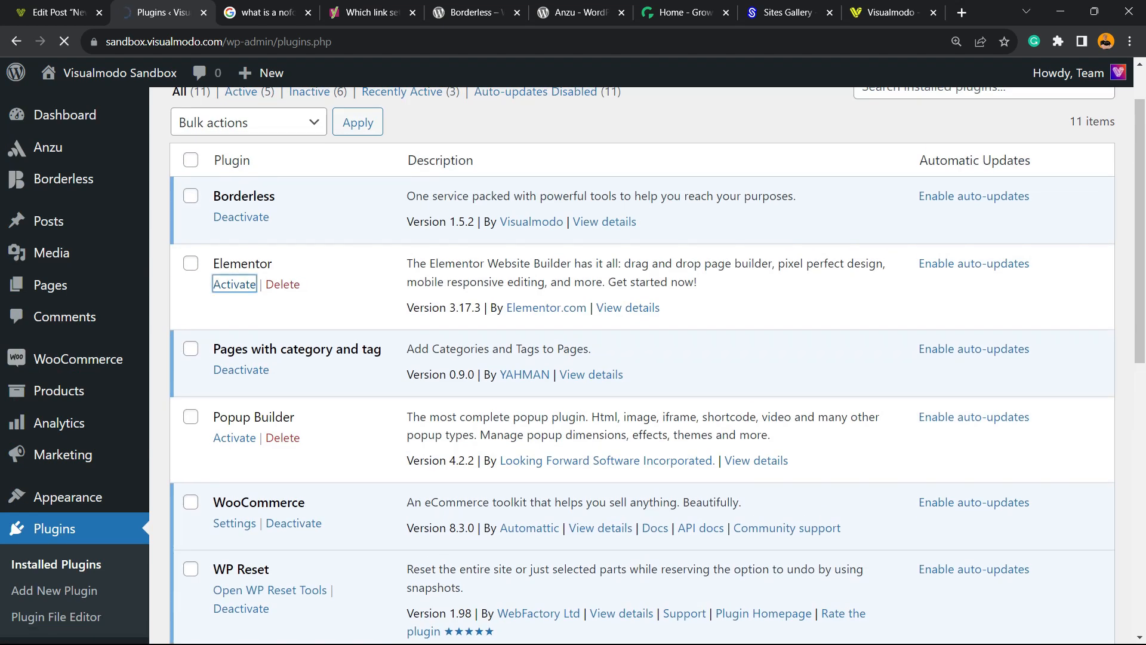
left_click(234, 284)
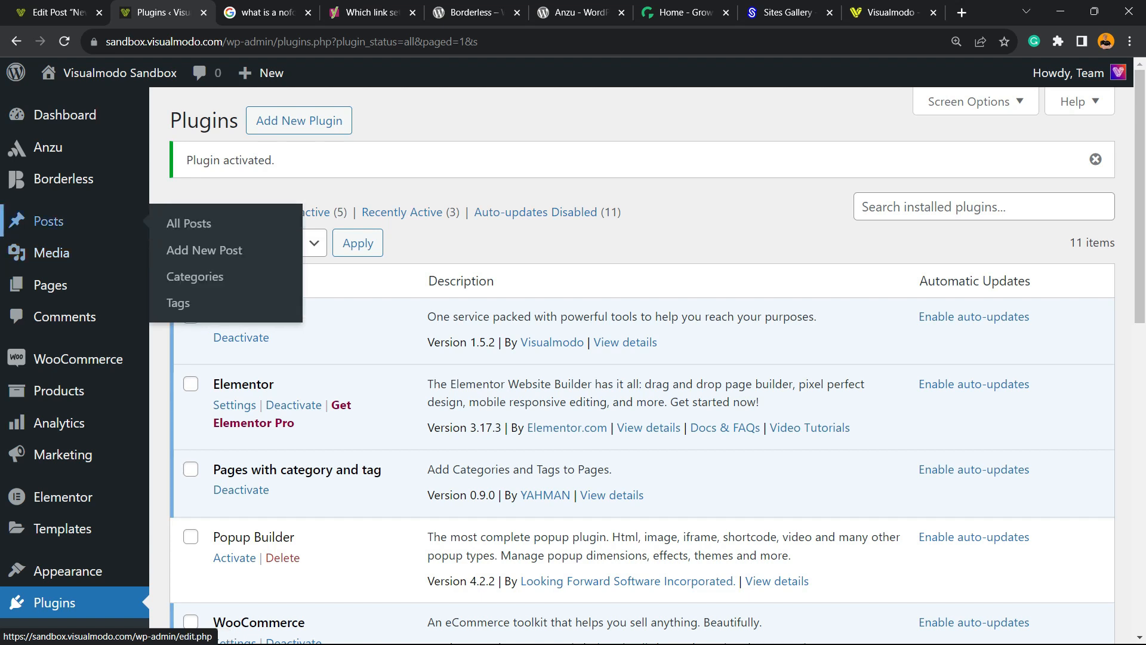
mouse_move(50, 284)
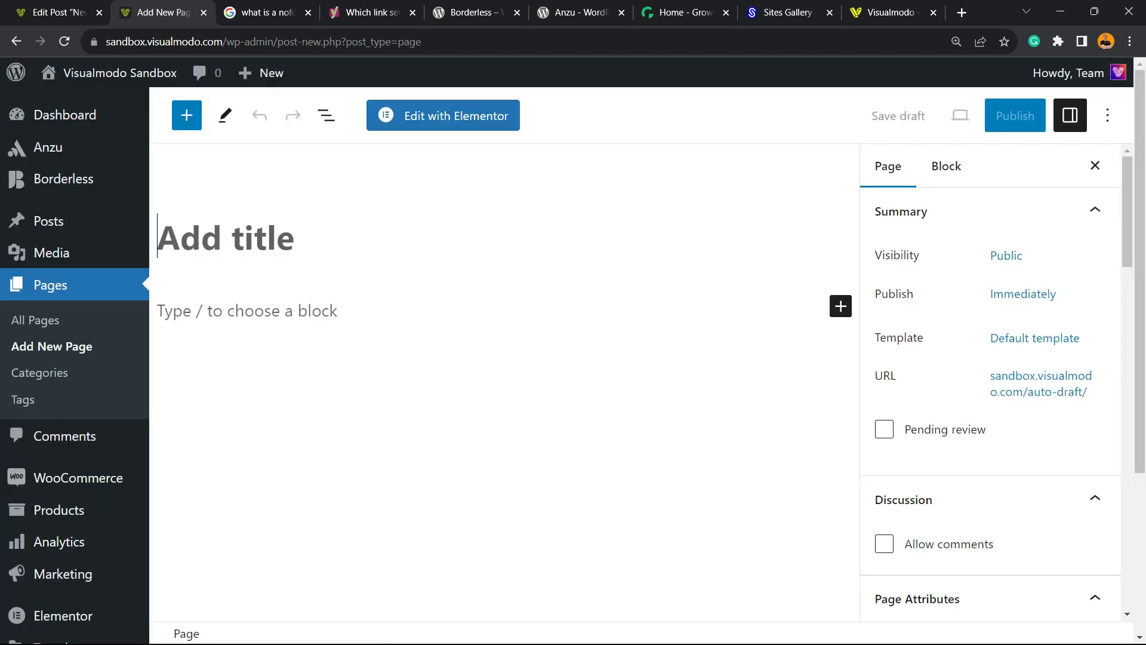
Launch the new page 'Elementor #284' in the Elementor builder, checking the Borderless plugin URL along the way.
left_click(442, 116)
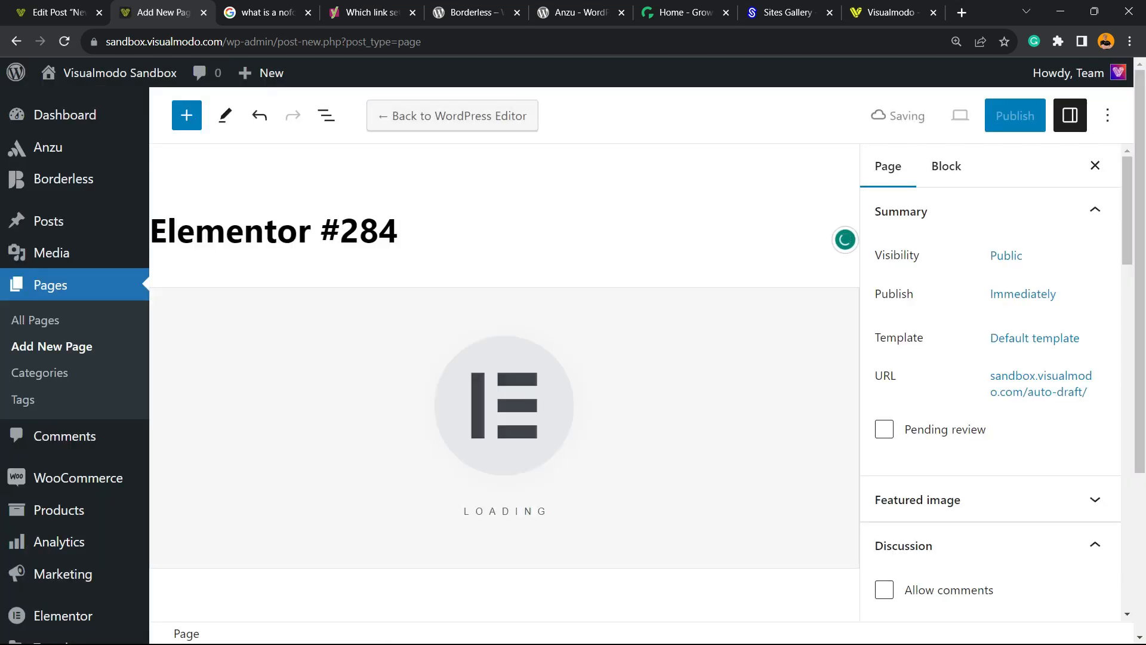
left_click(268, 12)
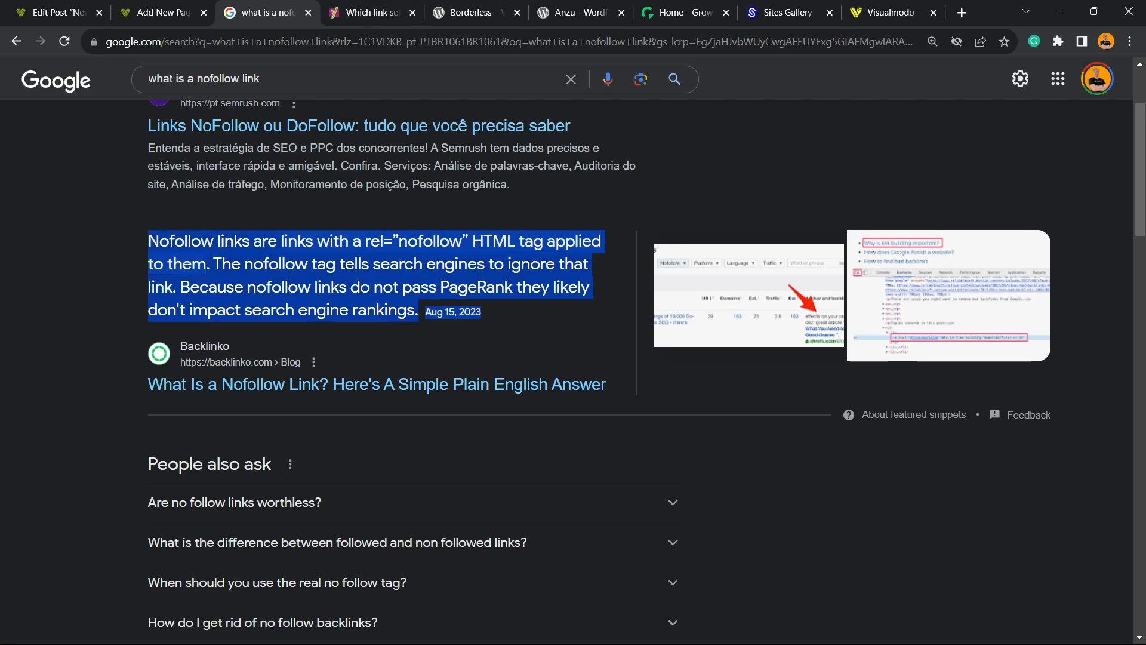
left_click(468, 11)
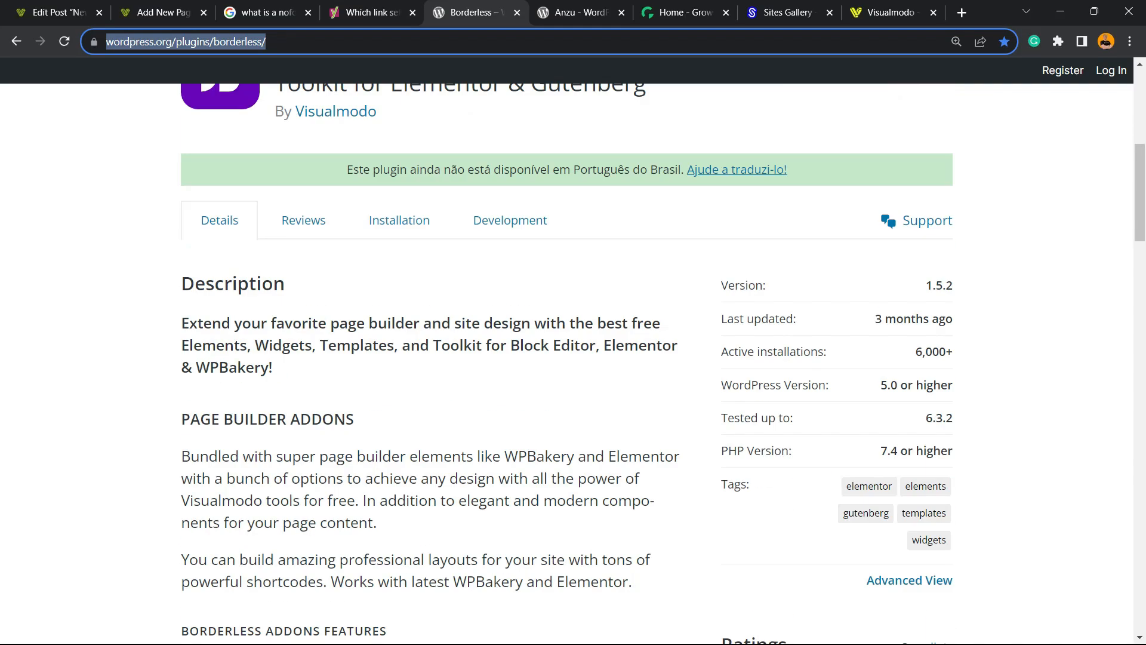
left_click(265, 12)
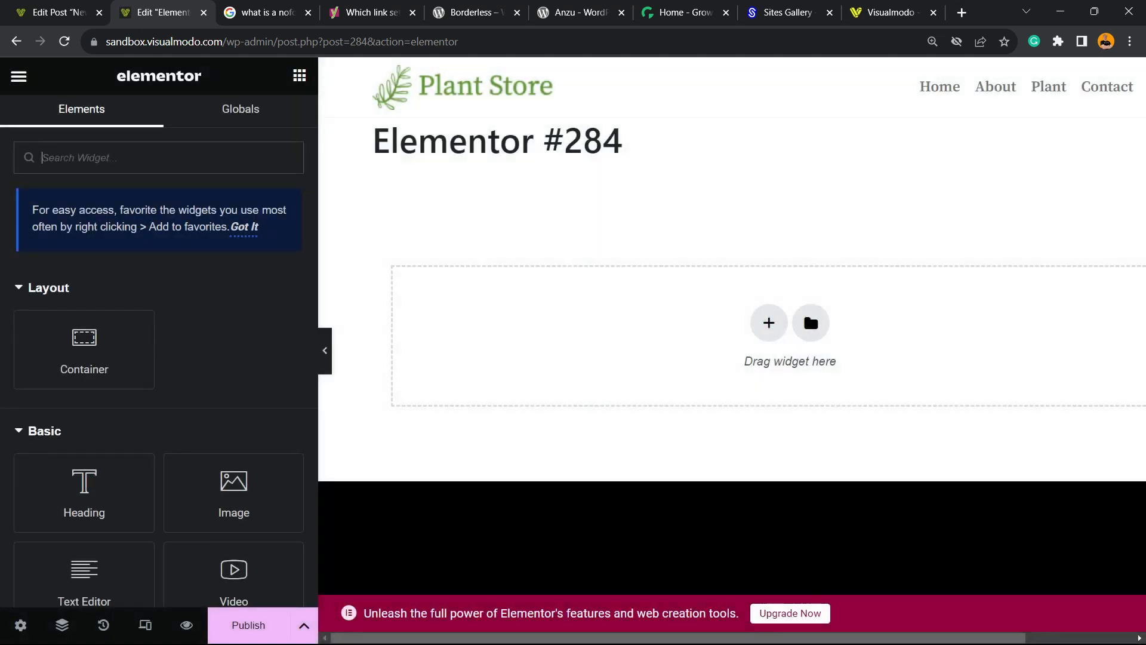
Add a single-column container to the page with a Text Editor widget inside it.
left_click(768, 323)
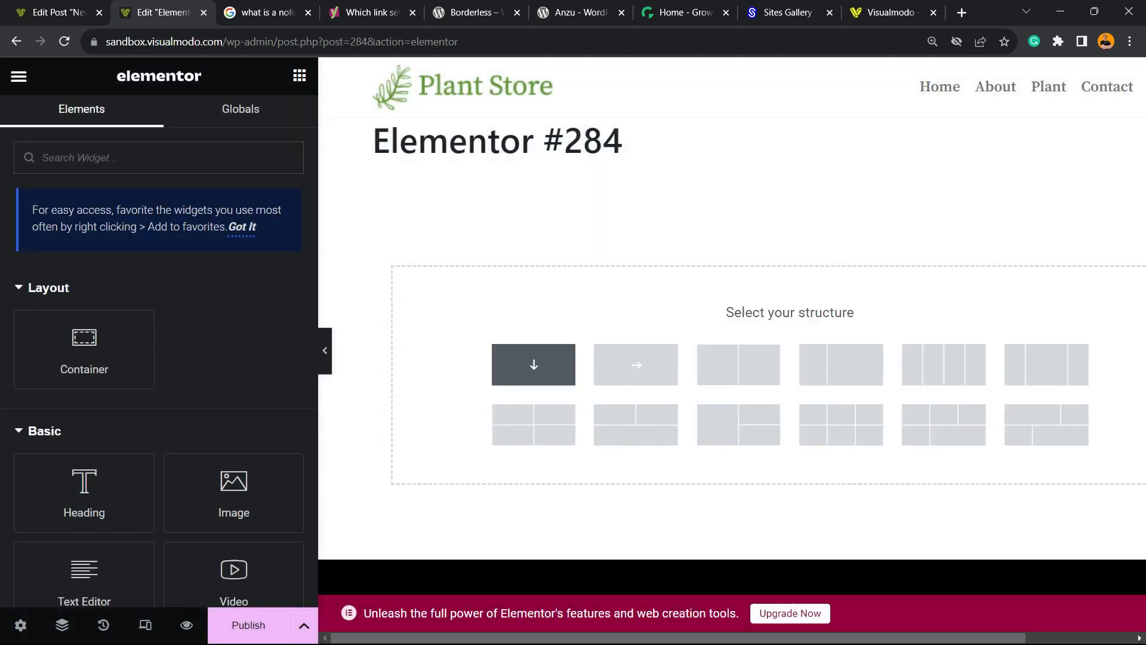
left_click(533, 366)
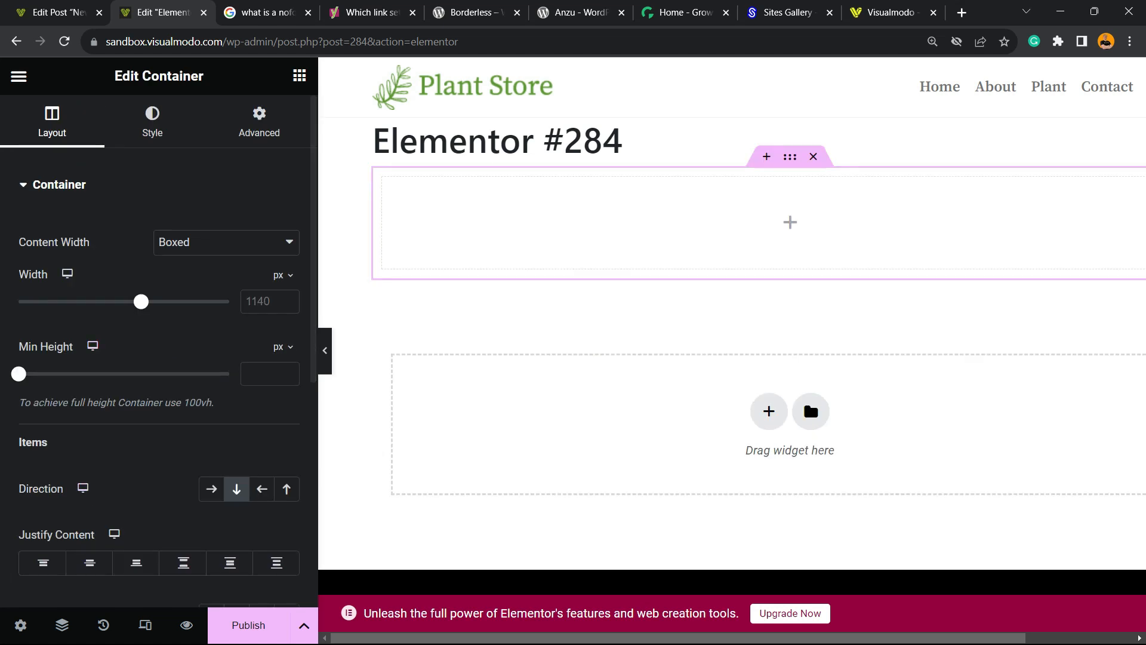
left_click(22, 76)
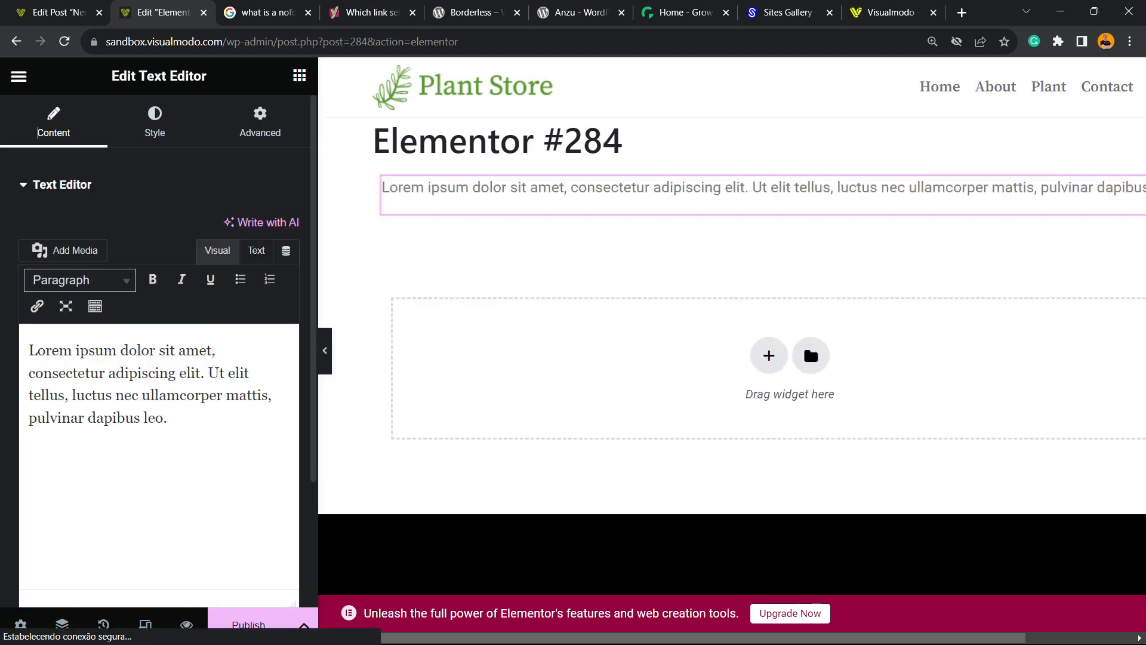
Link the words 'consectetur adipiscing' to the Borderless plugin page URL and apply it.
left_click(468, 12)
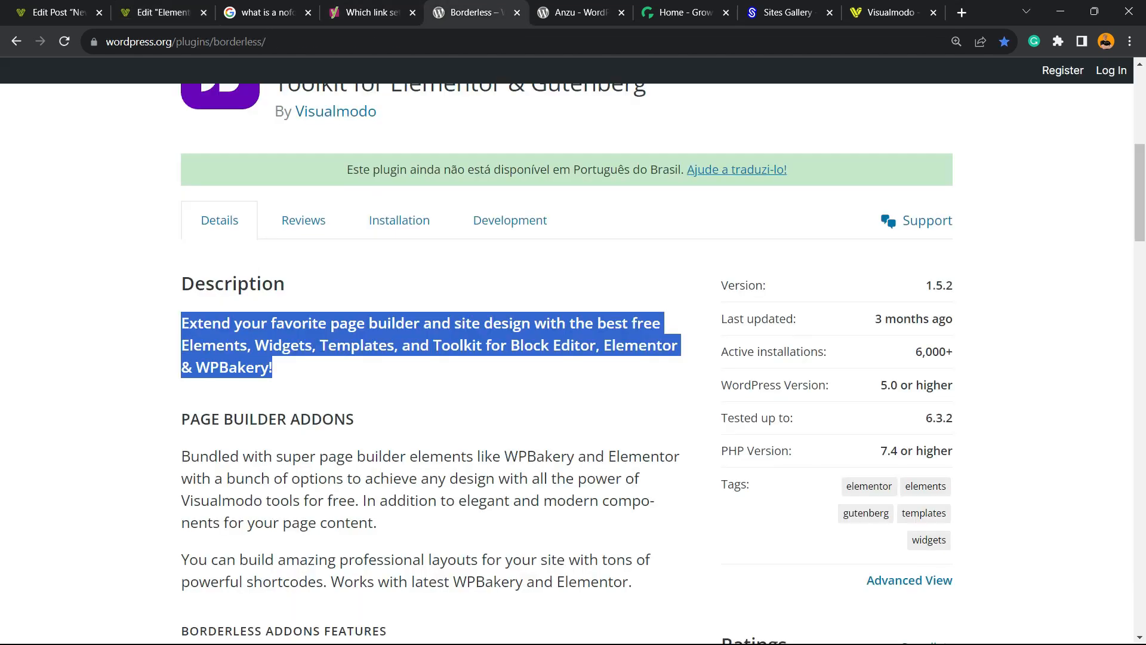
left_click(53, 12)
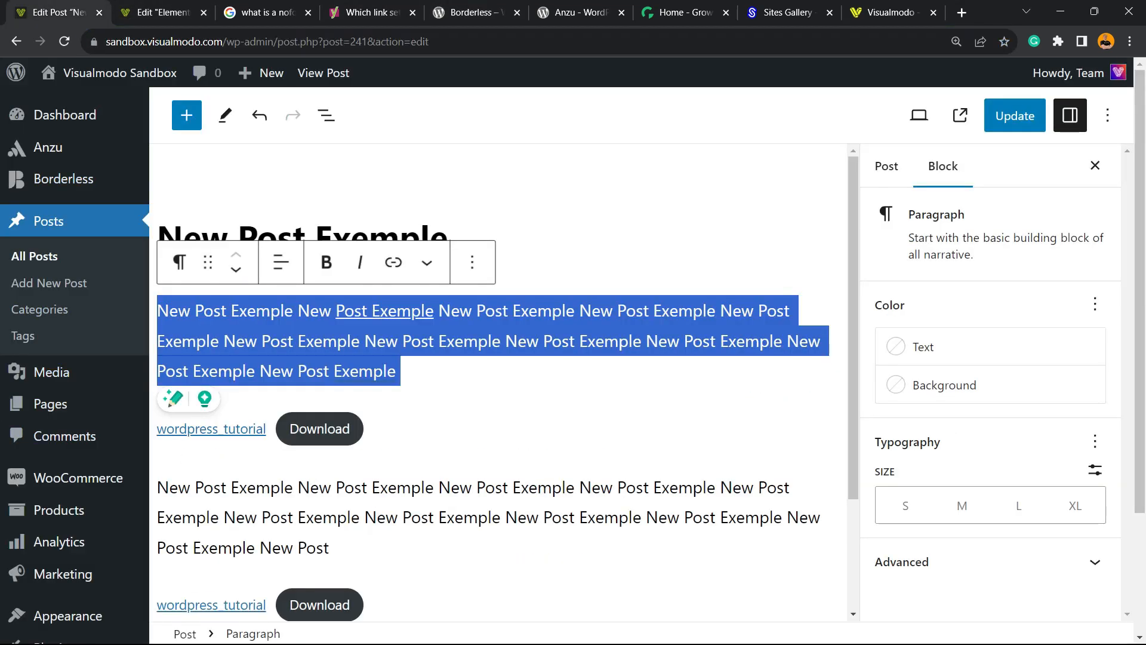
left_click(154, 12)
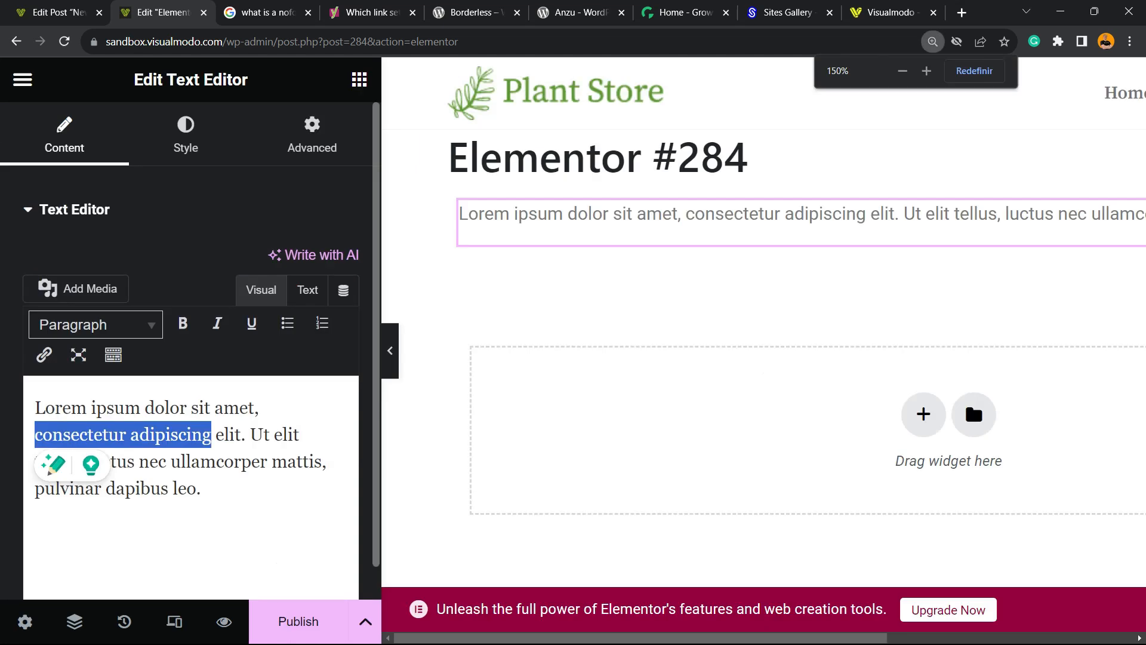
left_click(43, 356)
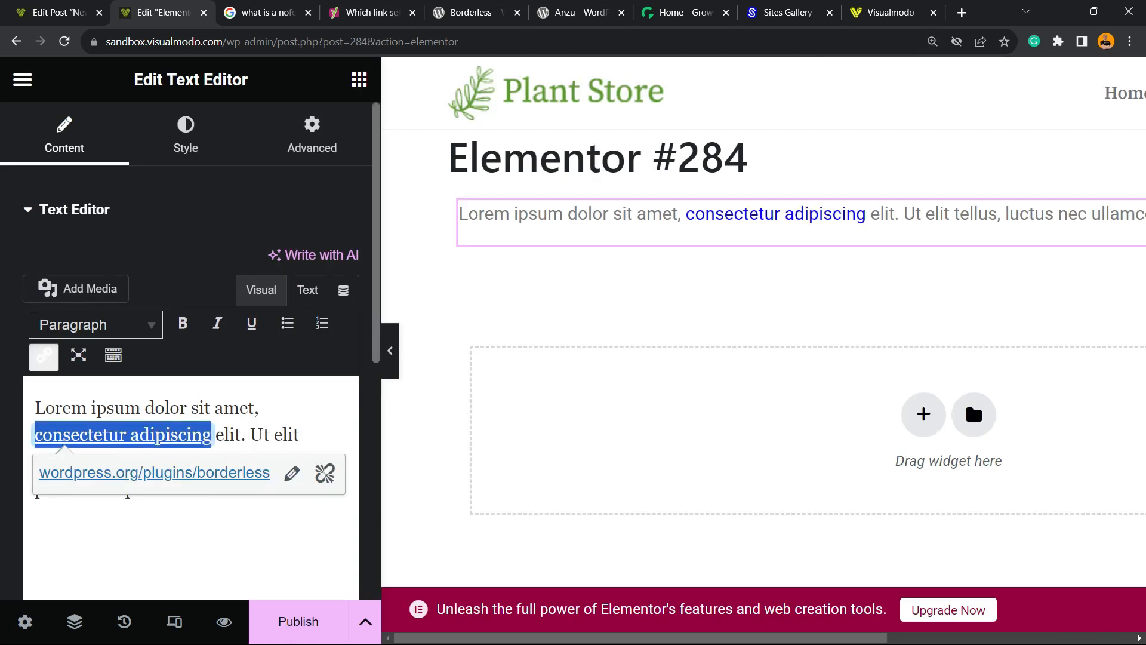
left_click(291, 473)
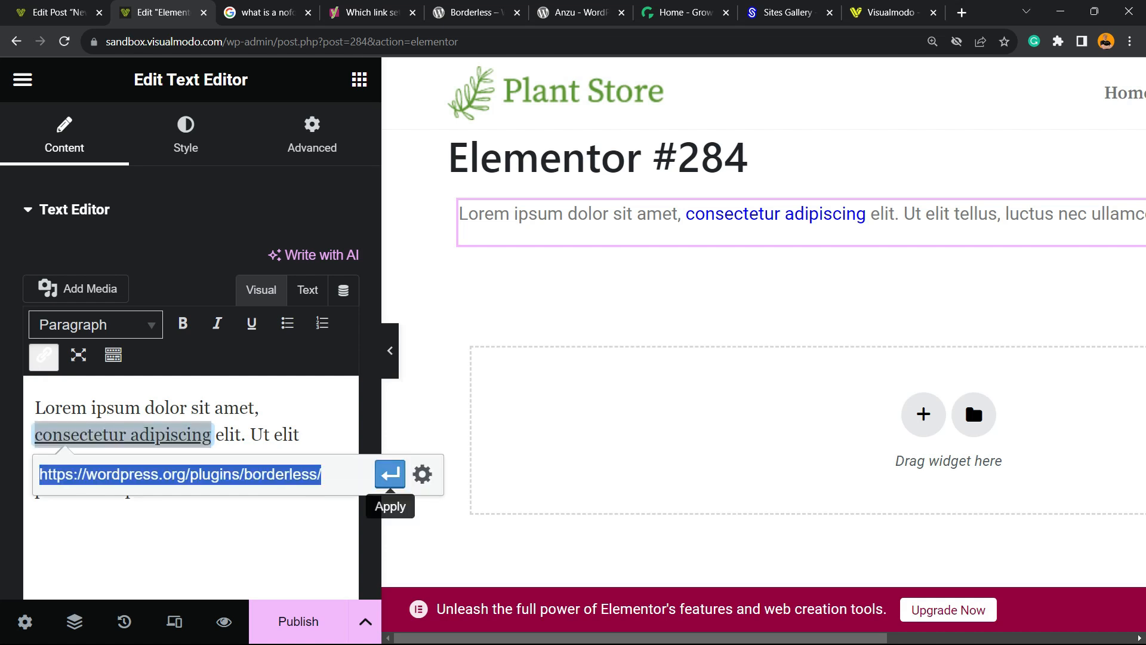
left_click(422, 474)
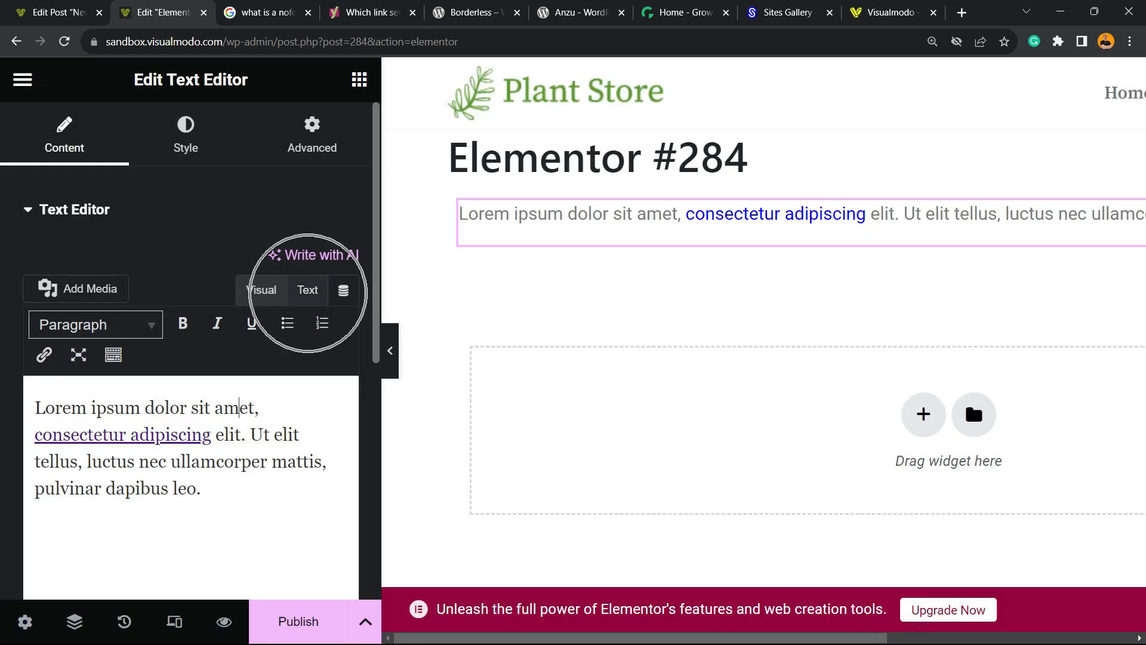
Add rel="nofollow" to the <a> tag in the widget's HTML view, then return to Visual.
left_click(307, 290)
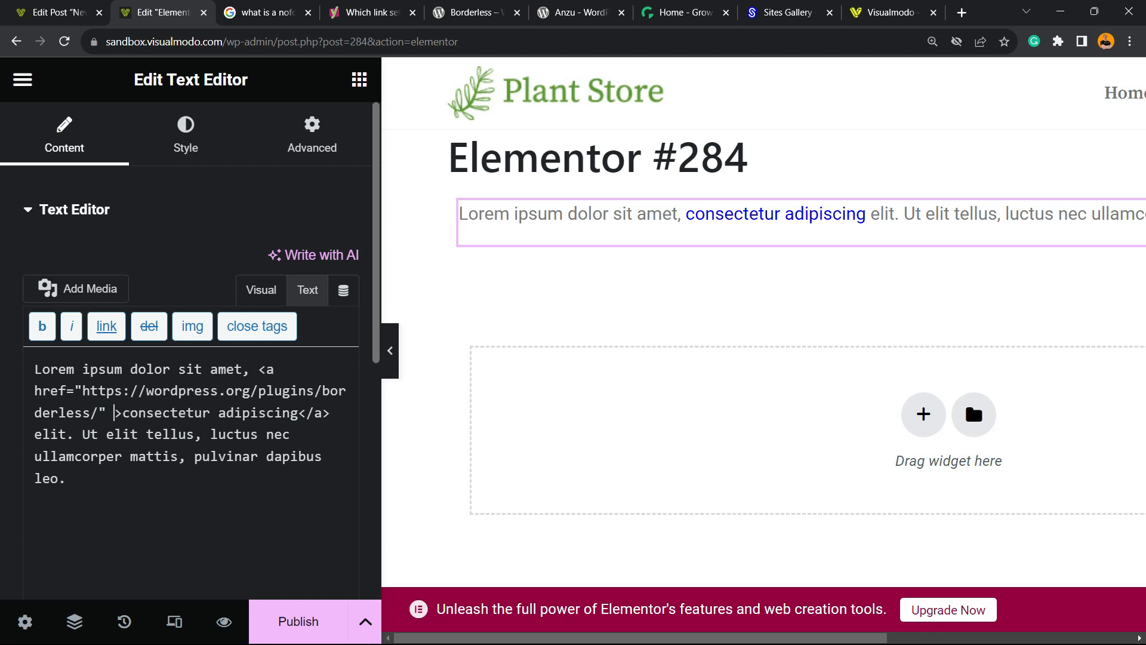
left_click(269, 12)
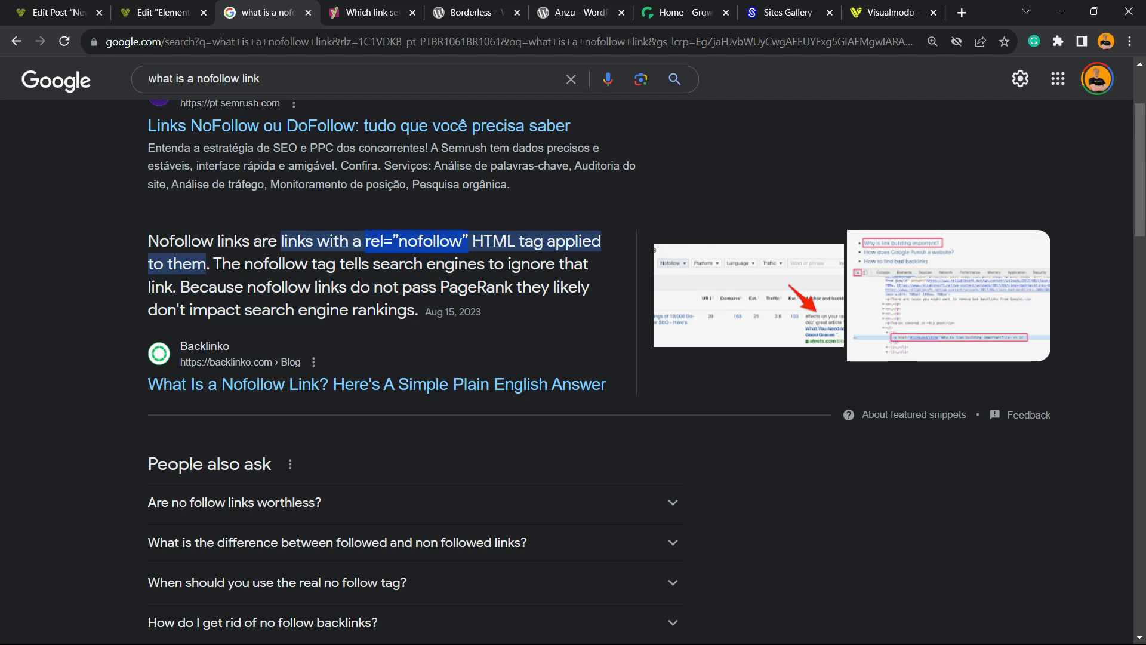
left_click(158, 12)
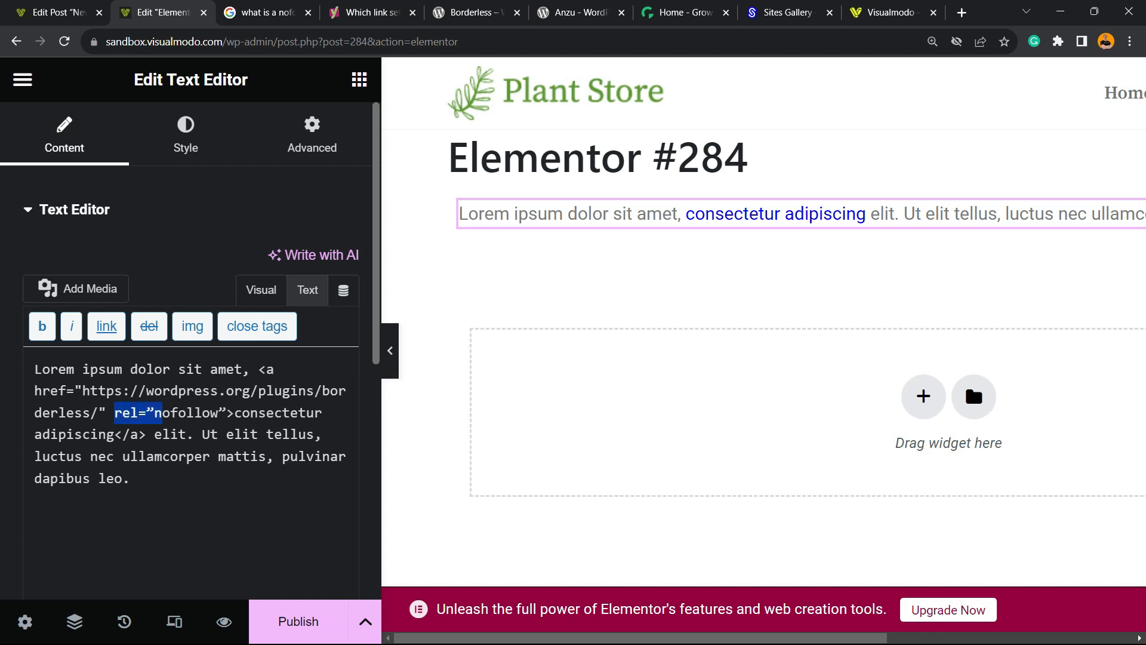
left_click(260, 290)
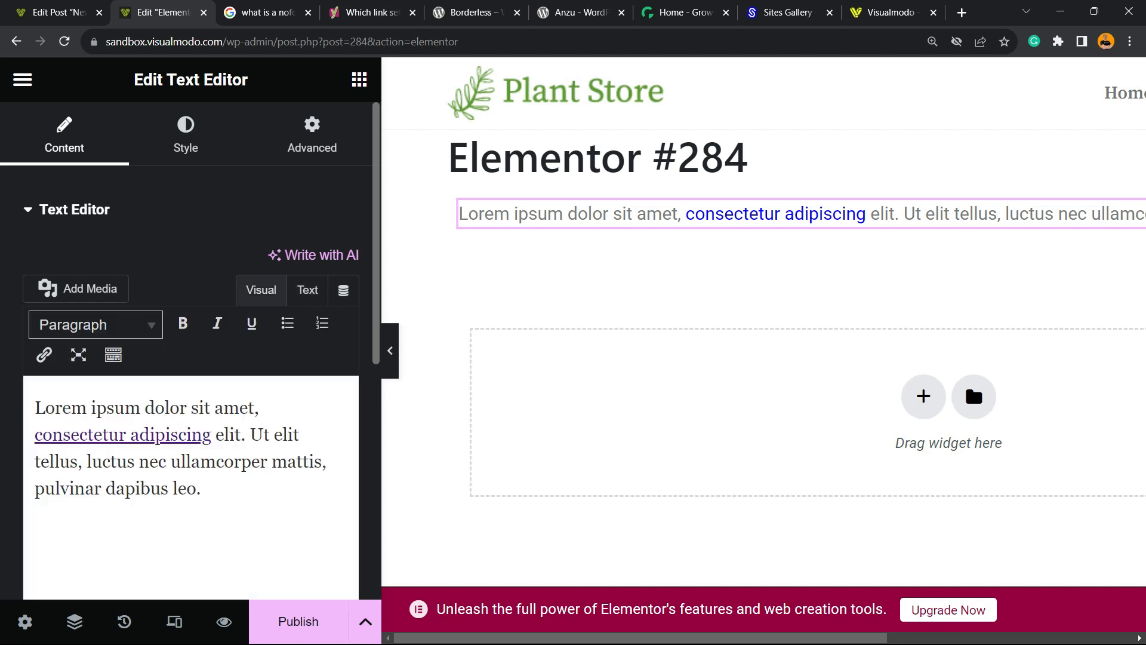
Publish the Elementor #284 page and bring up the Yoast link-settings article.
left_click(122, 435)
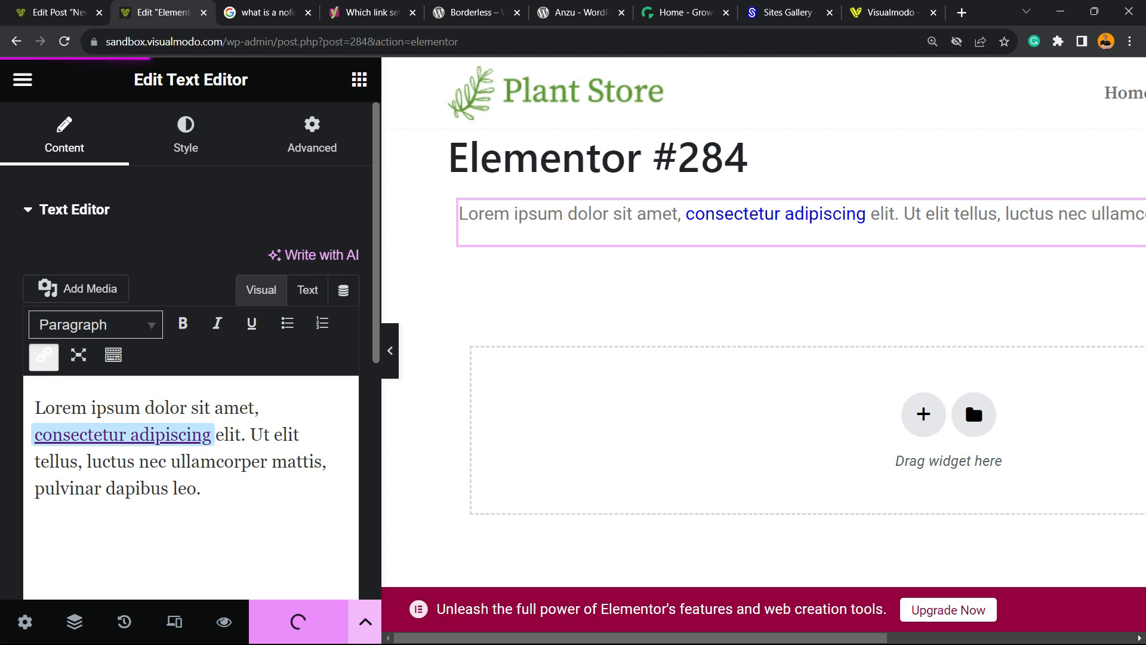
left_click(298, 621)
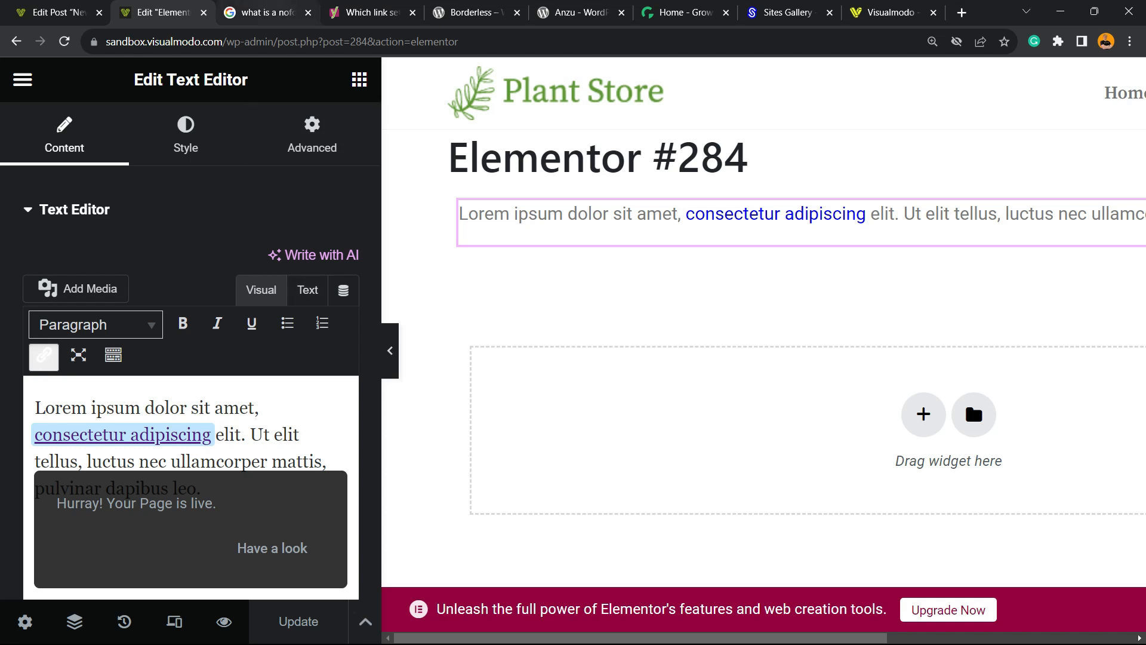
left_click(374, 11)
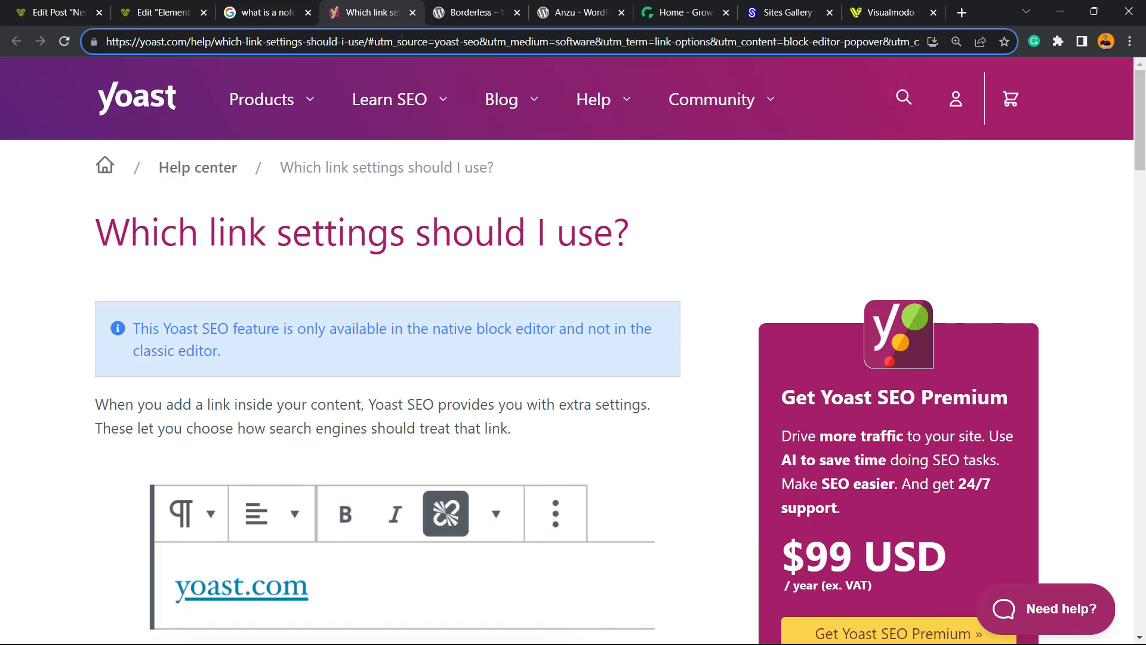
Review Yoast's before/after nofollow code example, then return to the Google nofollow search results.
scroll("down", 3)
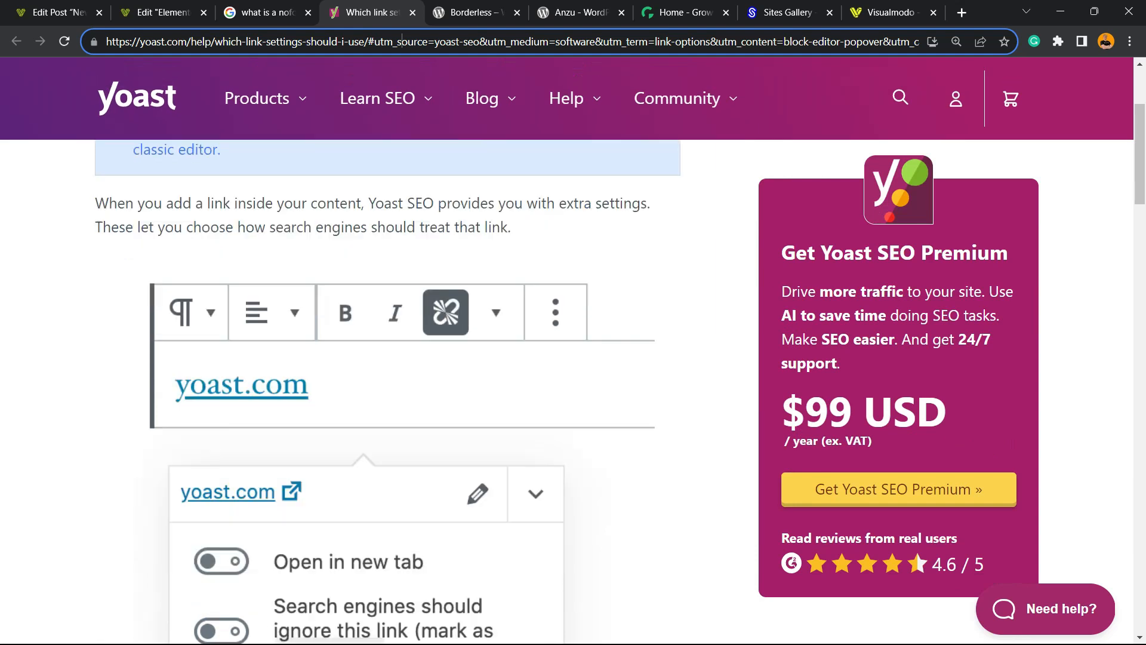
scroll("down", 3)
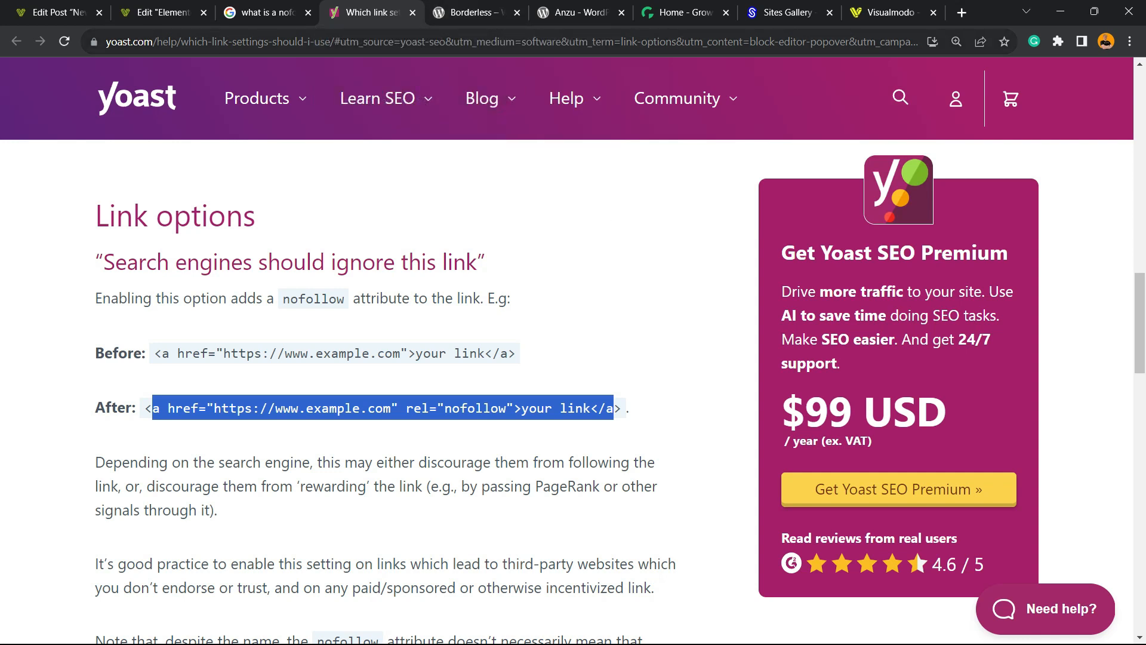
left_click(265, 12)
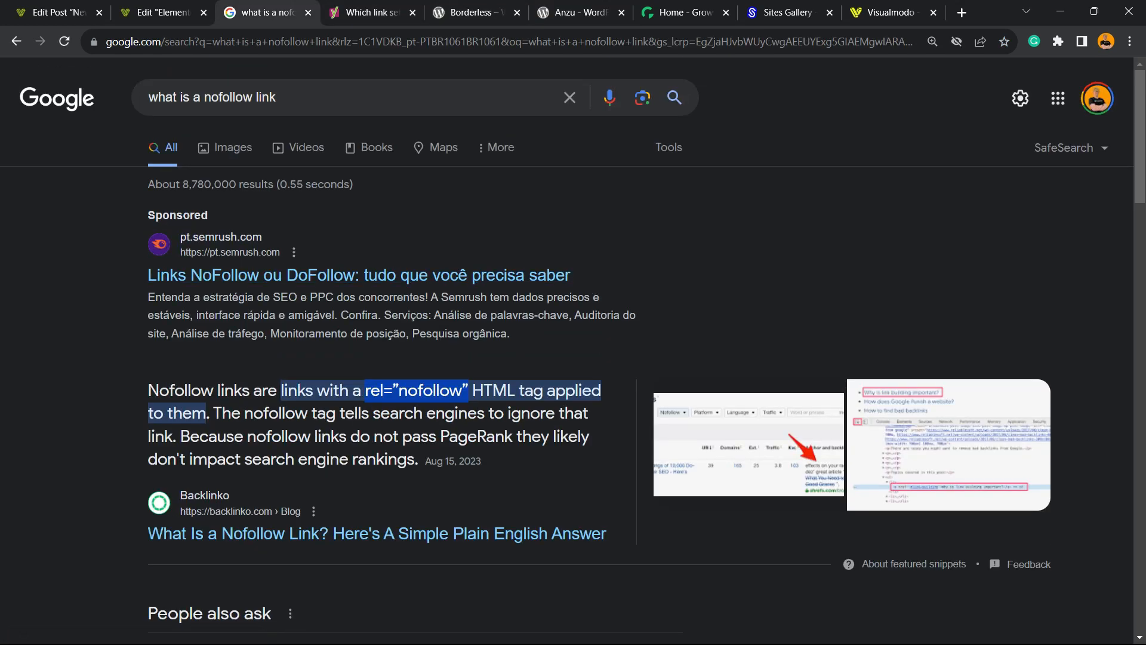
Revisit the Borderless plugin listing, highlight 'Gutenberg' in its title, then switch to Growwwth.
left_click(466, 12)
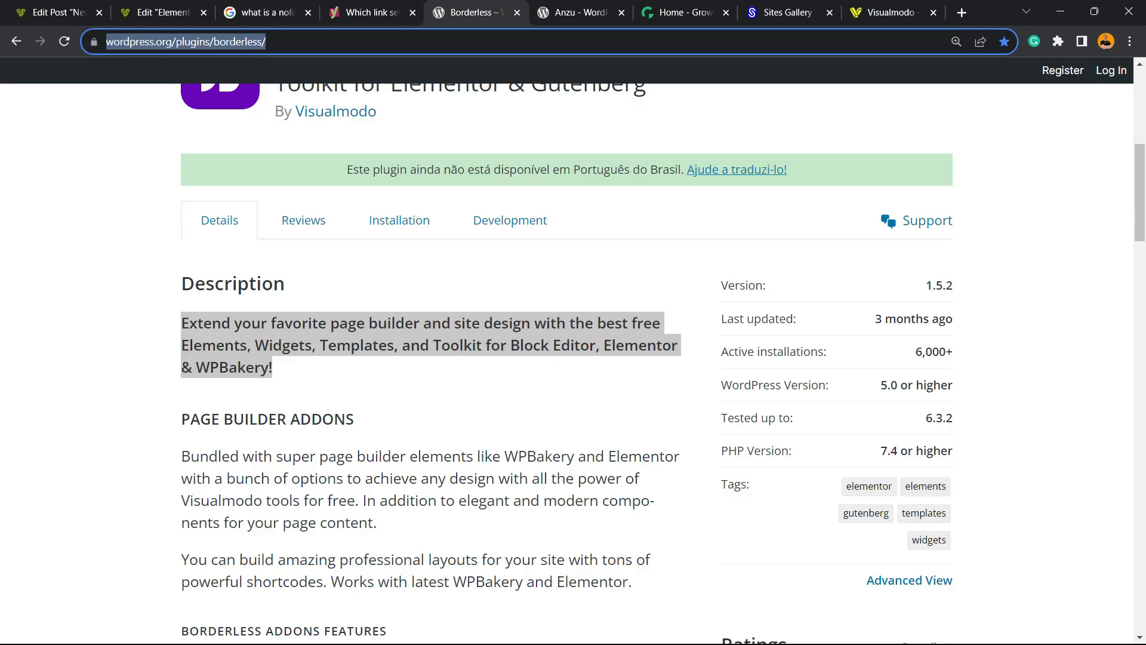
left_click(580, 12)
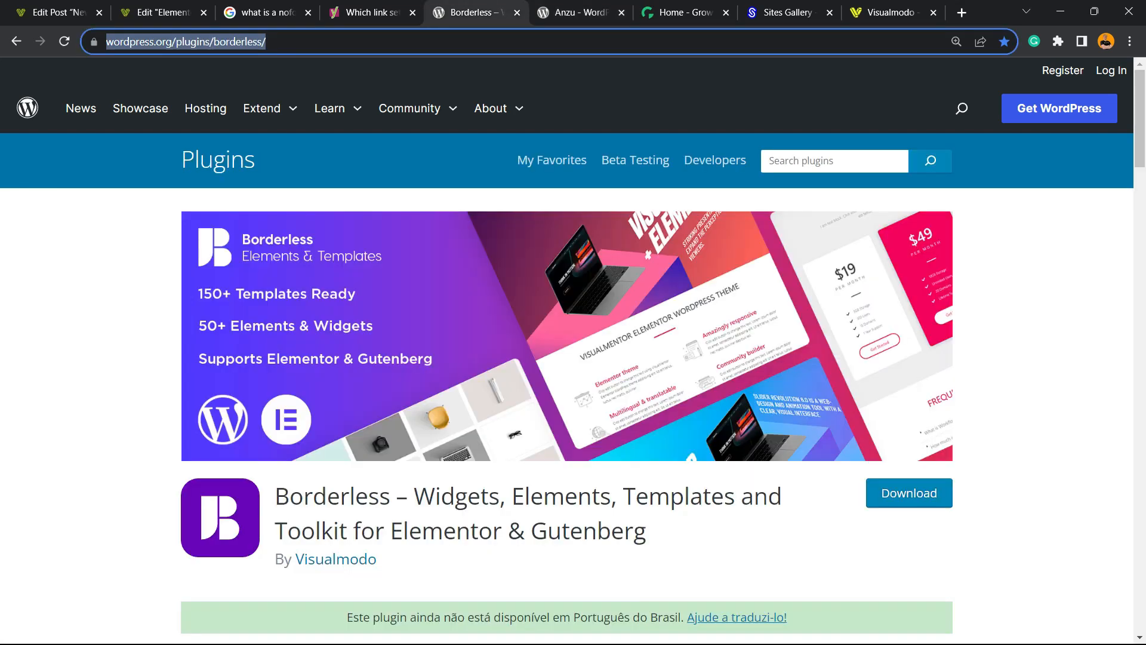
triple_click(480, 496)
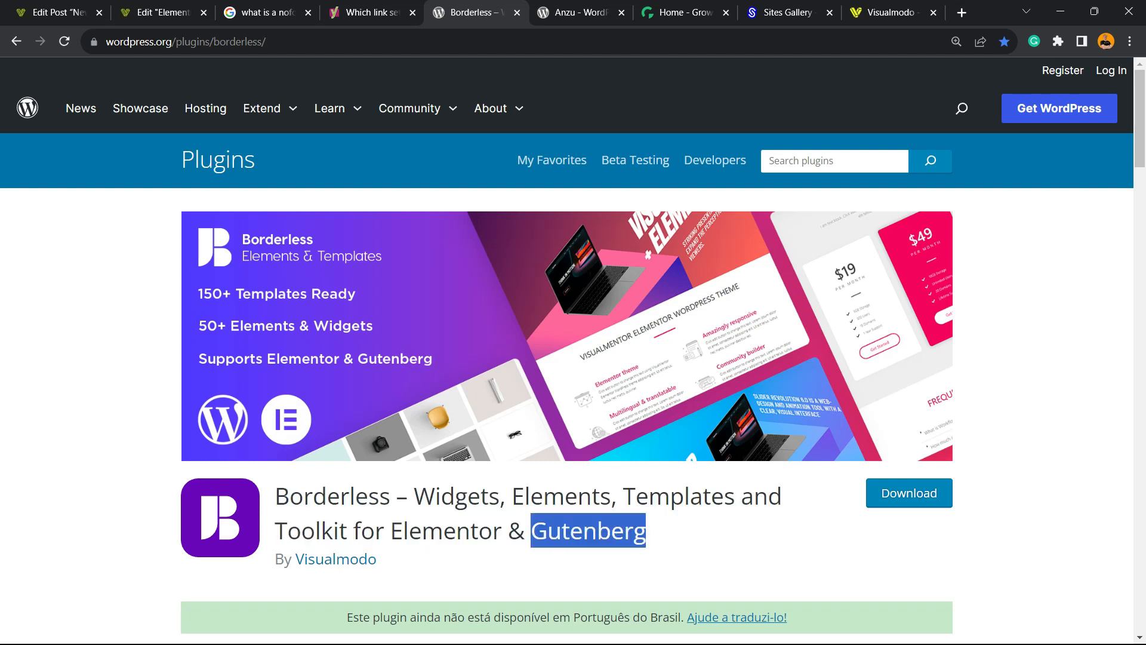
left_click(688, 12)
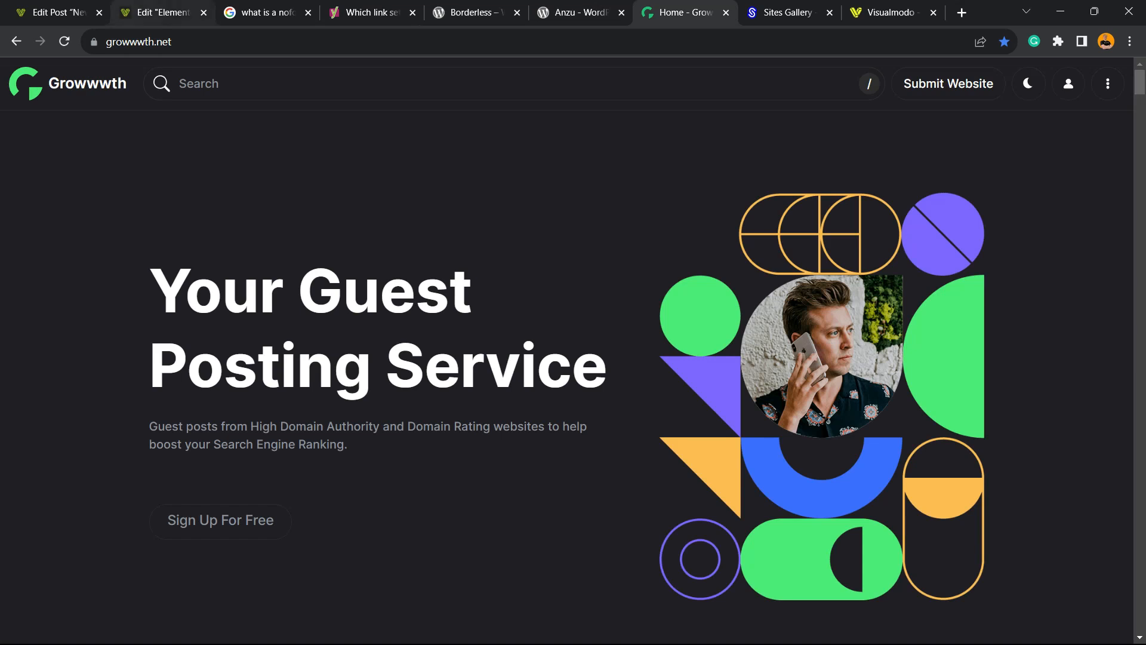
Scroll through Growwwth's guest-posting site cards, then switch to the Sites Gallery showcase.
left_click(138, 41)
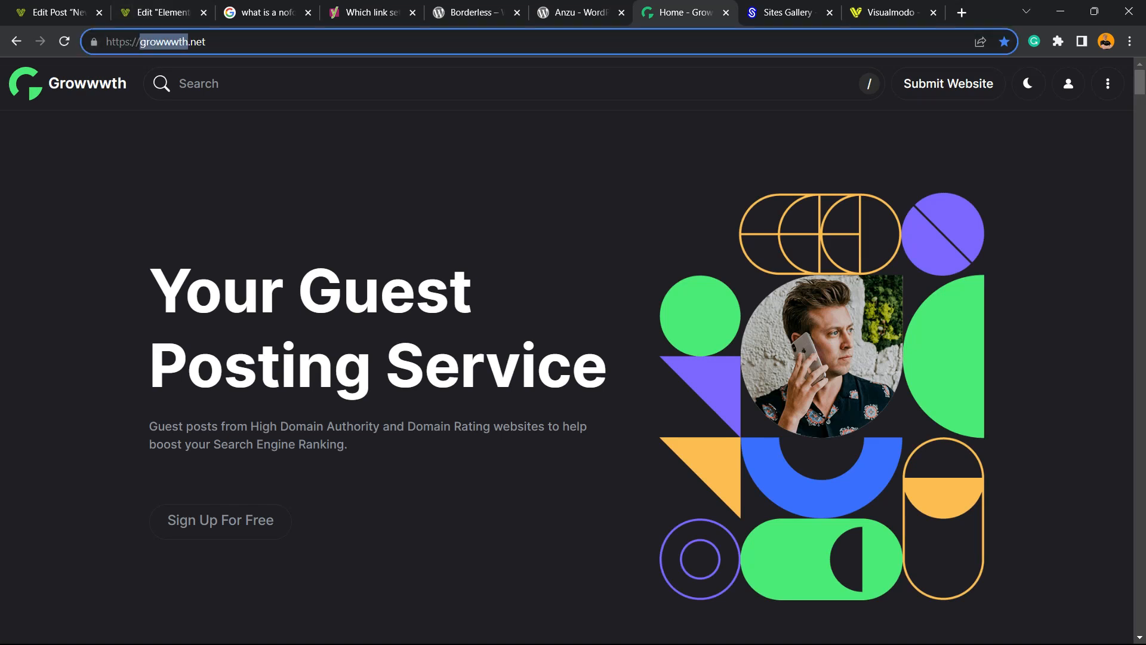
scroll("down", 3)
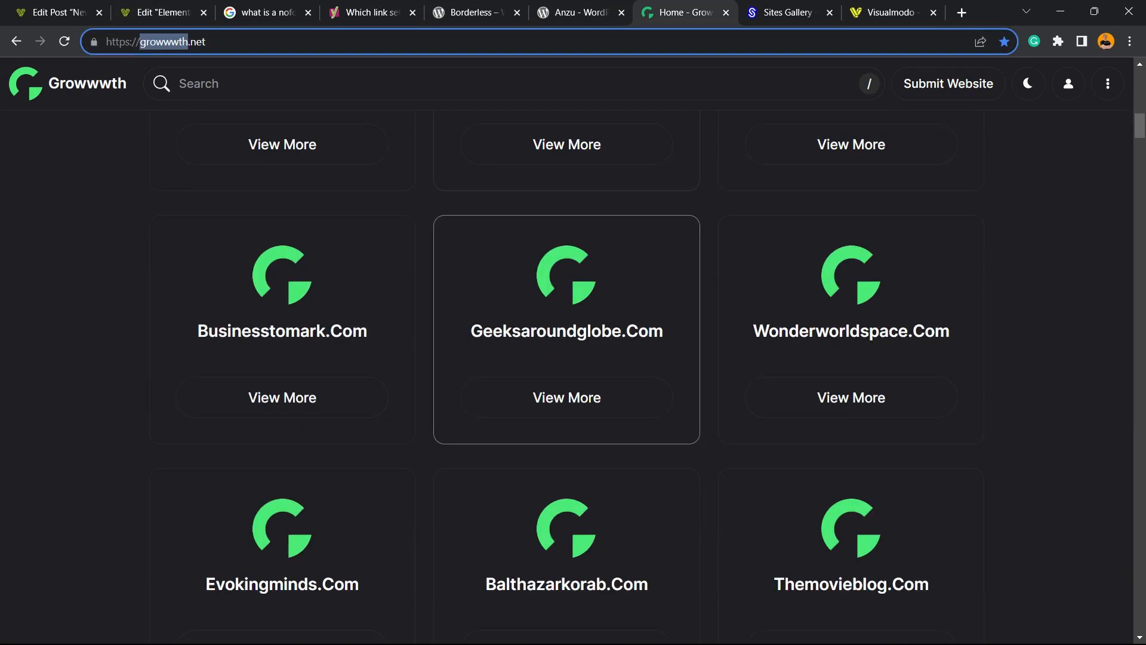
left_click(789, 12)
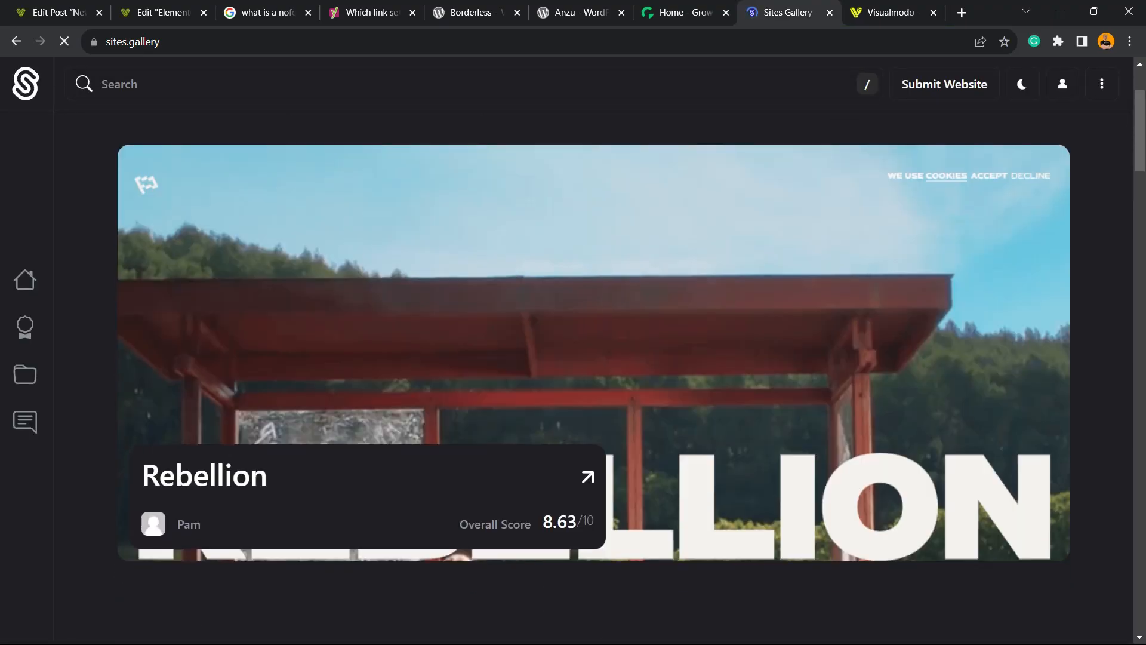
Browse the Sites Gallery design grid back to Site of the Day, then switch to Visualmodo.
scroll("down", 3)
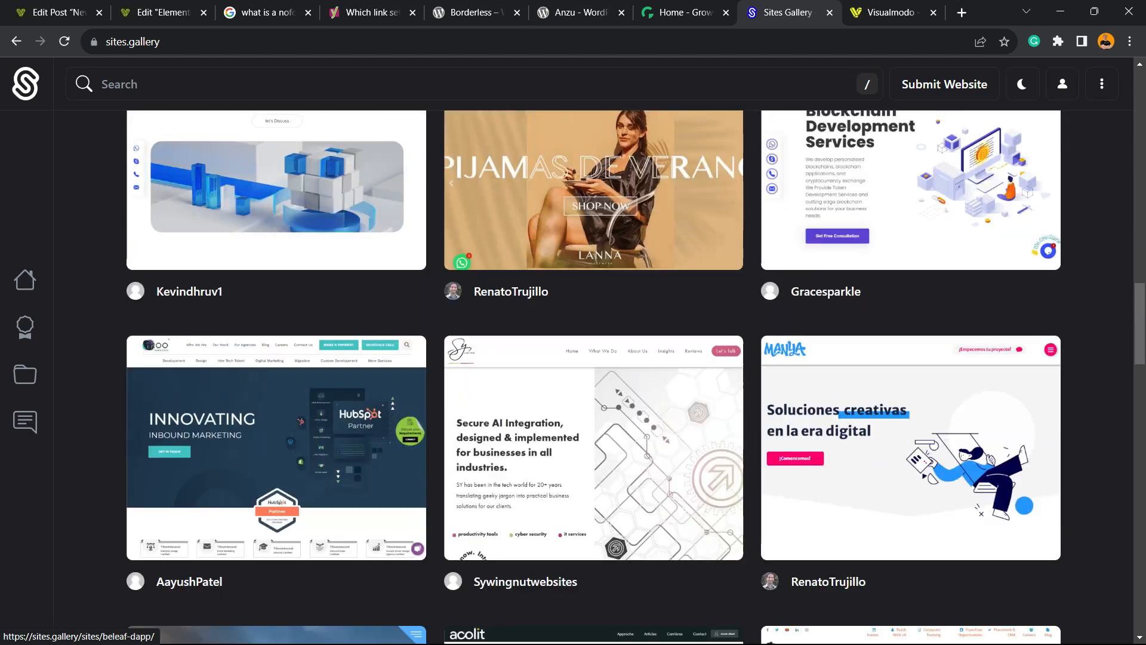
scroll("down", 3)
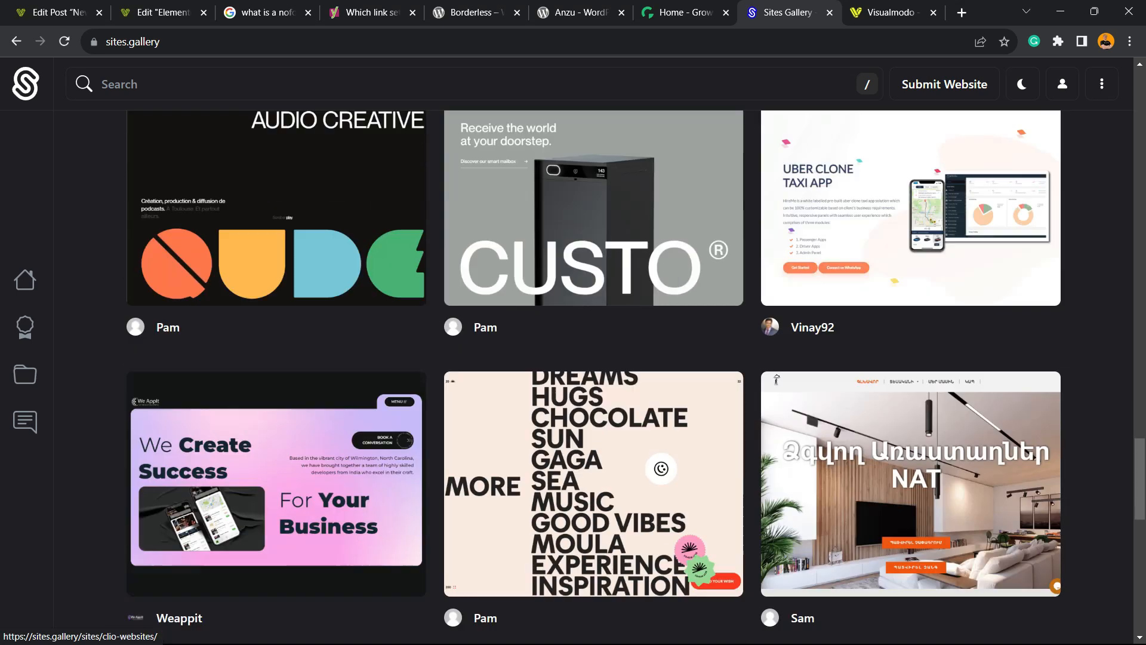
scroll("down", 3)
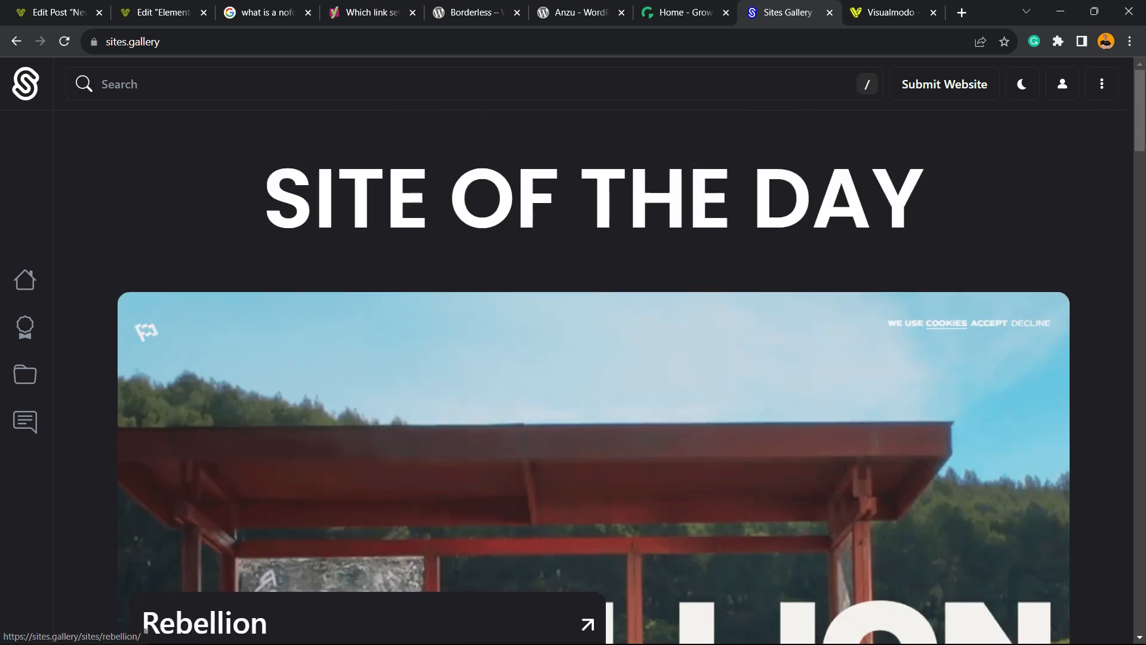
left_click(890, 12)
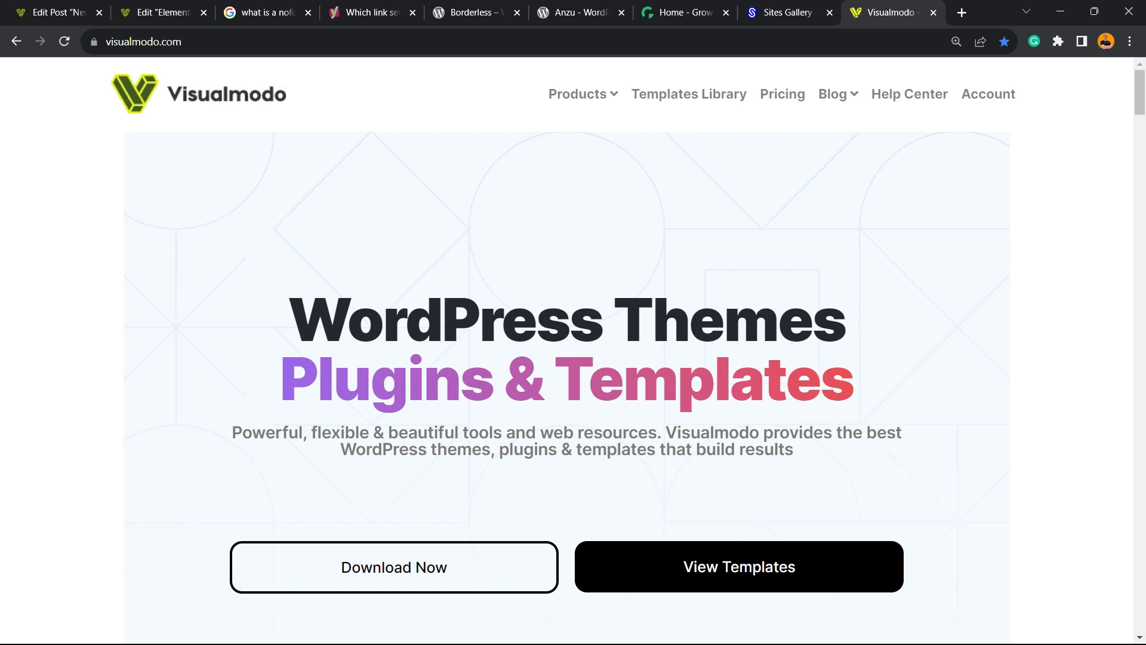
Browse Visualmodo's Templates Library cards such as Dental, Coach, Spa and Hotel.
scroll("down", 3)
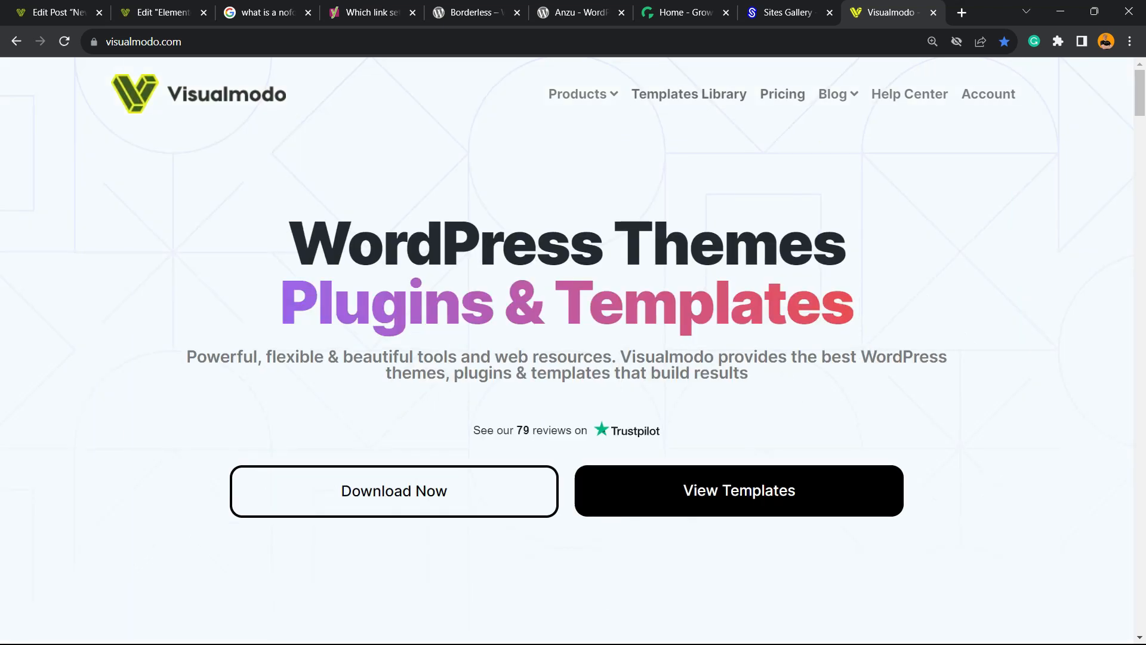
left_click(688, 94)
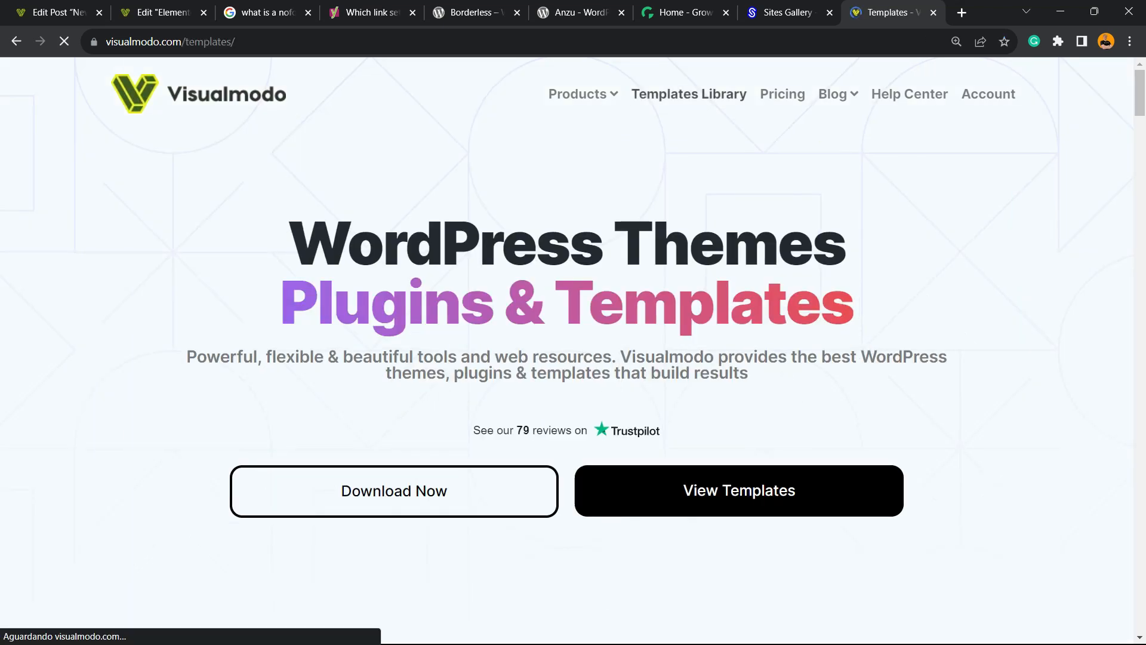
scroll("down", 3)
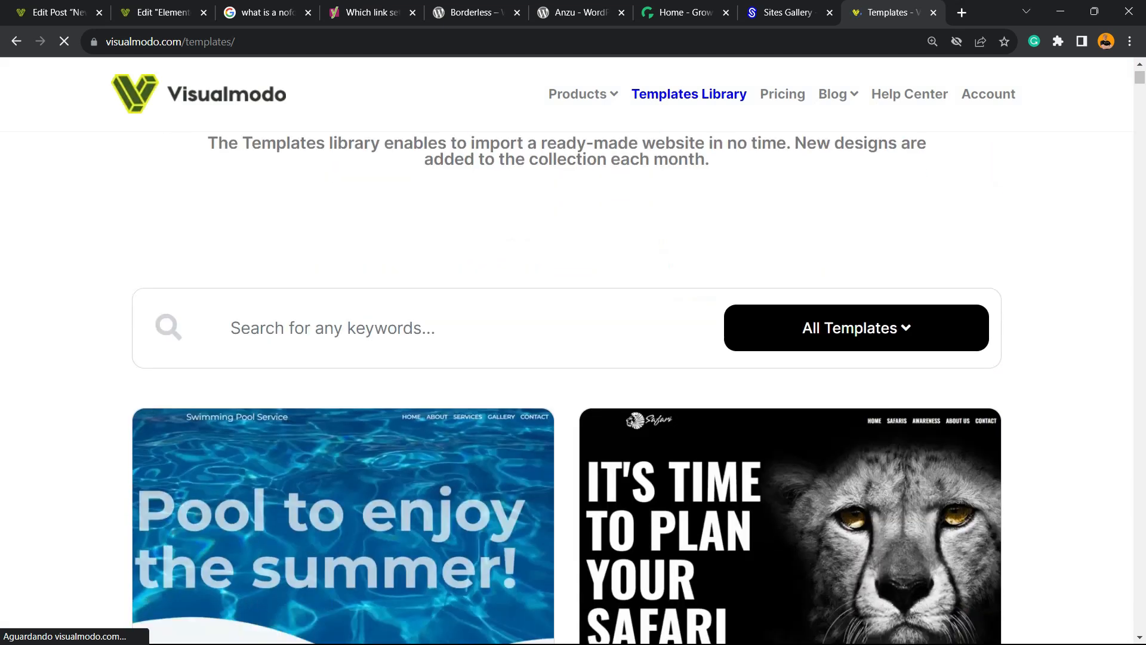
scroll("down", 3)
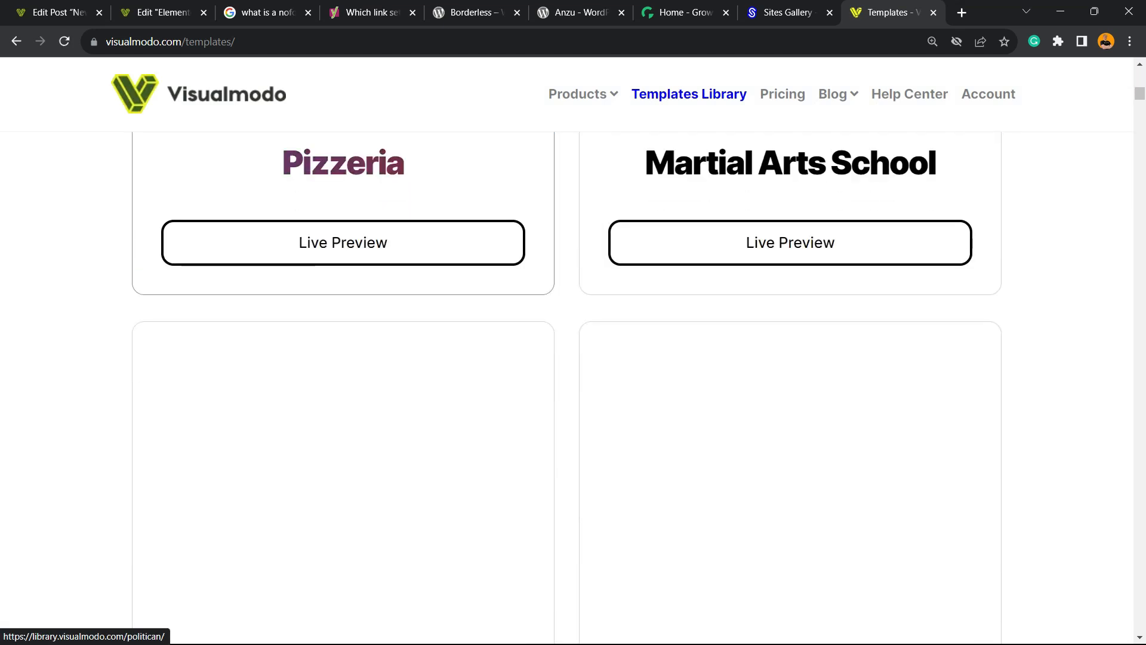
scroll("down", 3)
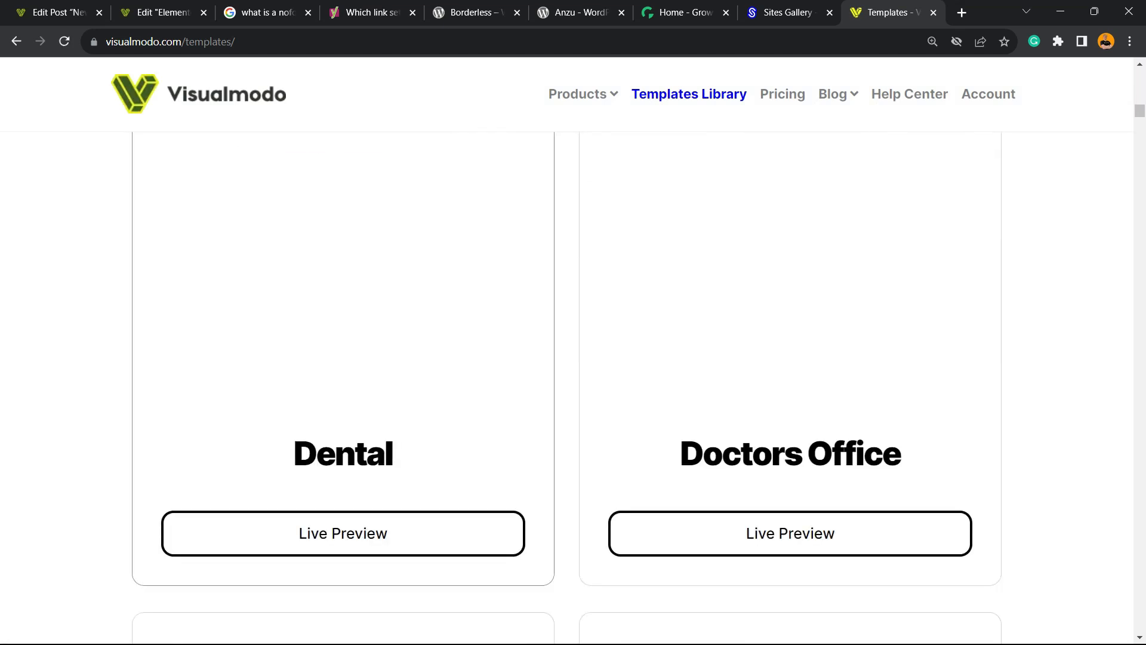
scroll("down", 3)
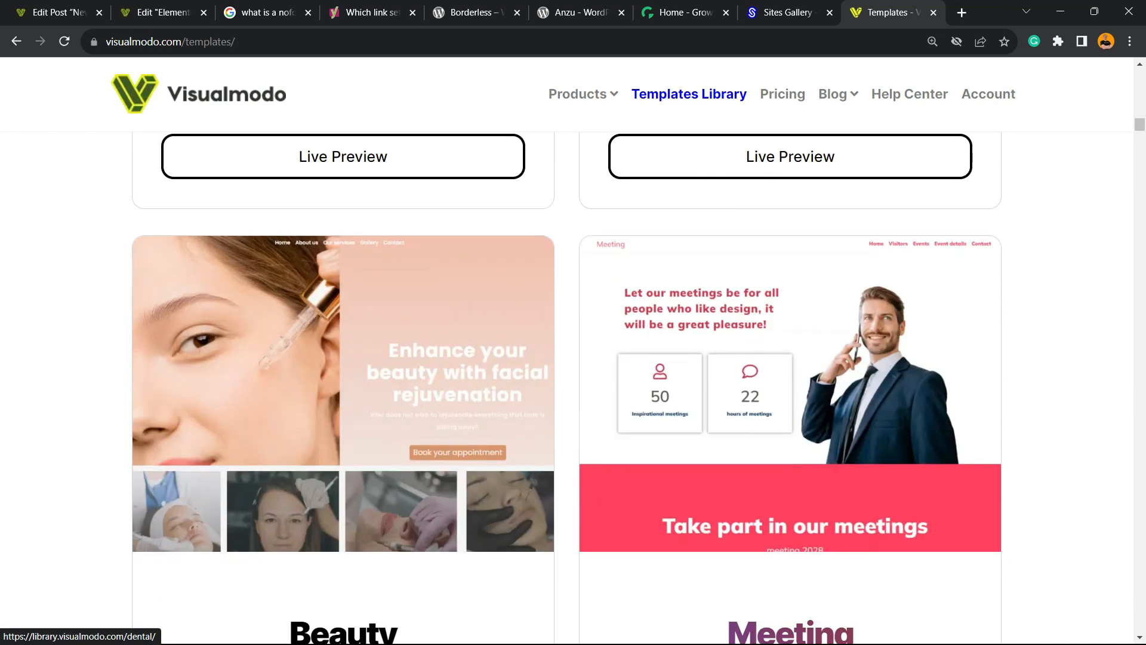
scroll("down", 3)
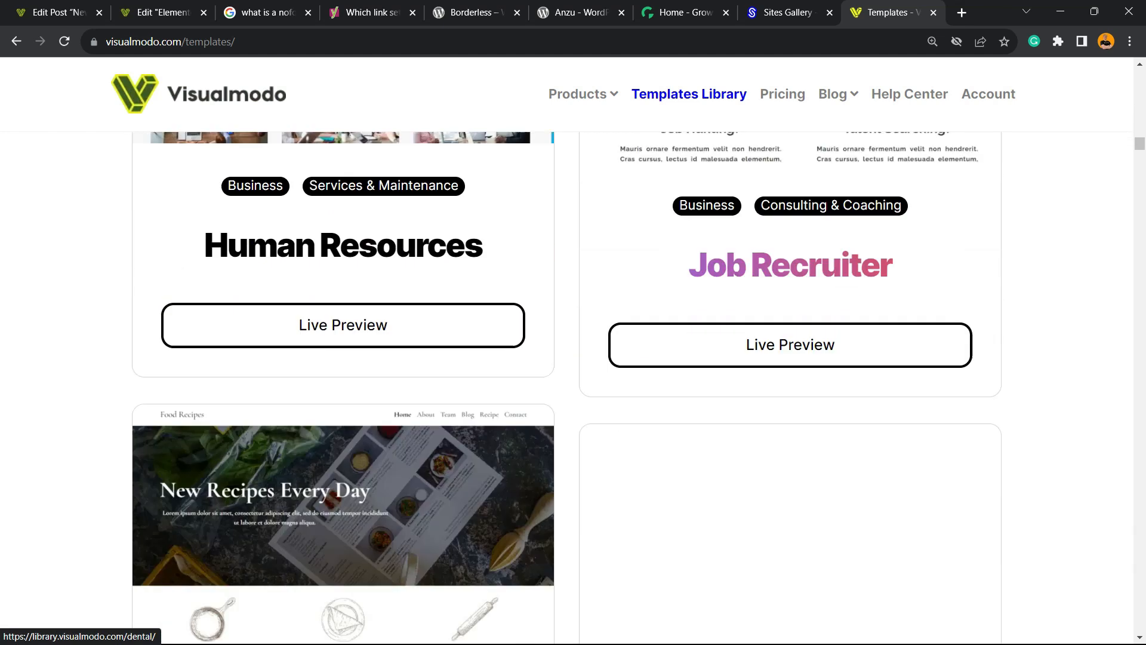
scroll("down", 3)
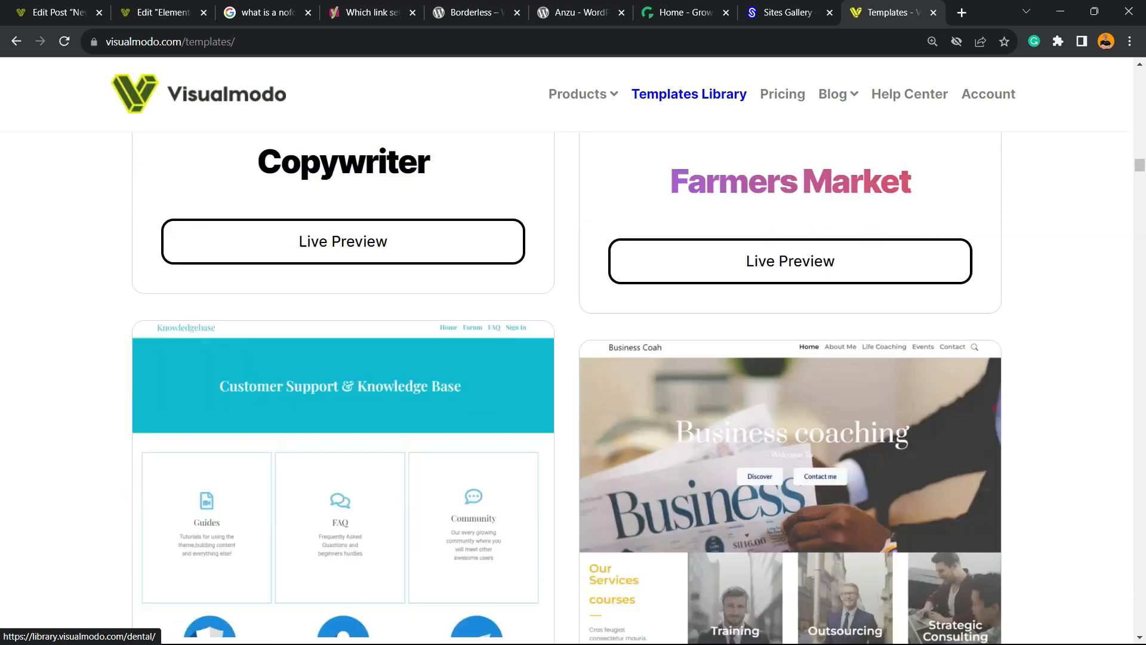
scroll("down", 3)
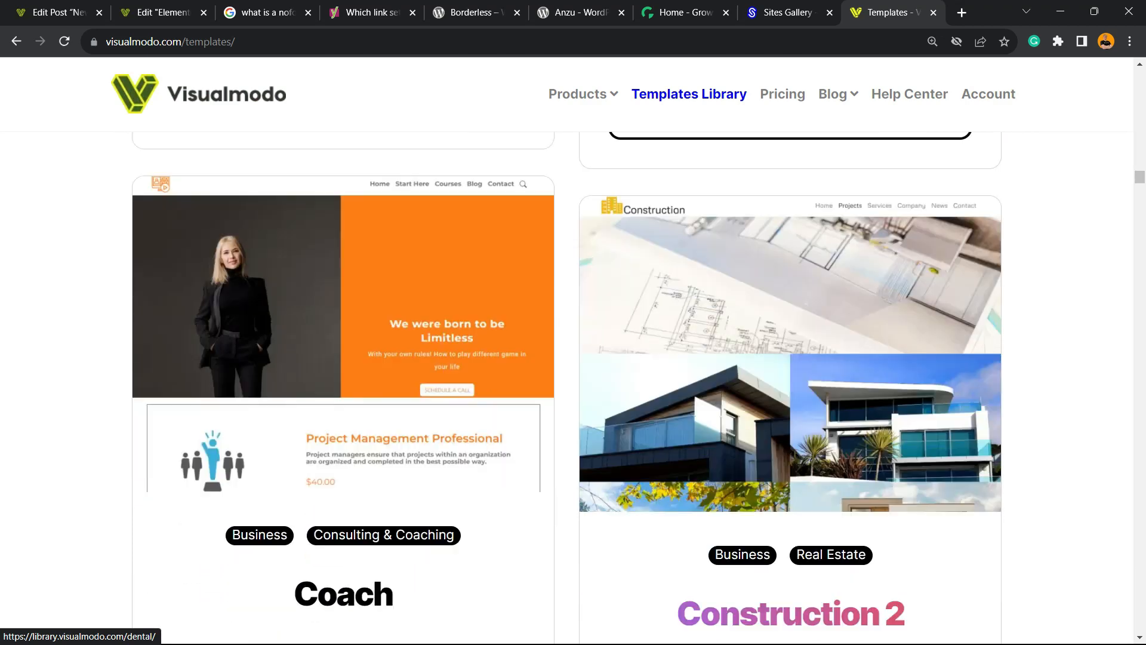
scroll("down", 3)
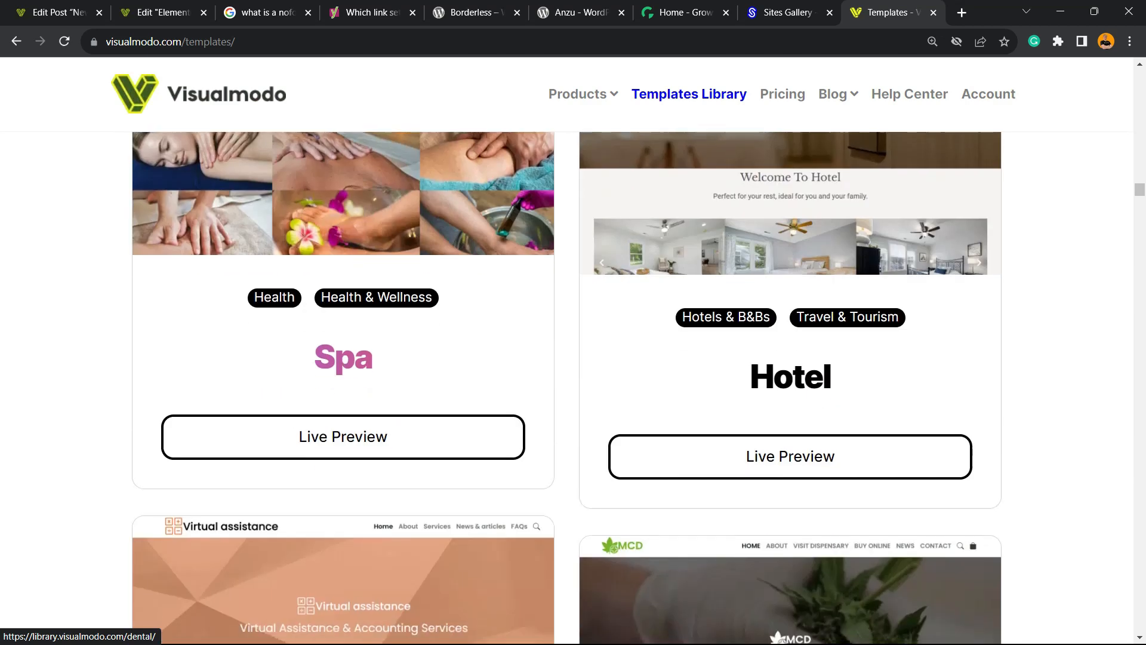